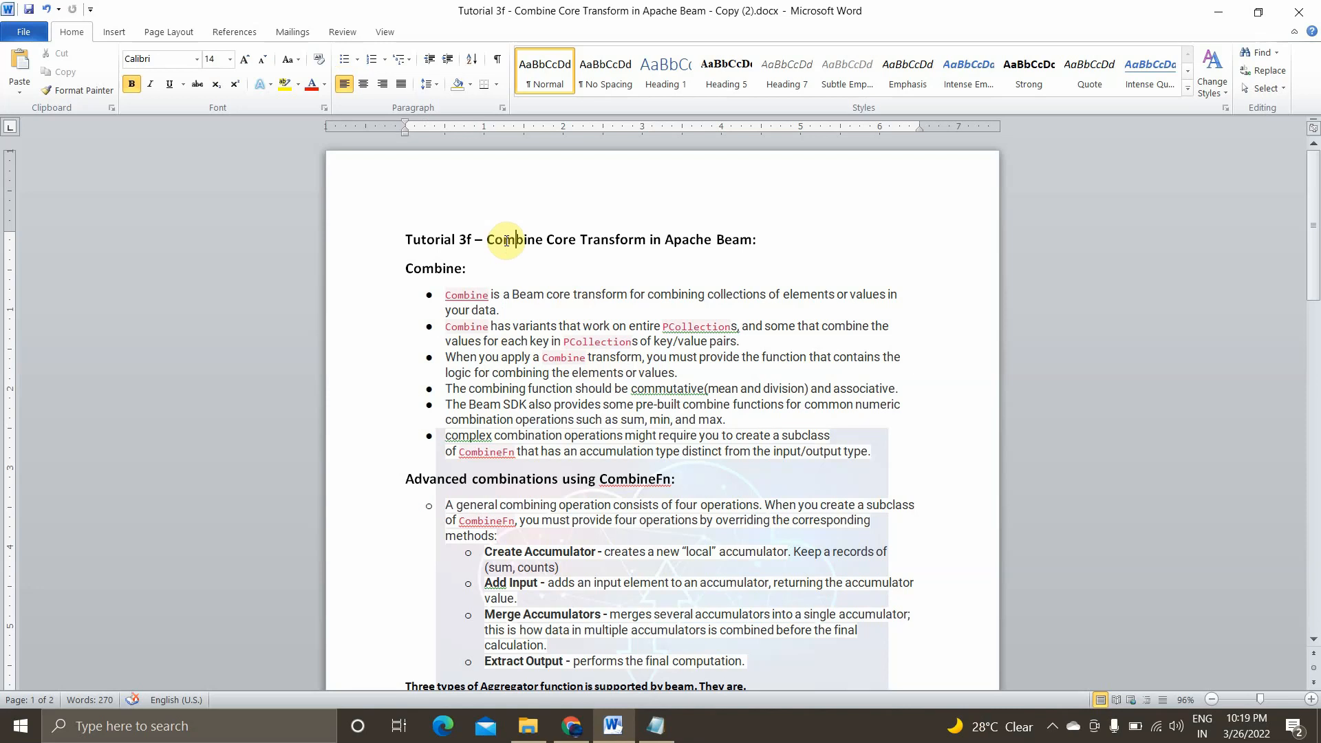
{"action": "mouse_move", "coordinate": [555, 296]}
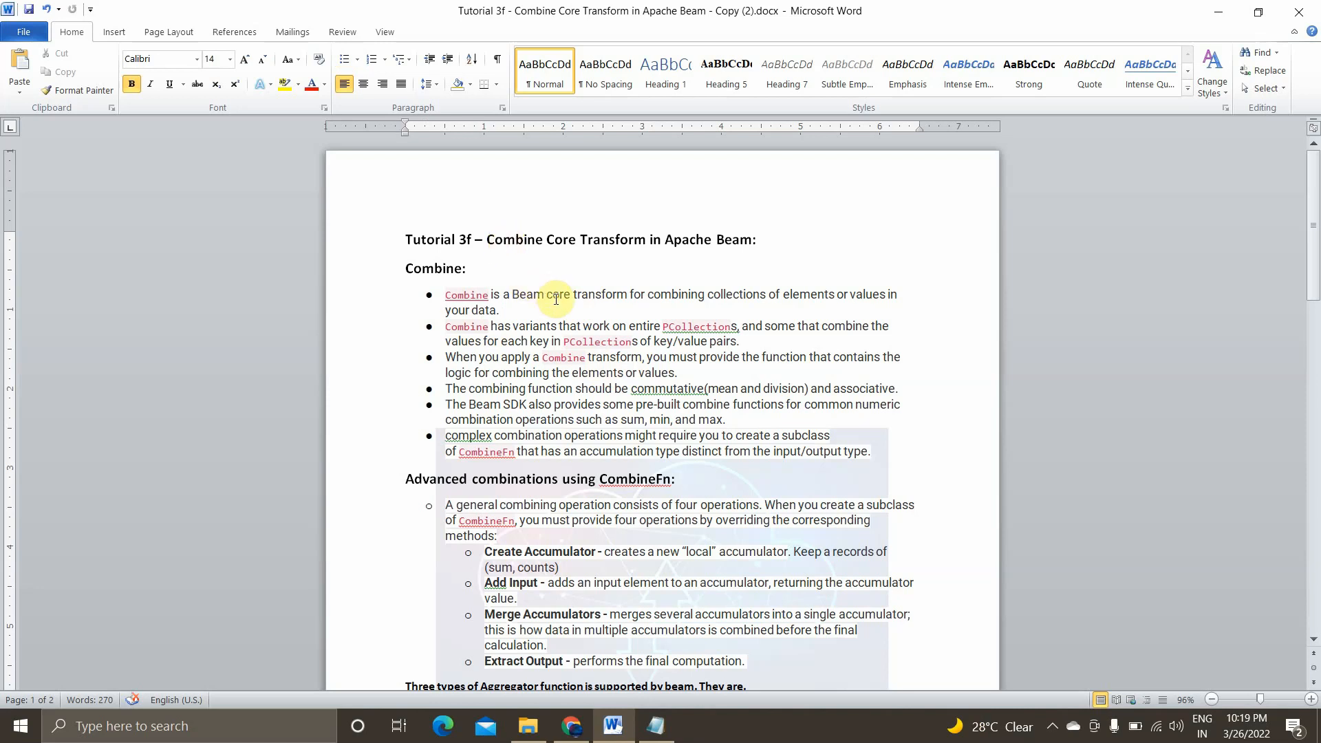
{"action": "mouse_move", "coordinate": [554, 330]}
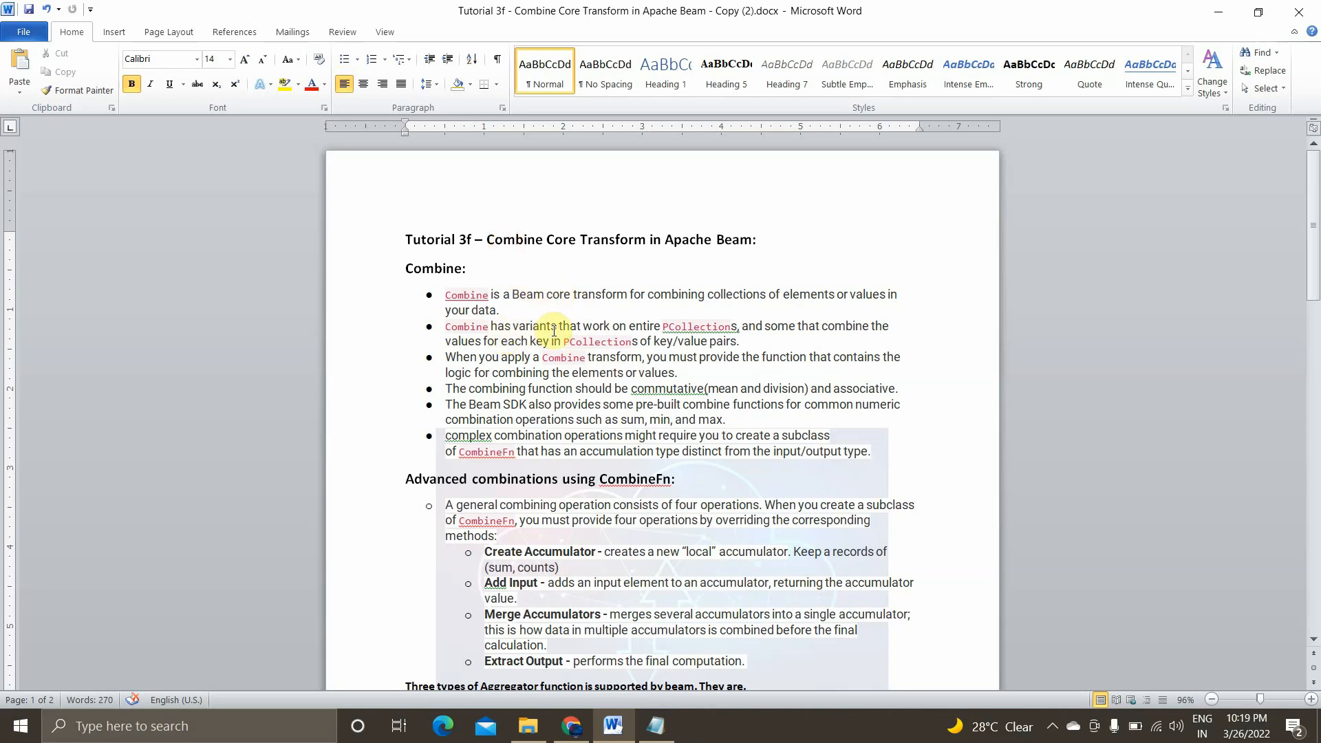
{"action": "mouse_move", "coordinate": [678, 318]}
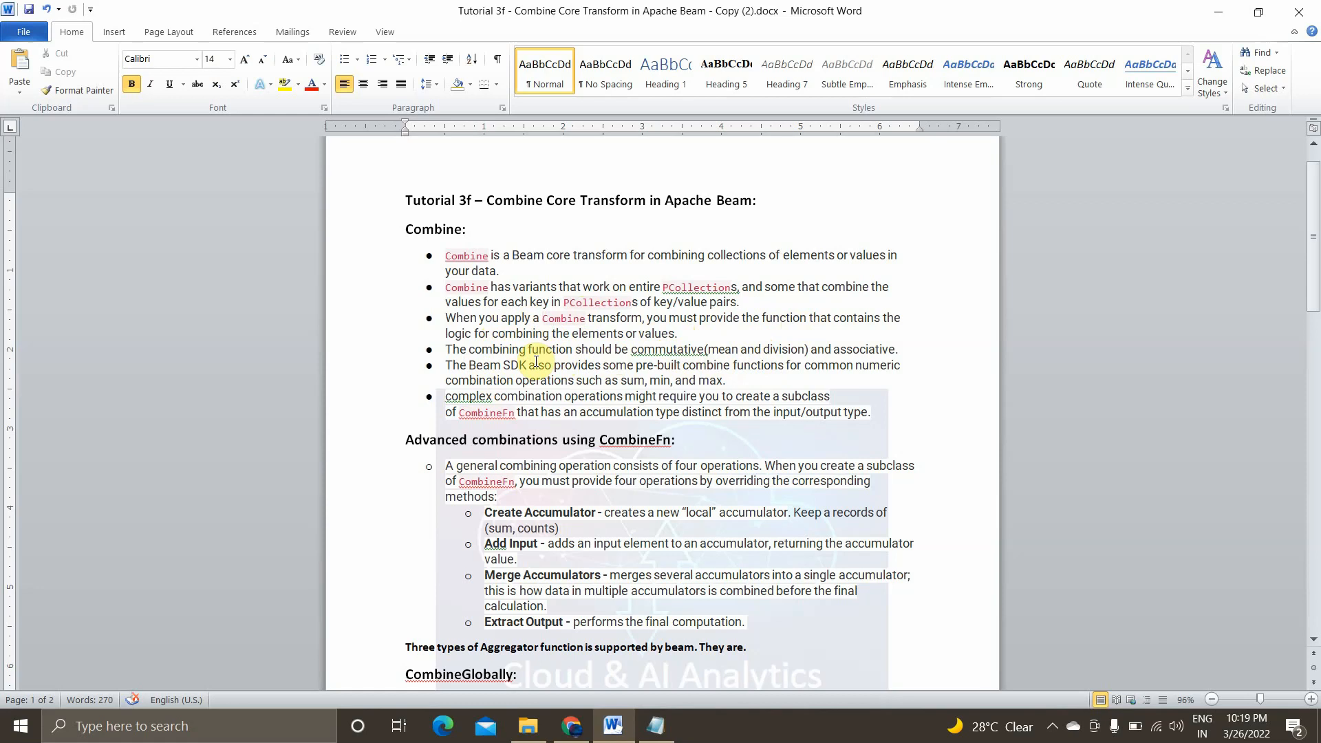
{"action": "mouse_move", "coordinate": [535, 365]}
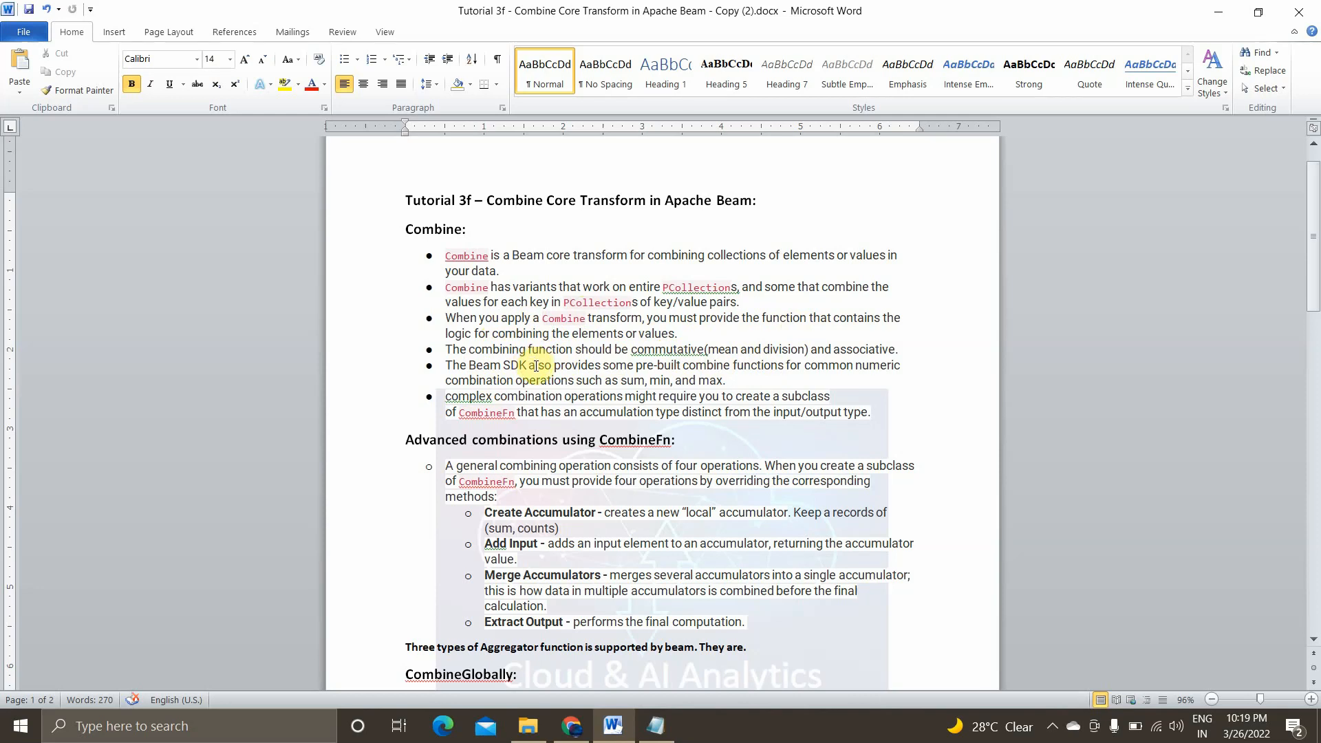
In Notepad, highlight conventional averaging figures: mean 21.667, sum 79, average 17, wrong result 21.65
{"action": "left_click", "coordinate": [655, 725]}
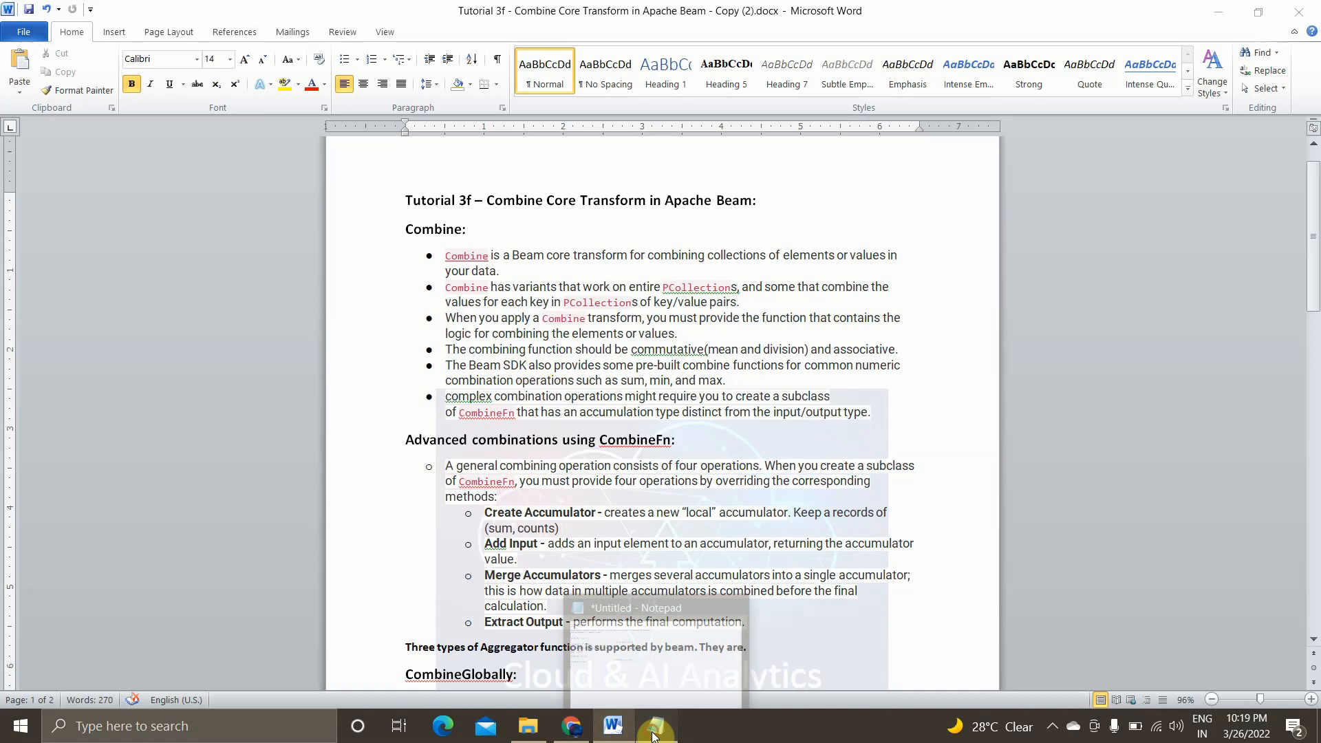
{"action": "left_click", "coordinate": [655, 725]}
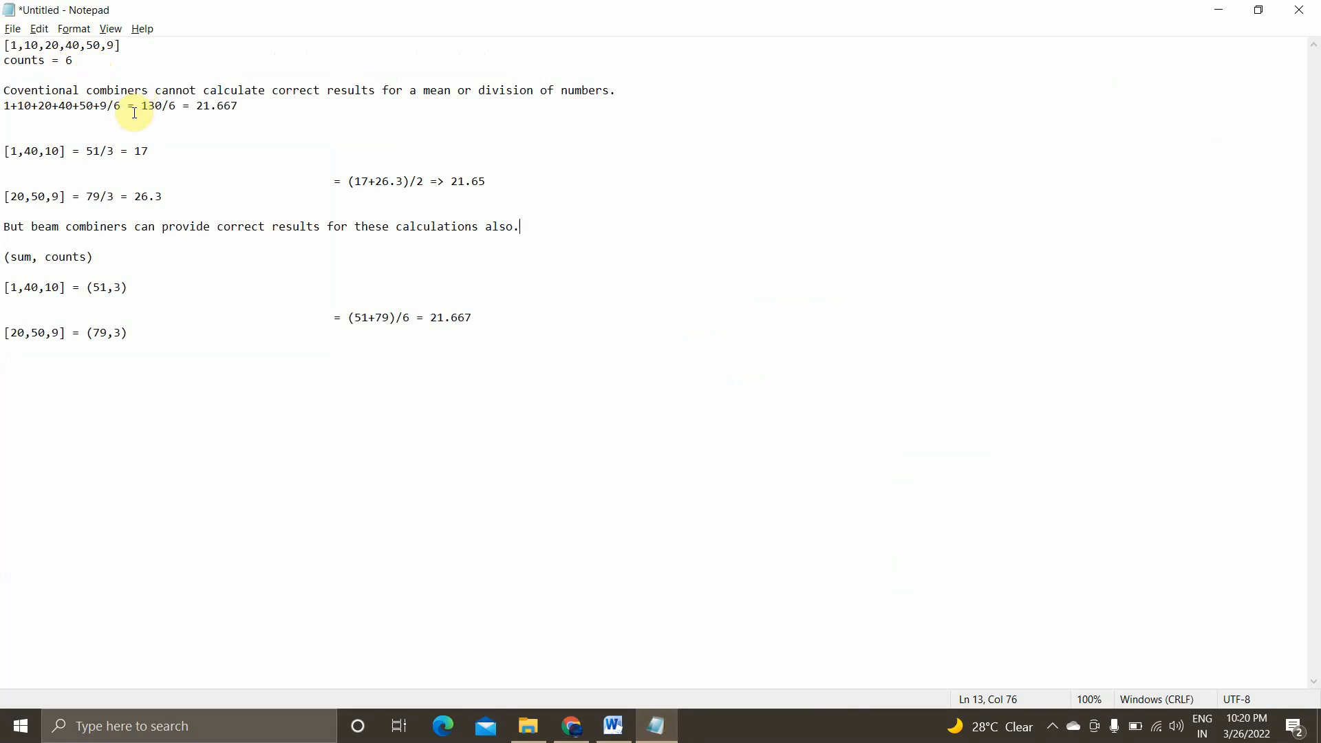
{"action": "mouse_move", "coordinate": [149, 125]}
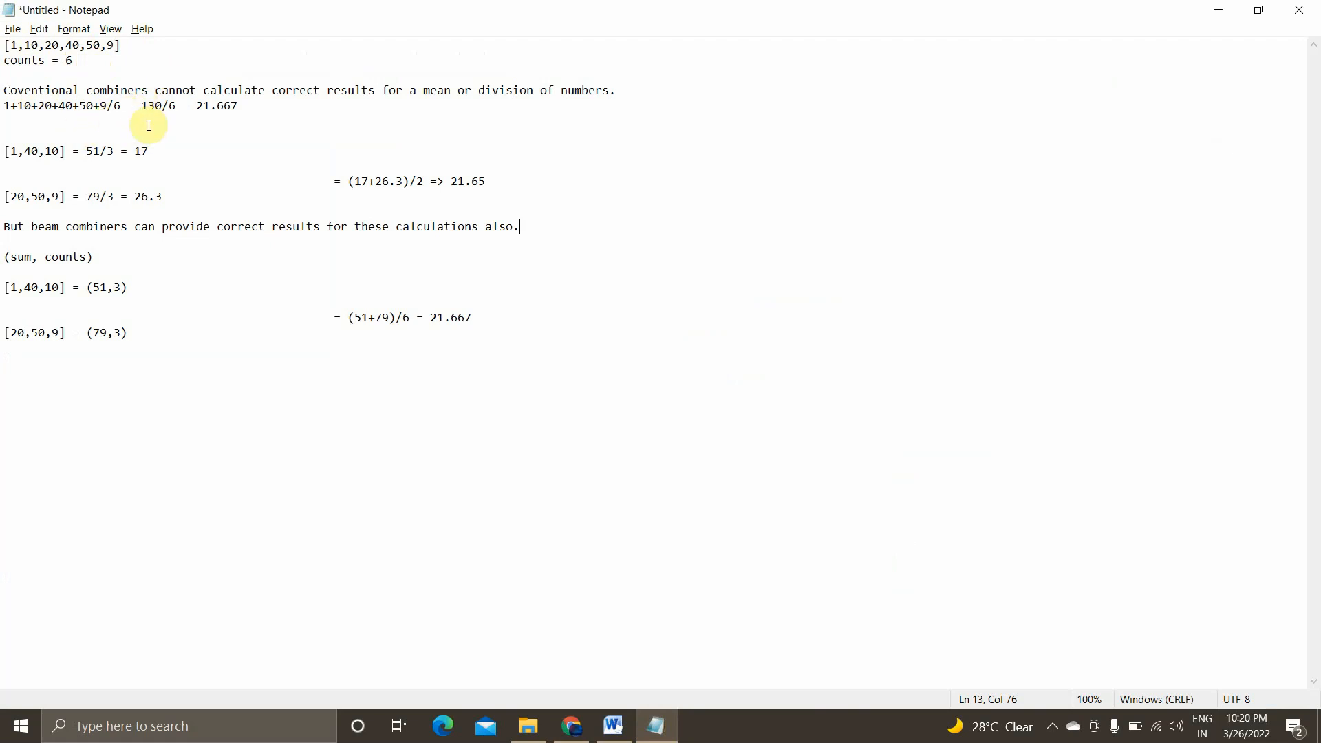
{"action": "double_click", "coordinate": [215, 105]}
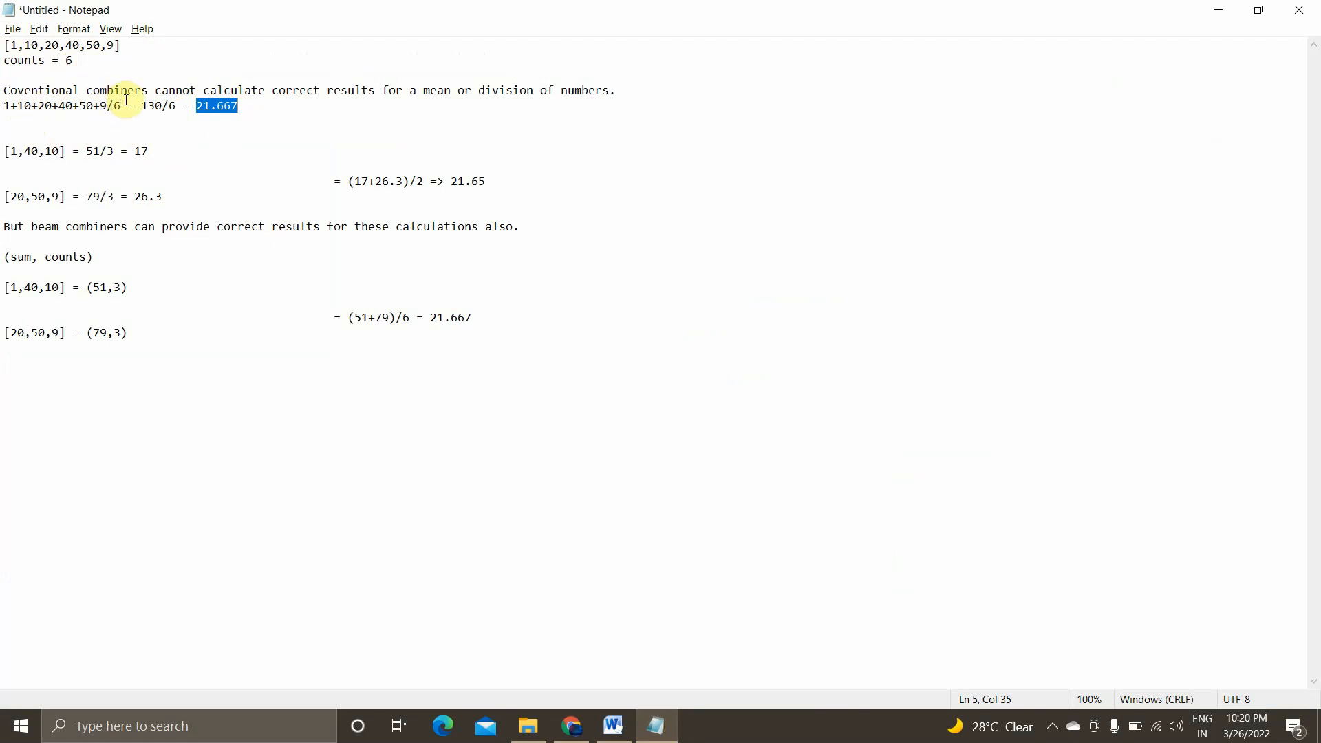
{"action": "mouse_move", "coordinate": [313, 112]}
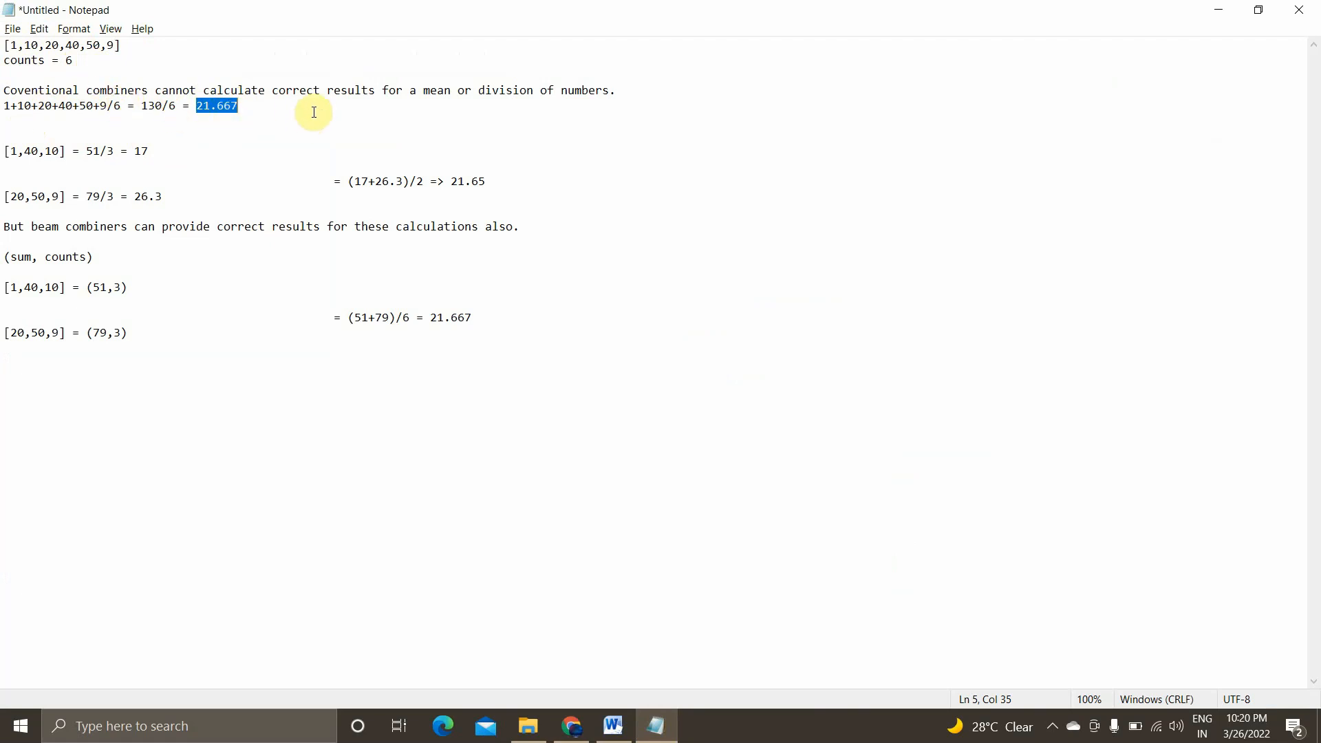
{"action": "mouse_move", "coordinate": [438, 123]}
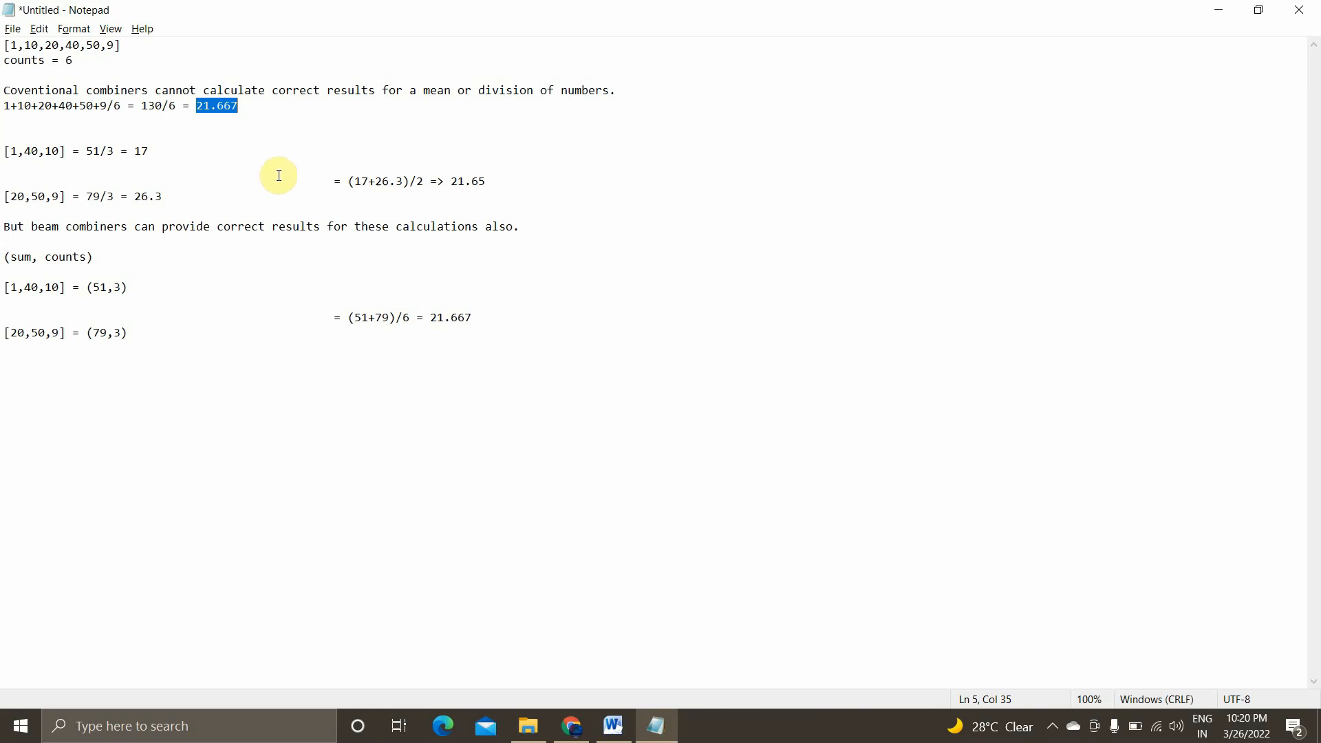
{"action": "mouse_move", "coordinate": [81, 211]}
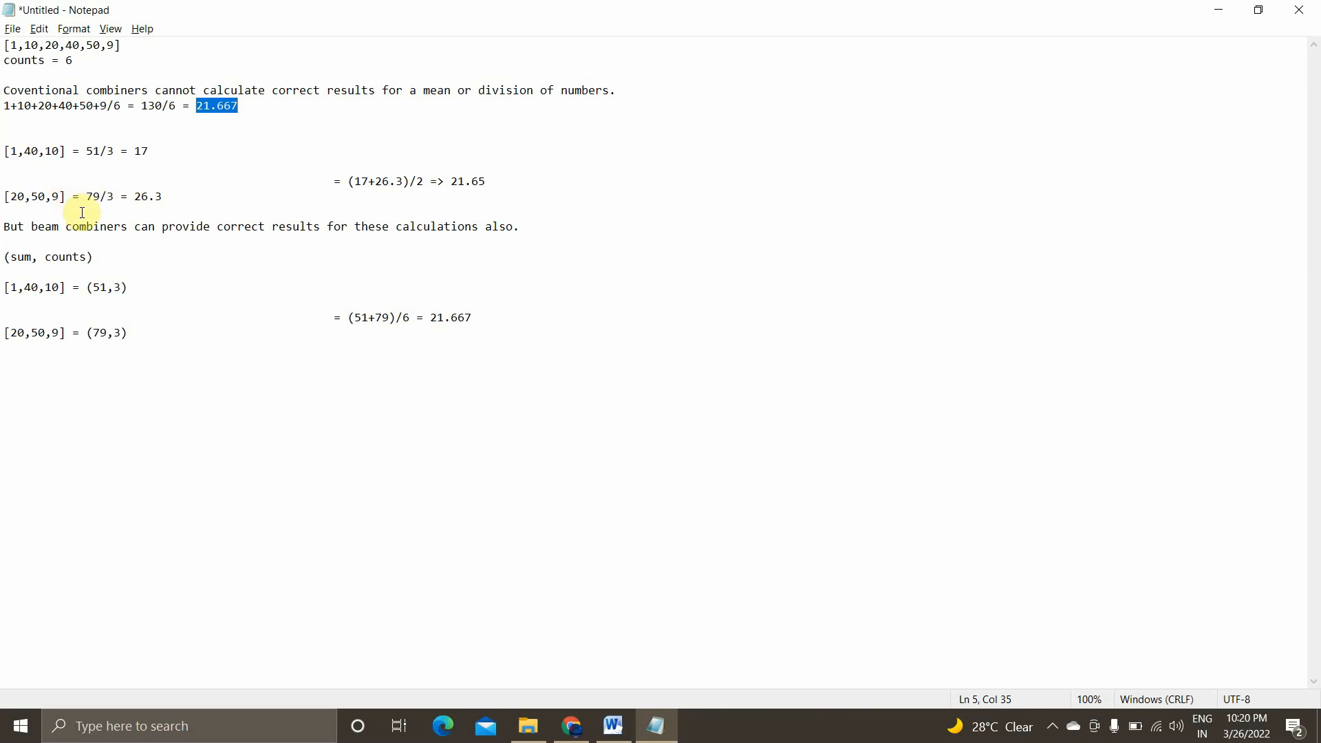
{"action": "mouse_move", "coordinate": [16, 184]}
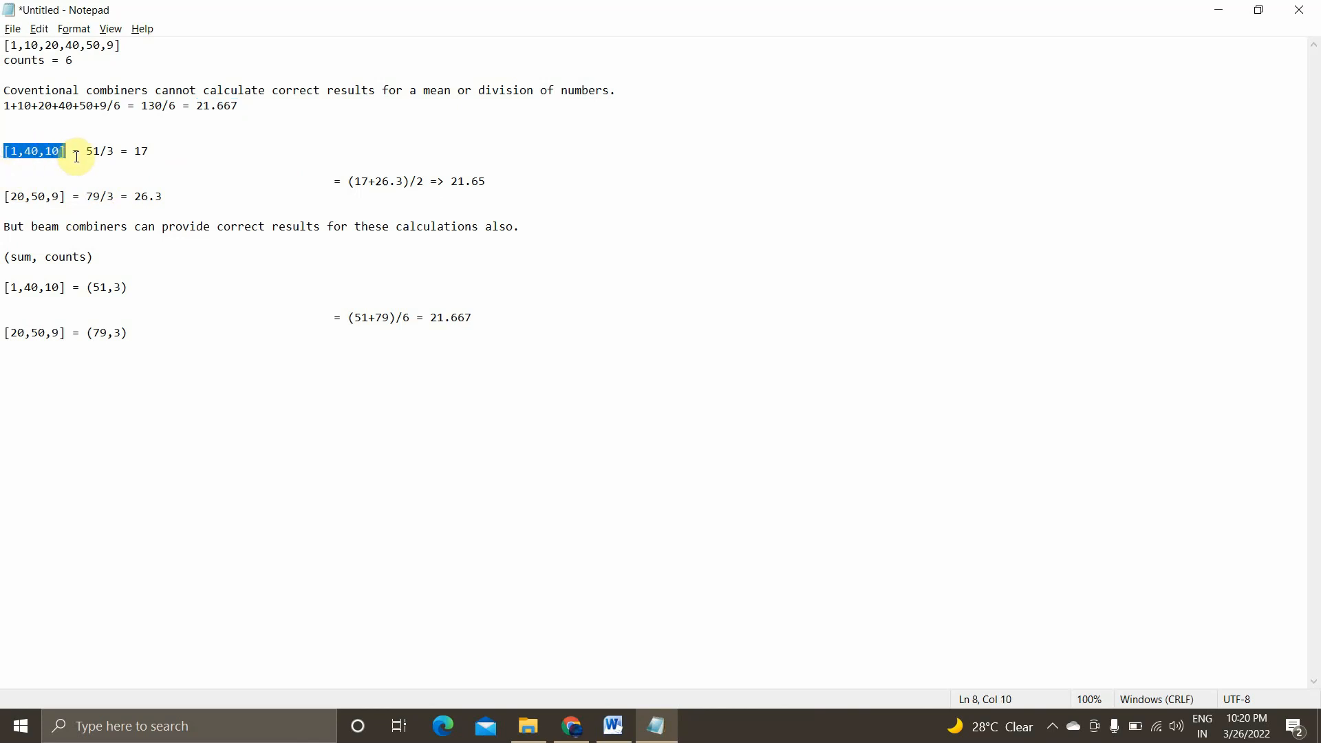
{"action": "mouse_move", "coordinate": [60, 196]}
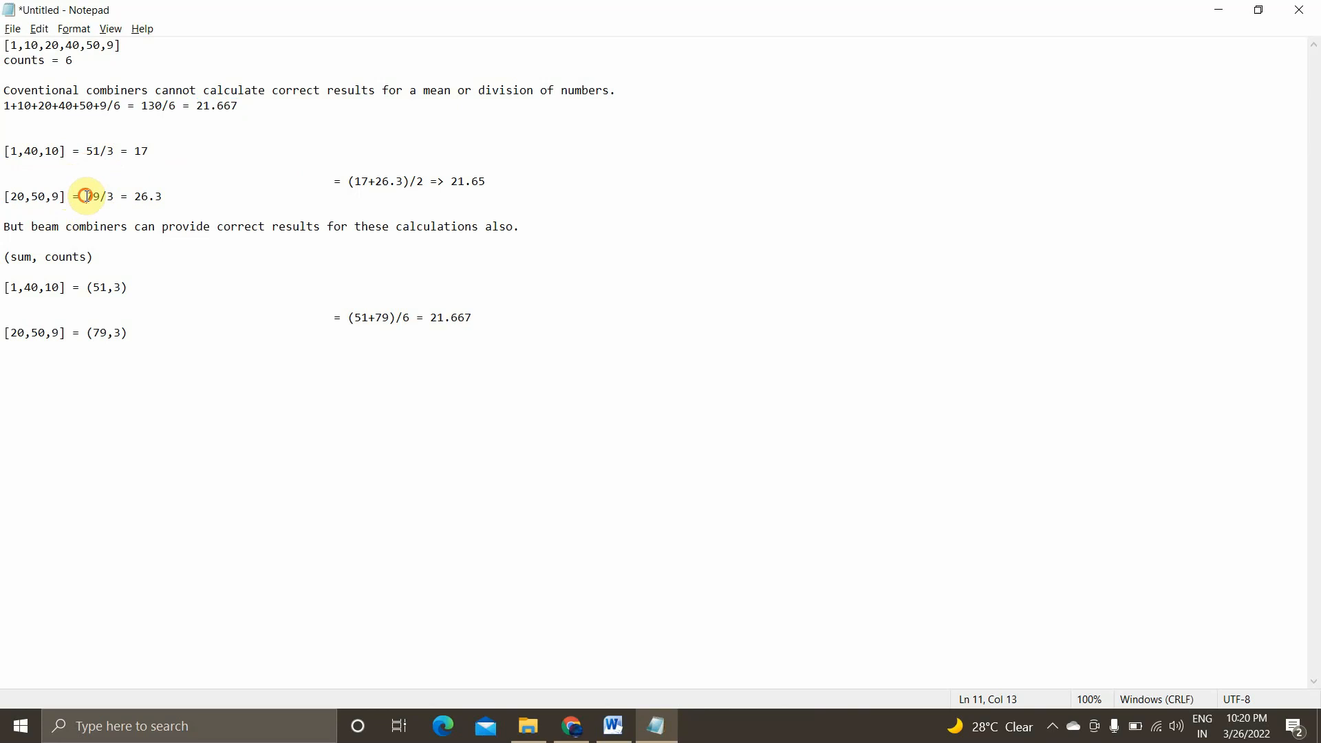
{"action": "left_click_drag", "start_coordinate": [82, 195], "coordinate": [107, 196]}
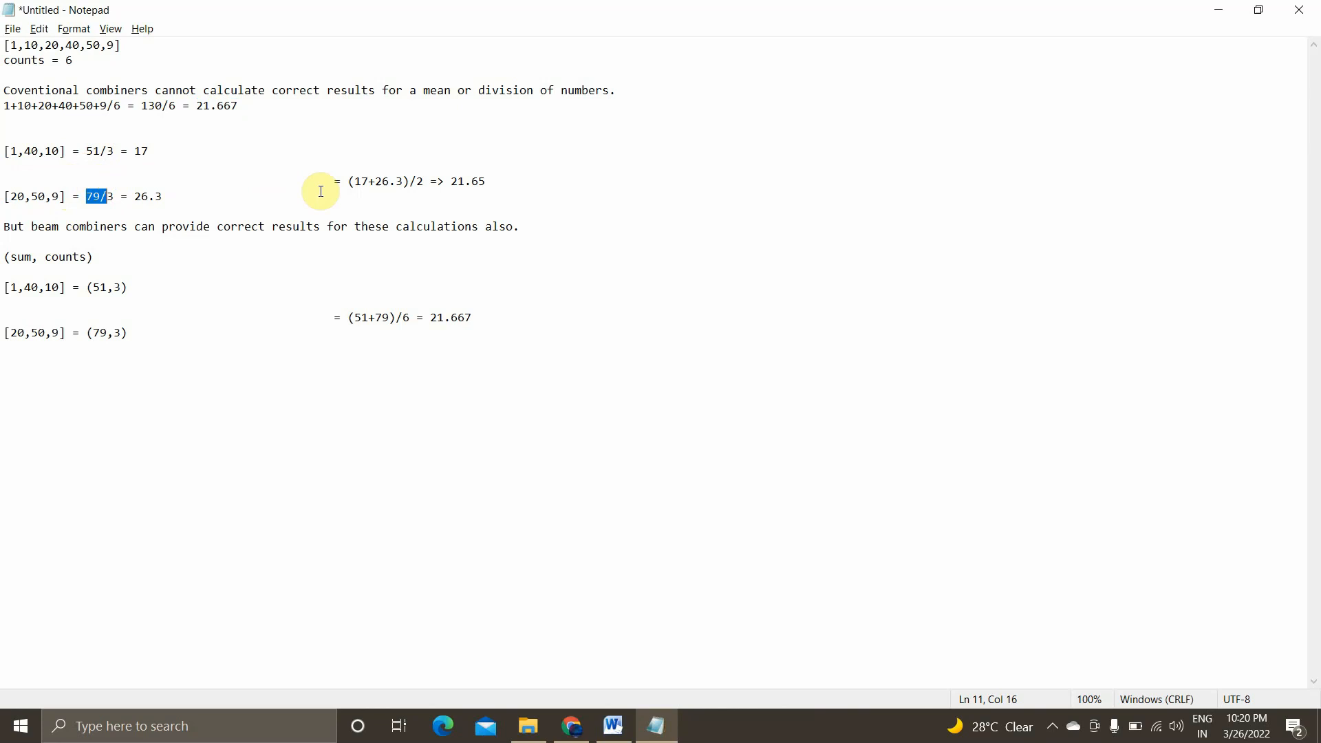
{"action": "double_click", "coordinate": [139, 151]}
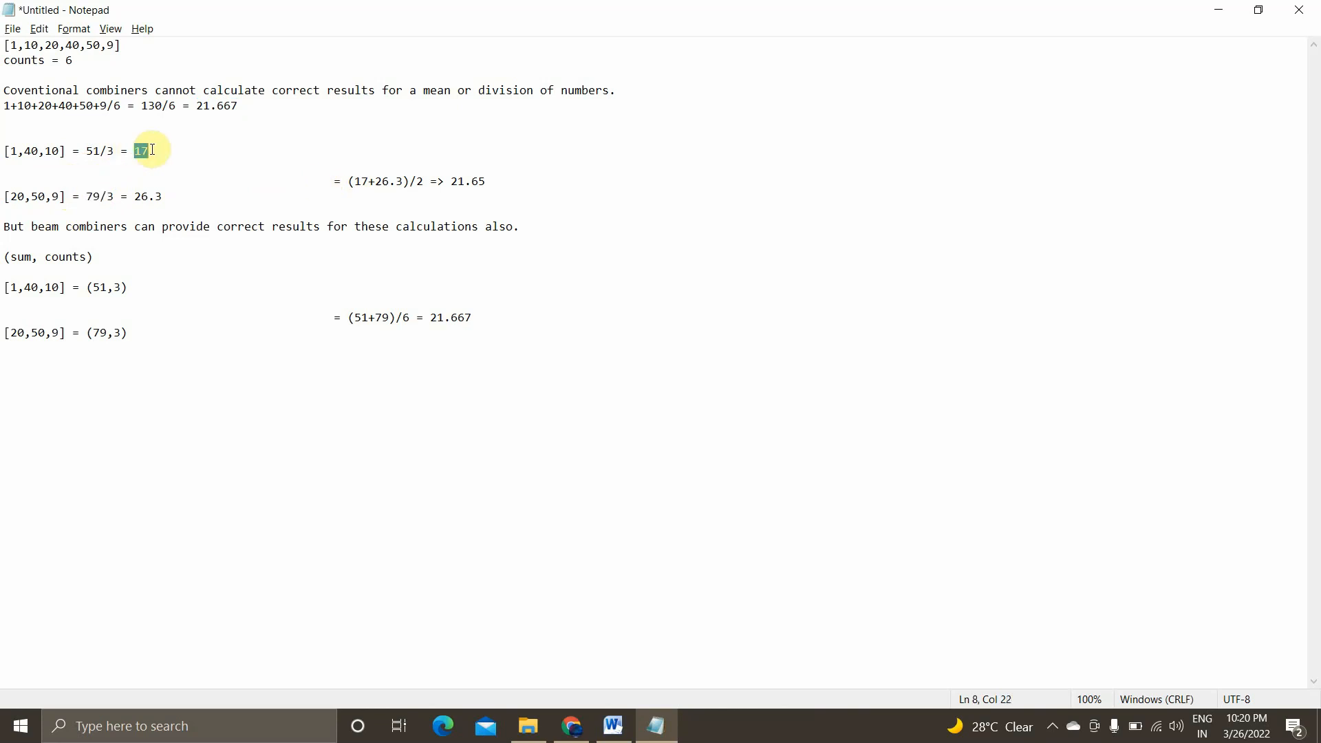
{"action": "mouse_move", "coordinate": [295, 177]}
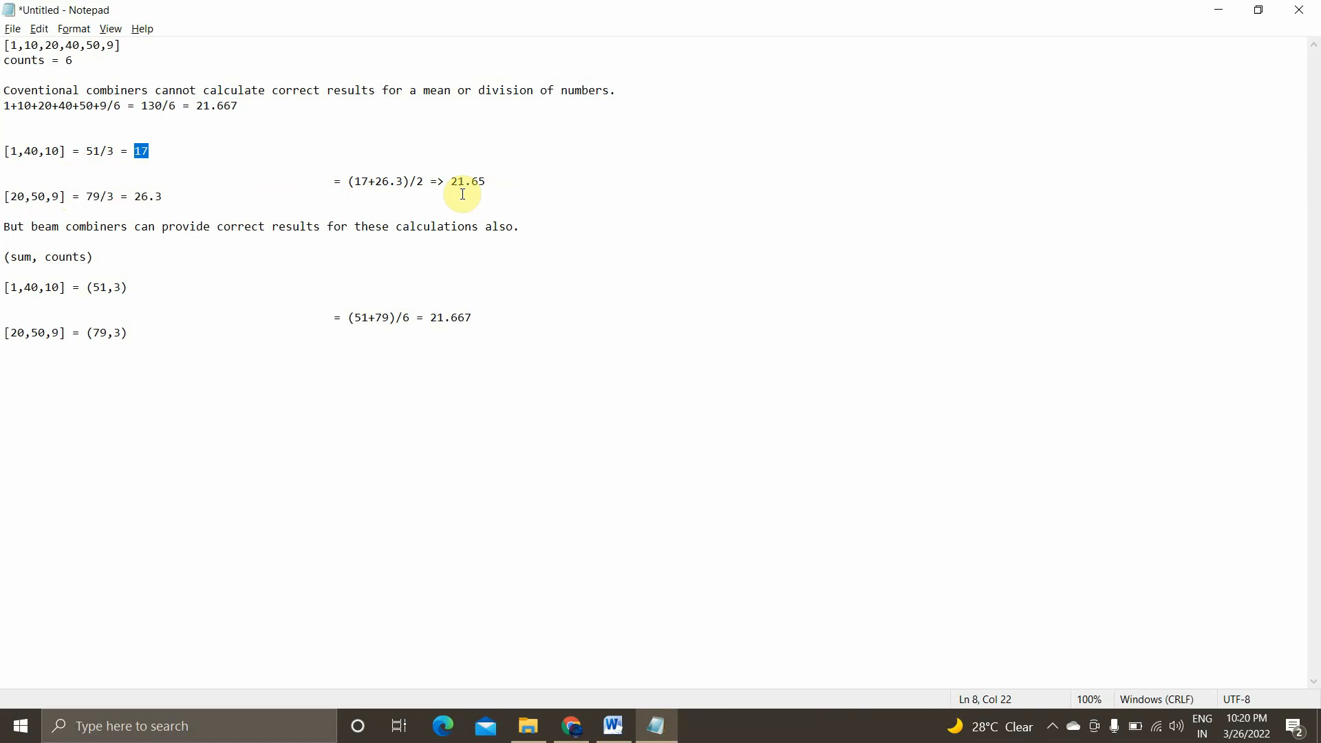
{"action": "double_click", "coordinate": [465, 181]}
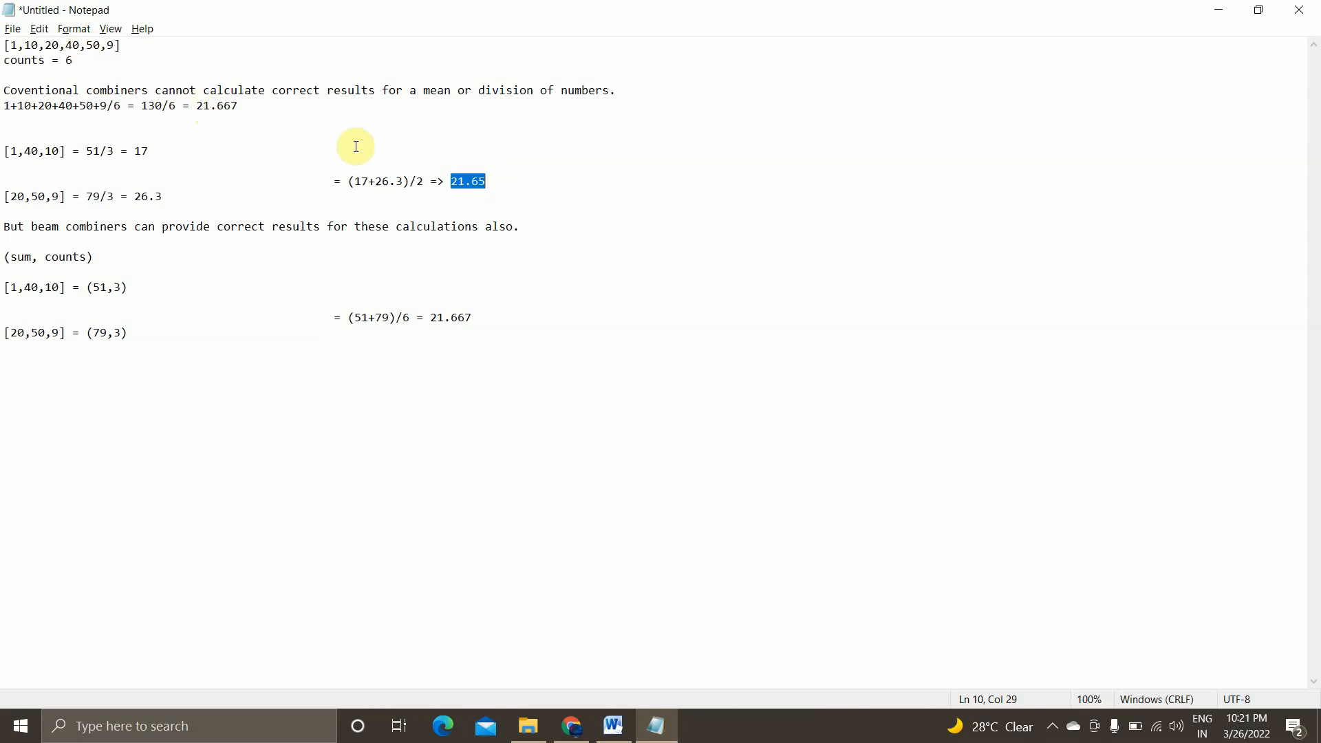
{"action": "mouse_move", "coordinate": [75, 240]}
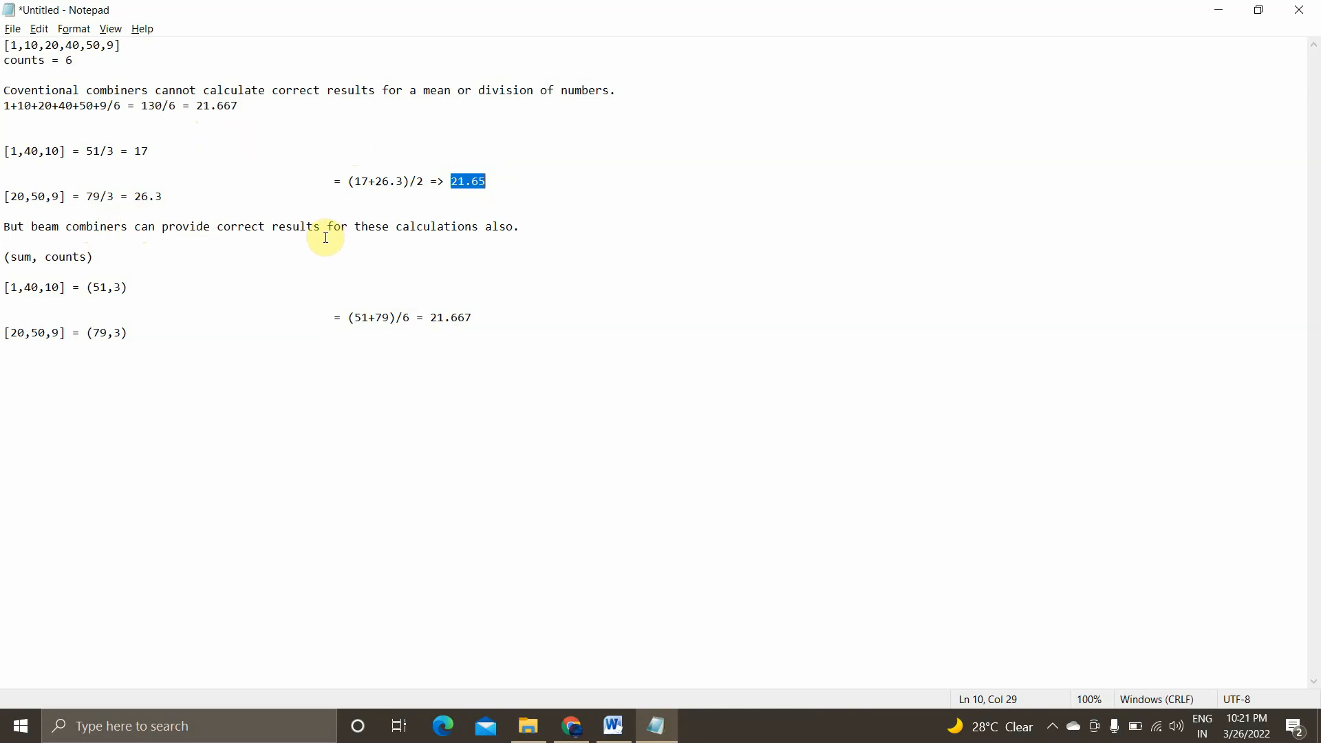
{"action": "mouse_move", "coordinate": [92, 234]}
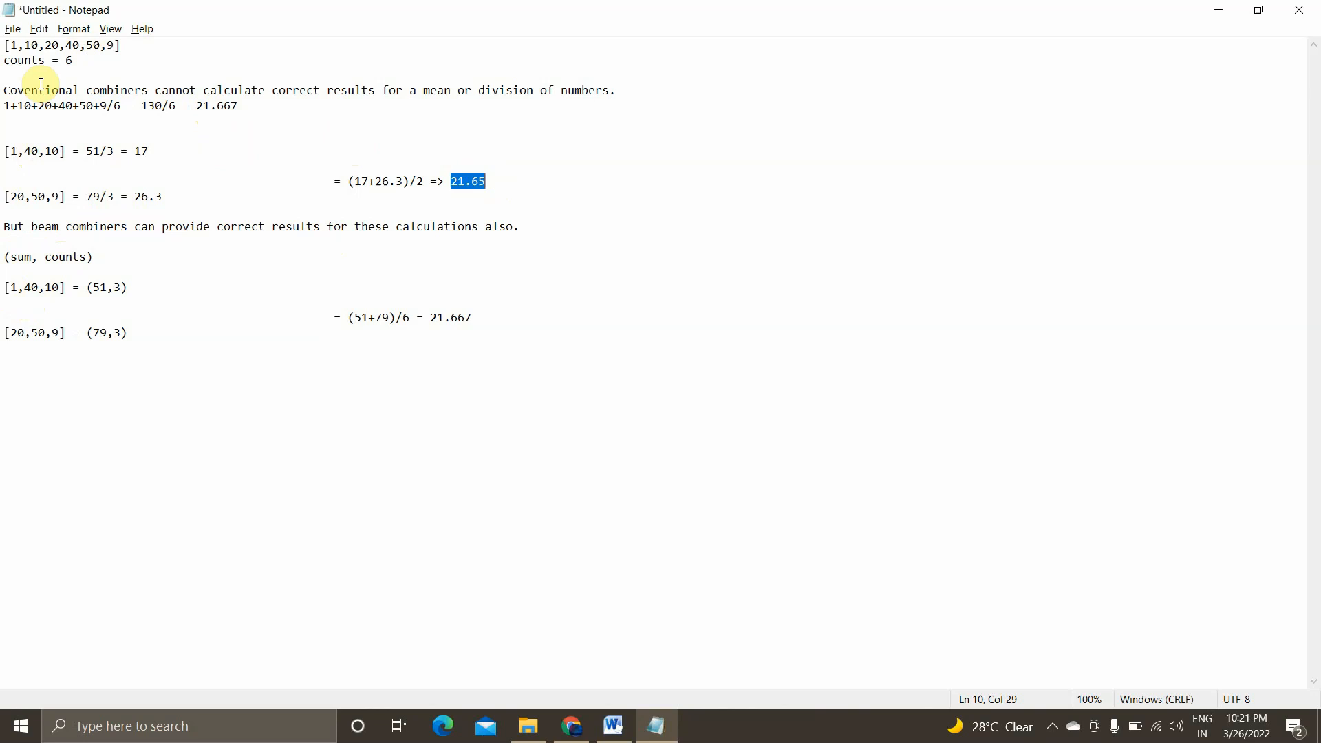
{"action": "mouse_move", "coordinate": [9, 287]}
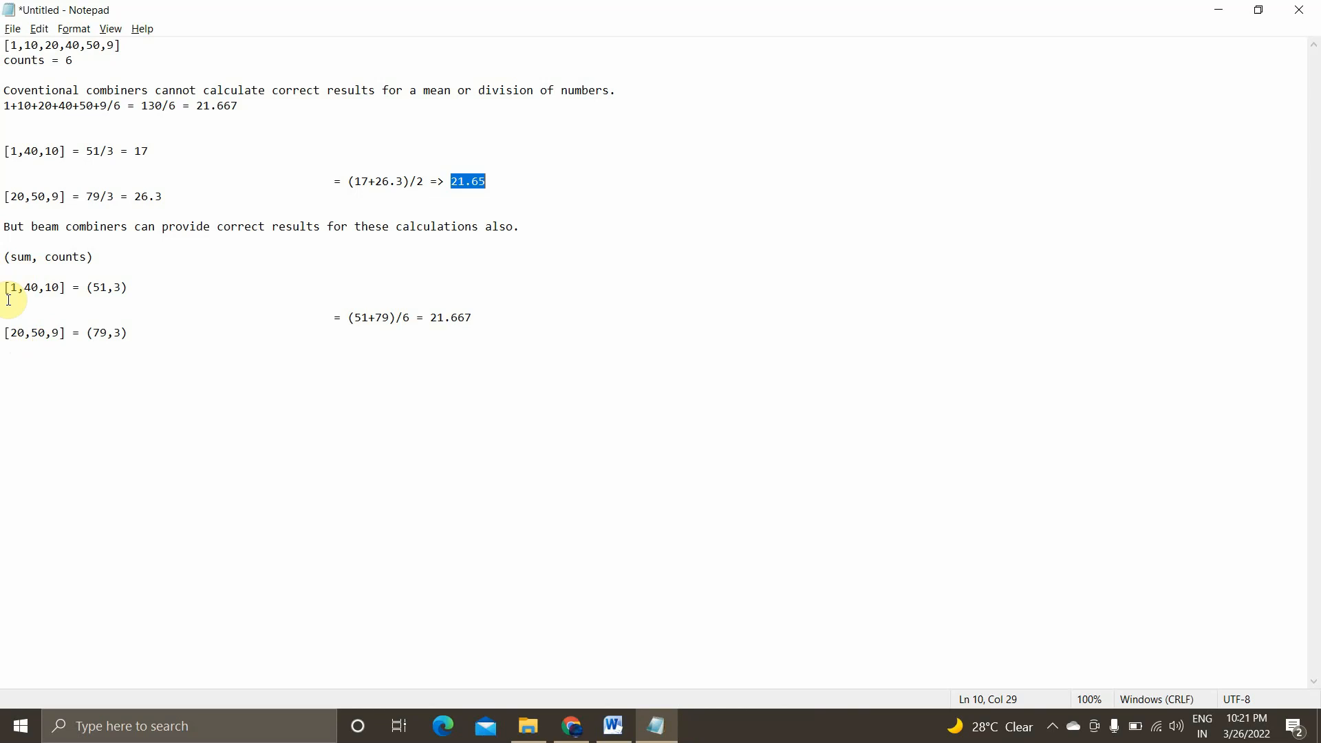
{"action": "mouse_move", "coordinate": [110, 246]}
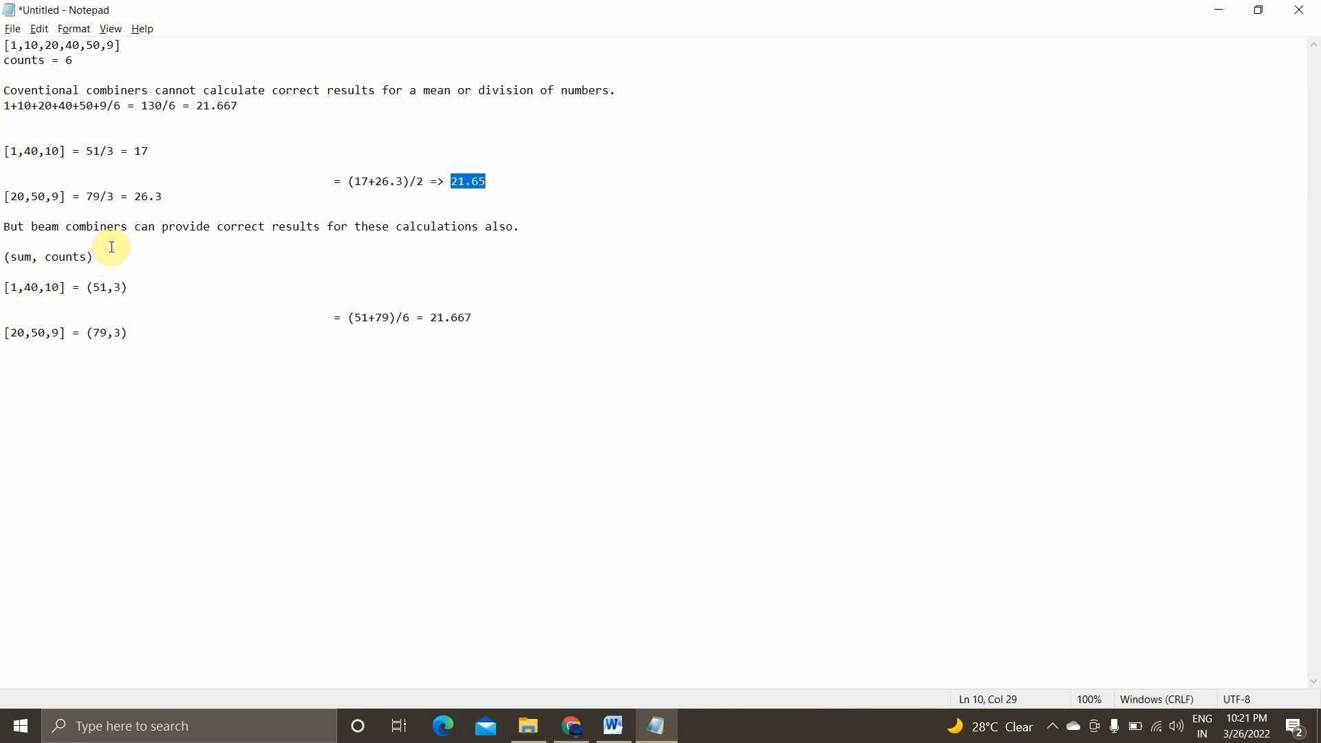
Highlight the (sum, counts) accumulator, the (79,3) pair and the correct combined result 21.667
{"action": "double_click", "coordinate": [97, 288]}
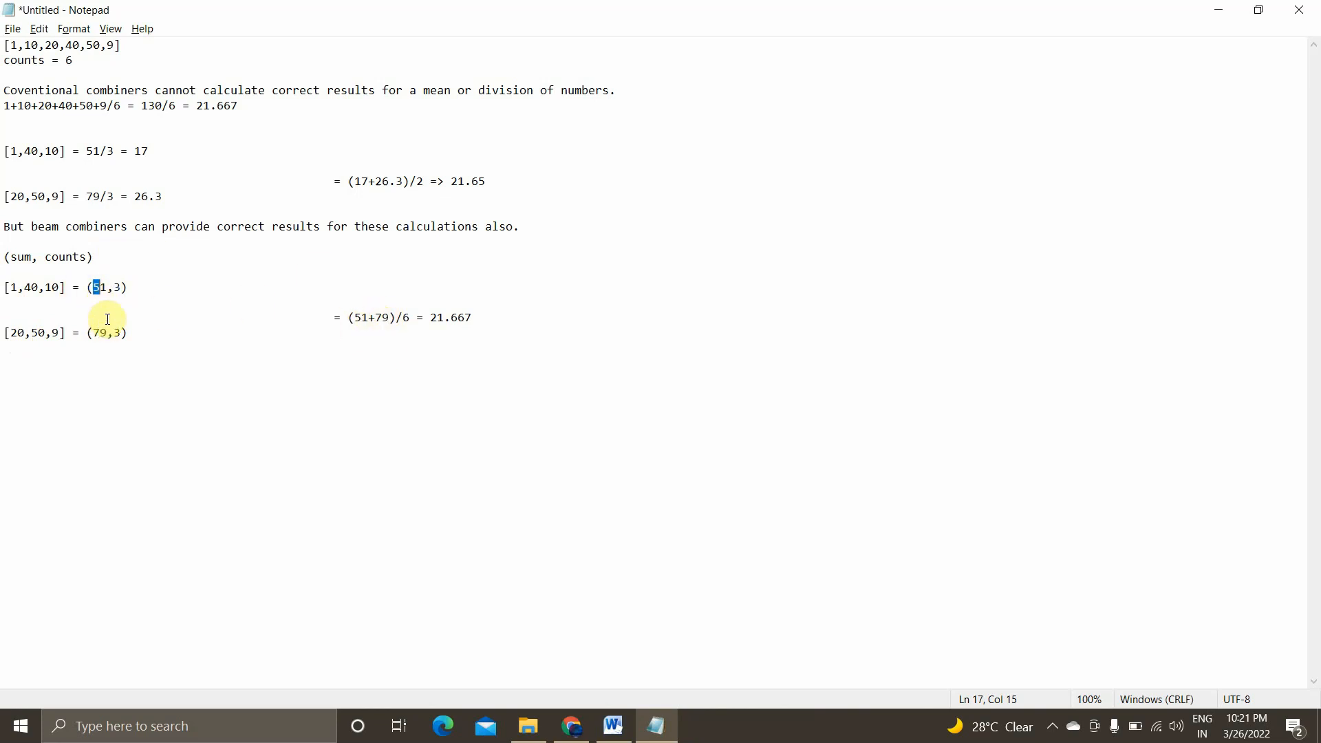
{"action": "left_click", "coordinate": [424, 318]}
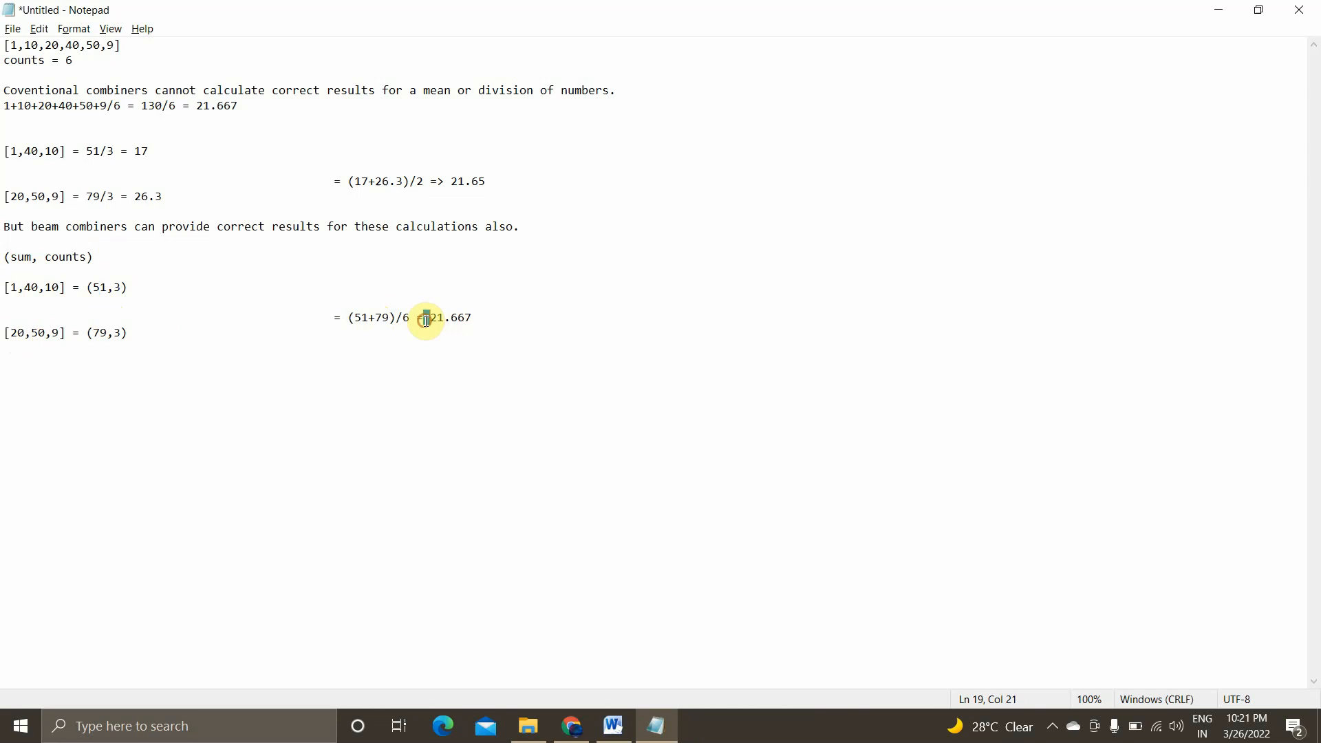
{"action": "double_click", "coordinate": [447, 318]}
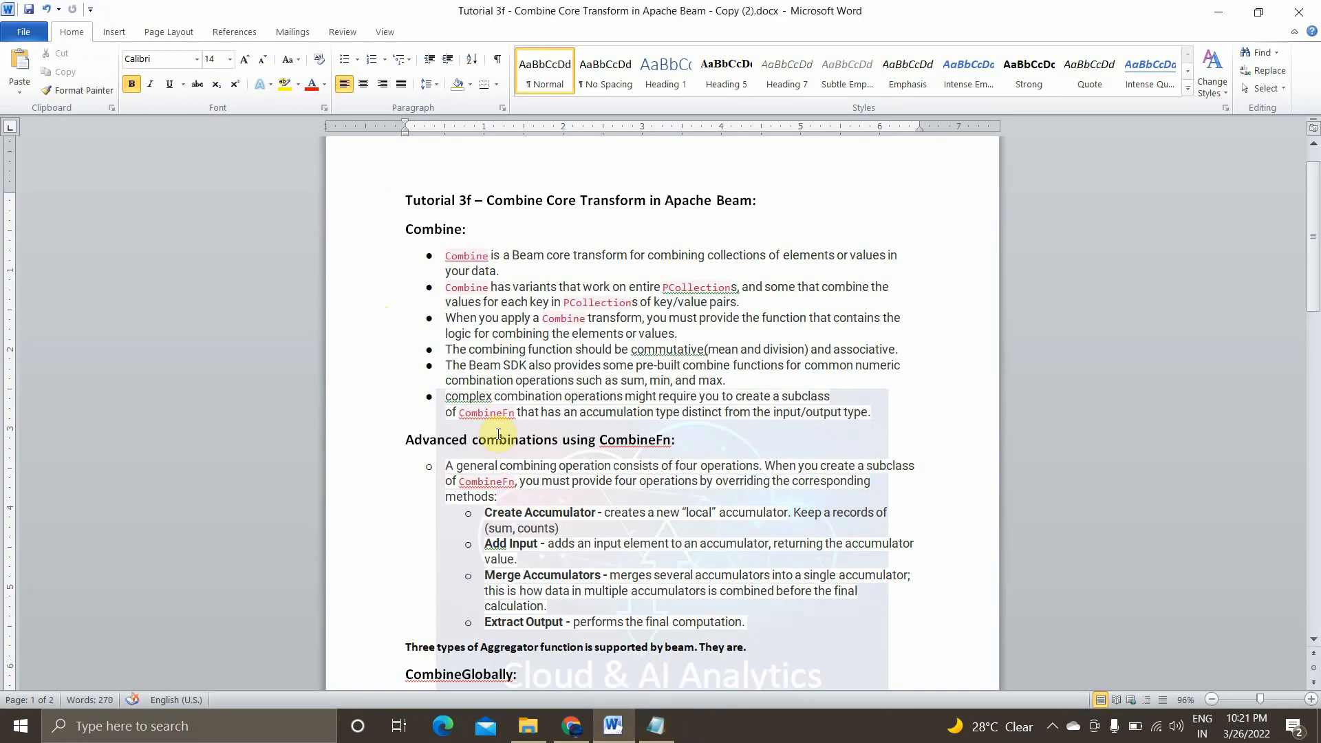
Scroll the Word notes past the four CombineFn operations to the three aggregator types
{"action": "scroll", "scroll_direction": "down", "scroll_amount": 3}
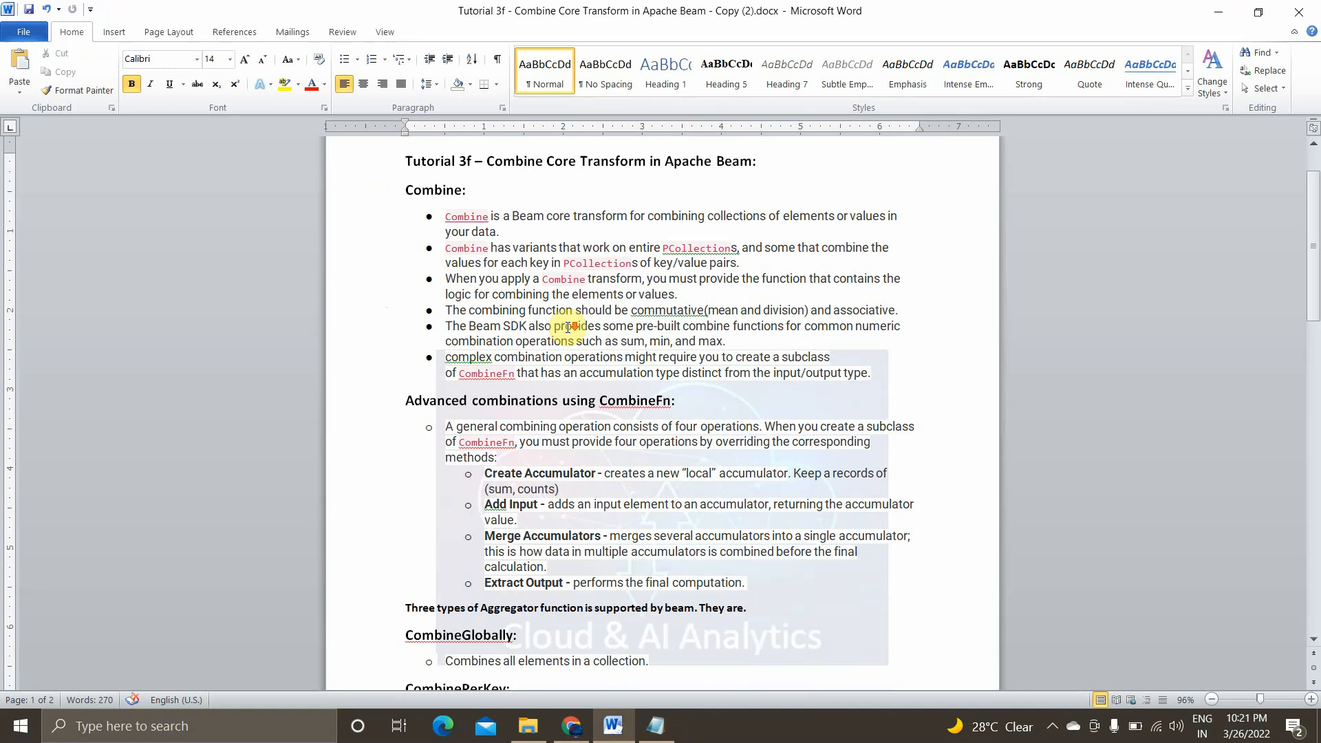
{"action": "scroll", "scroll_direction": "down", "scroll_amount": 3}
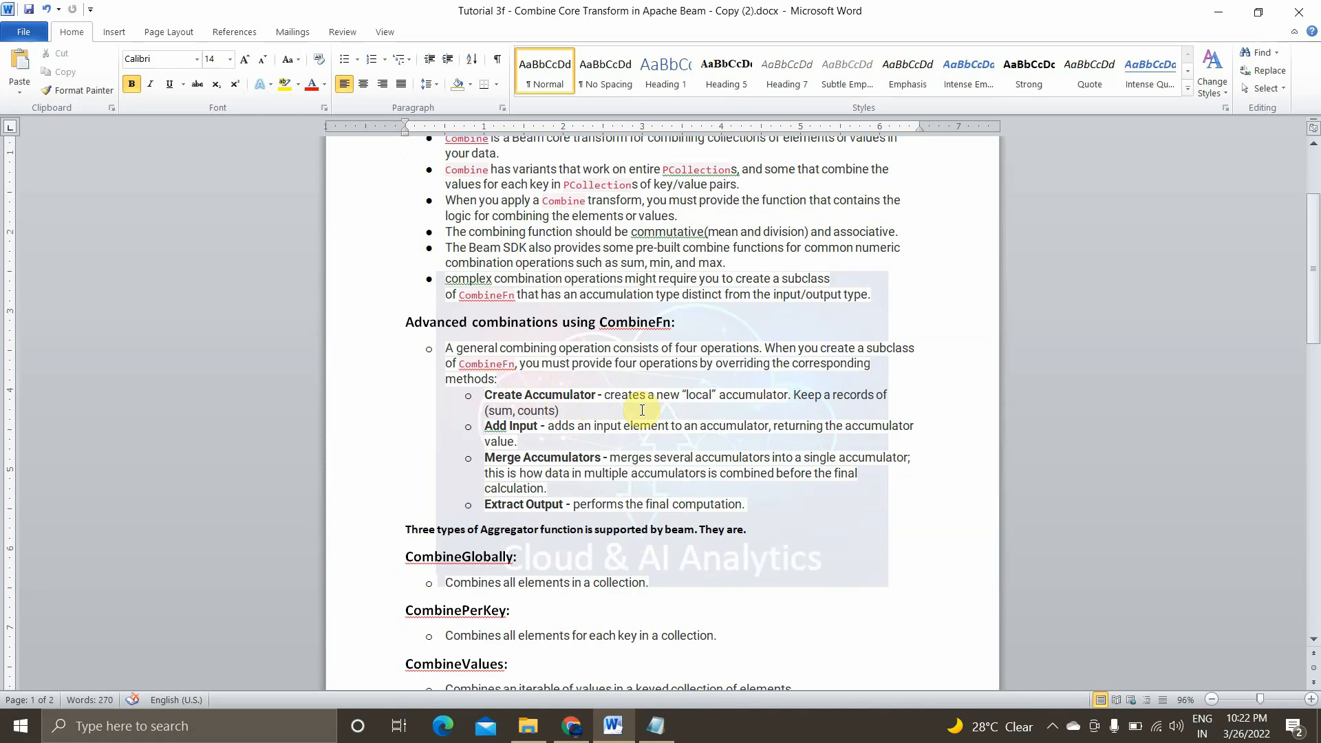
{"action": "mouse_move", "coordinate": [738, 428]}
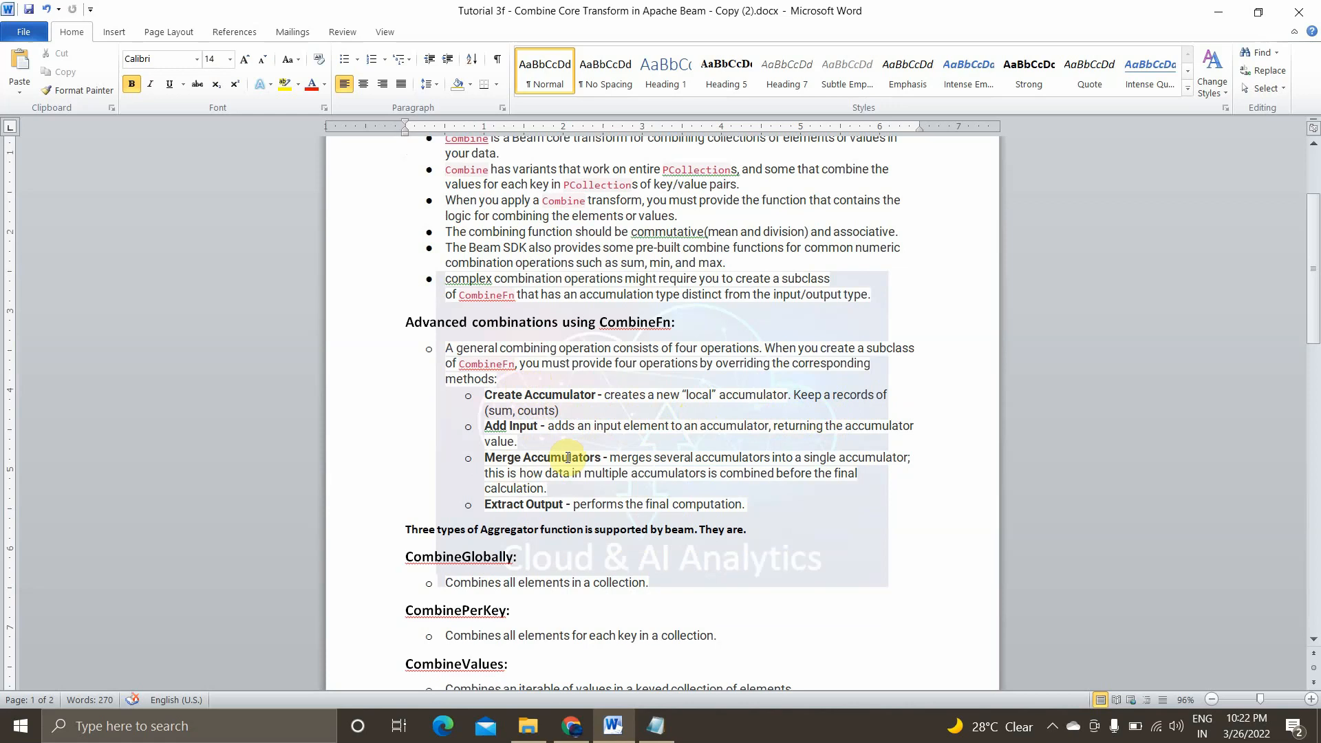
{"action": "mouse_move", "coordinate": [706, 473]}
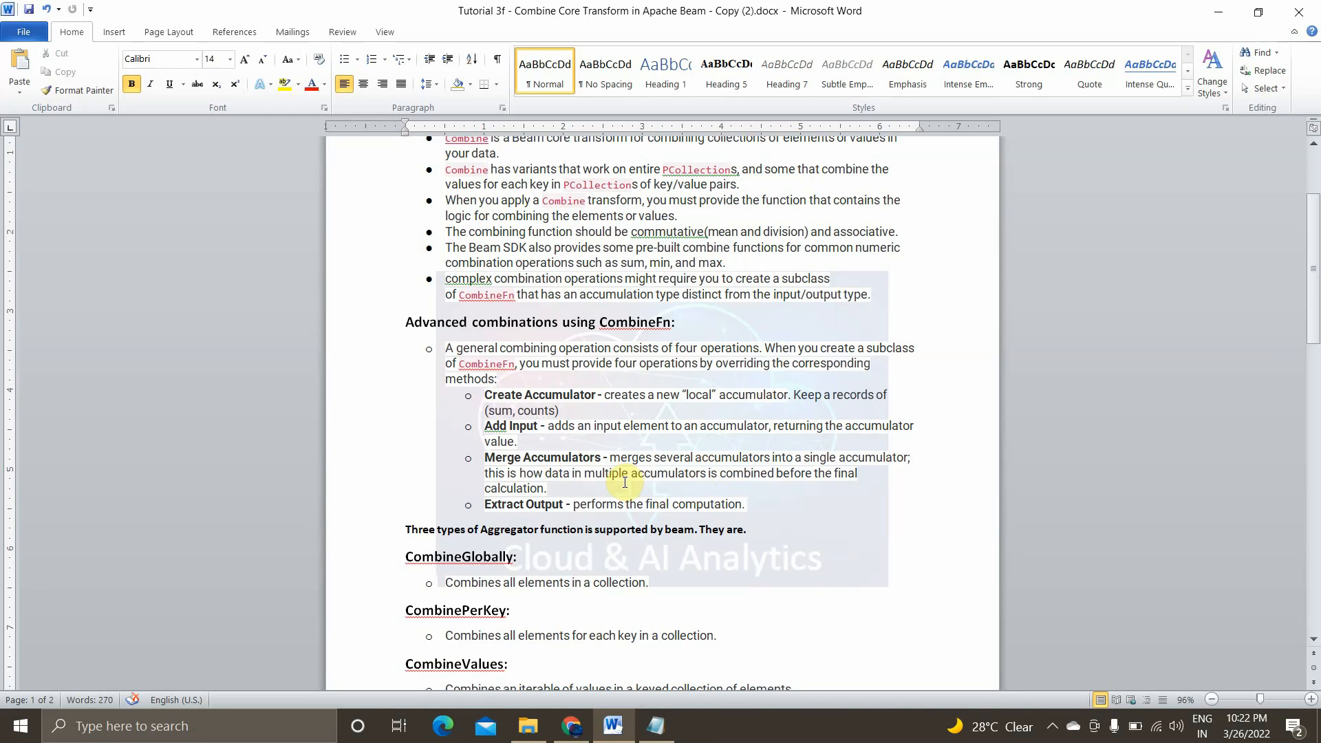
{"action": "mouse_move", "coordinate": [665, 536]}
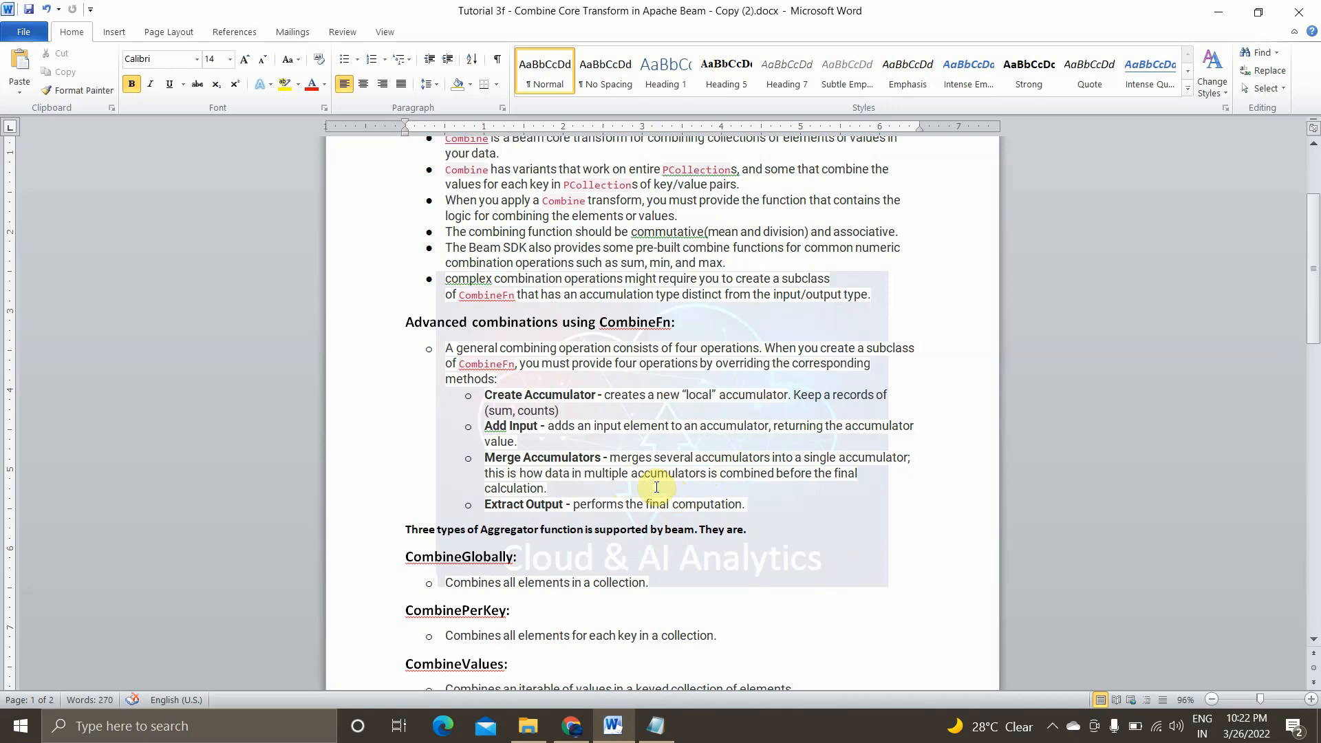
{"action": "mouse_move", "coordinate": [614, 503]}
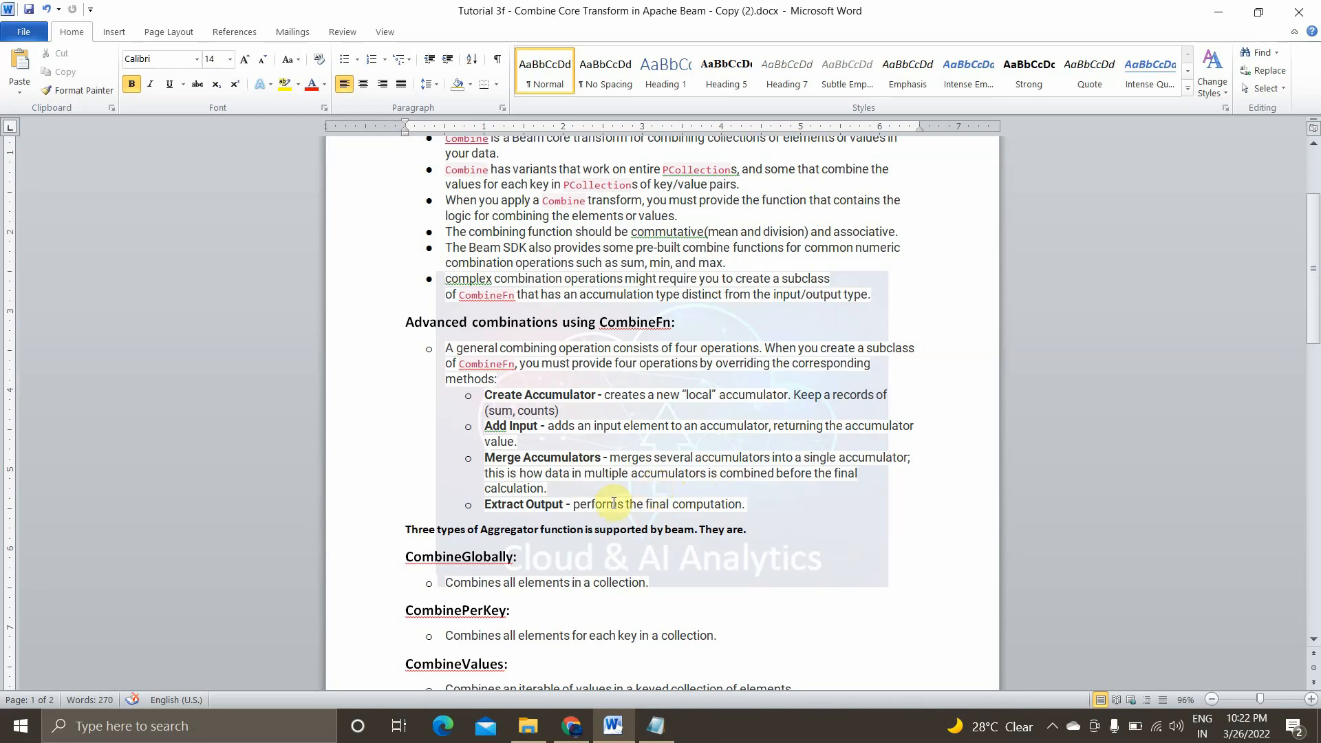
{"action": "scroll", "scroll_direction": "down", "scroll_amount": 3}
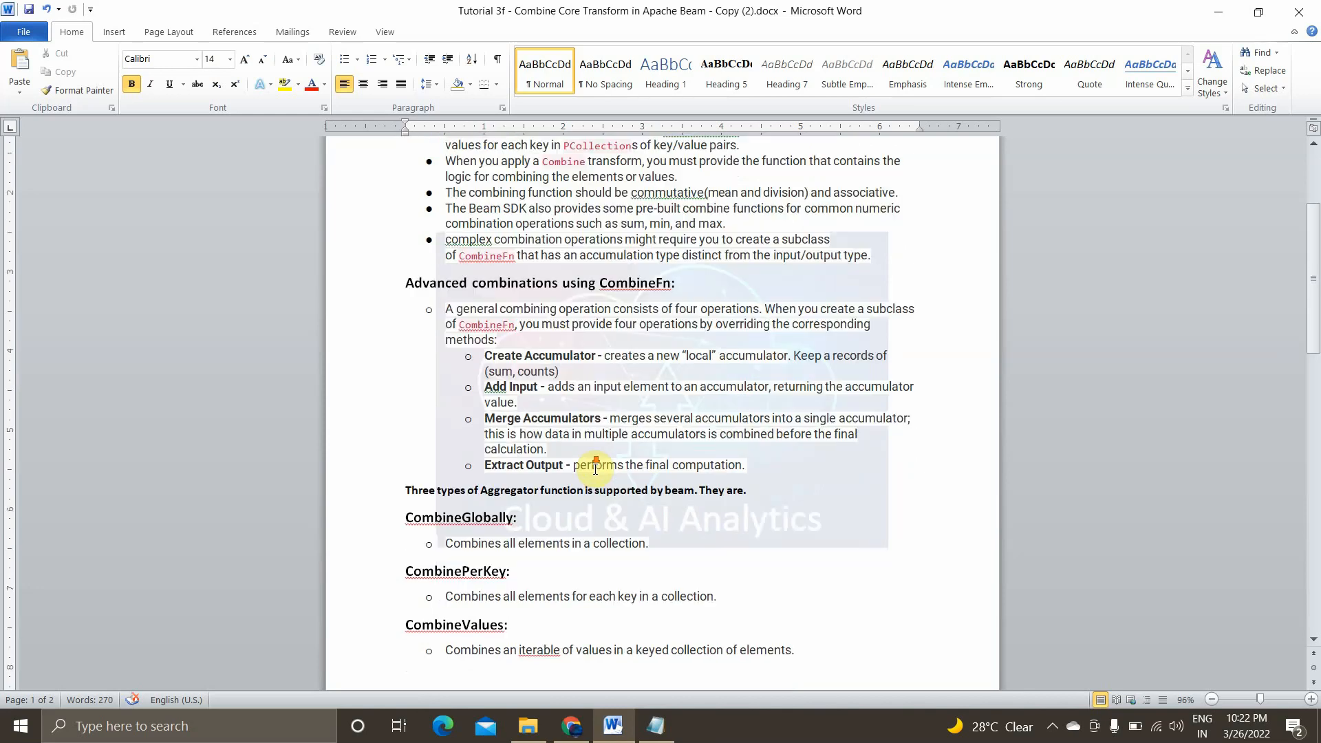
{"action": "scroll", "scroll_direction": "down", "scroll_amount": 3}
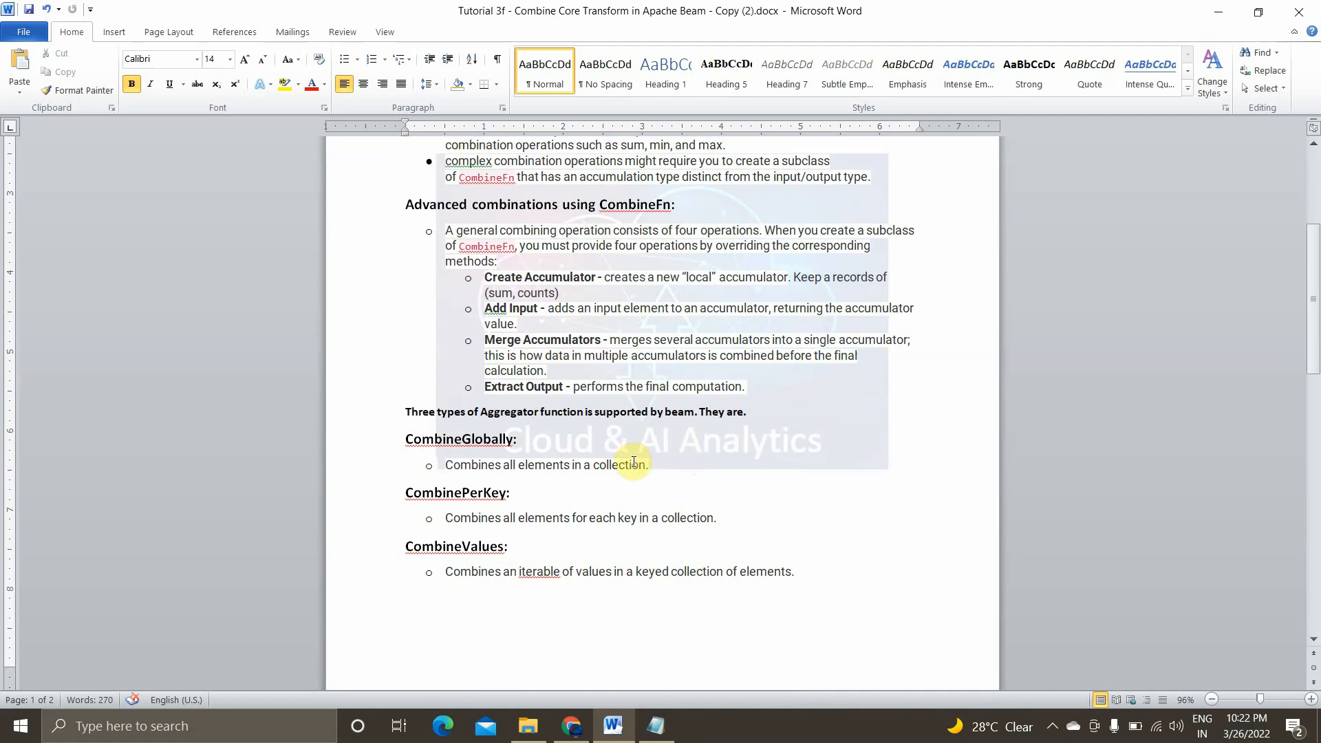
{"action": "mouse_move", "coordinate": [477, 455]}
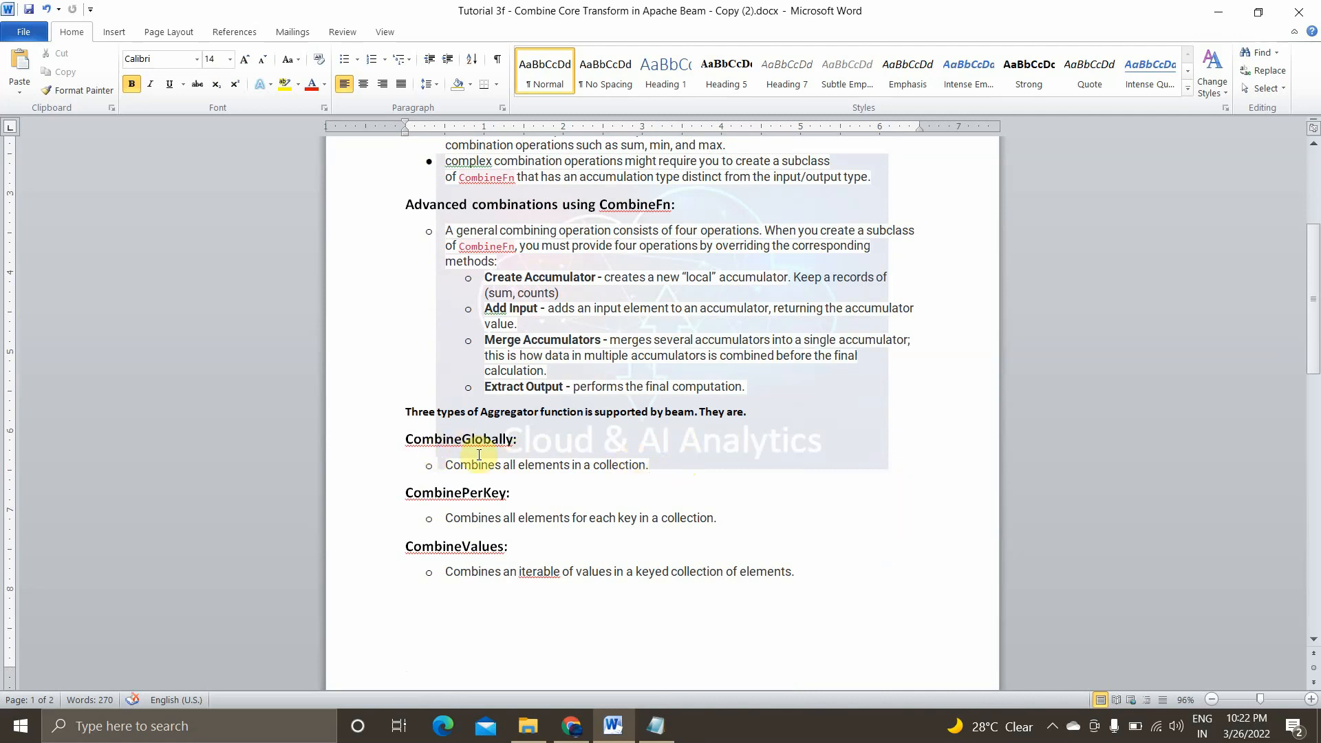
{"action": "mouse_move", "coordinate": [567, 465]}
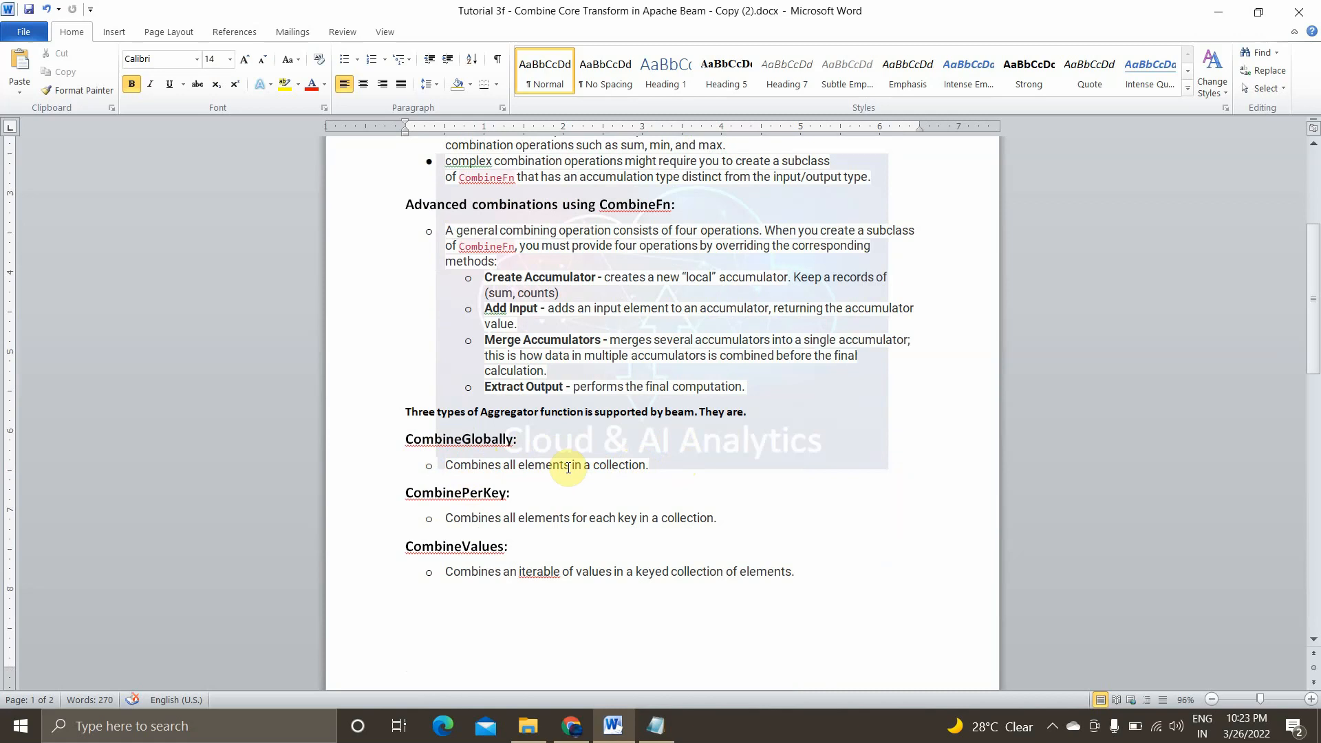
{"action": "mouse_move", "coordinate": [584, 476]}
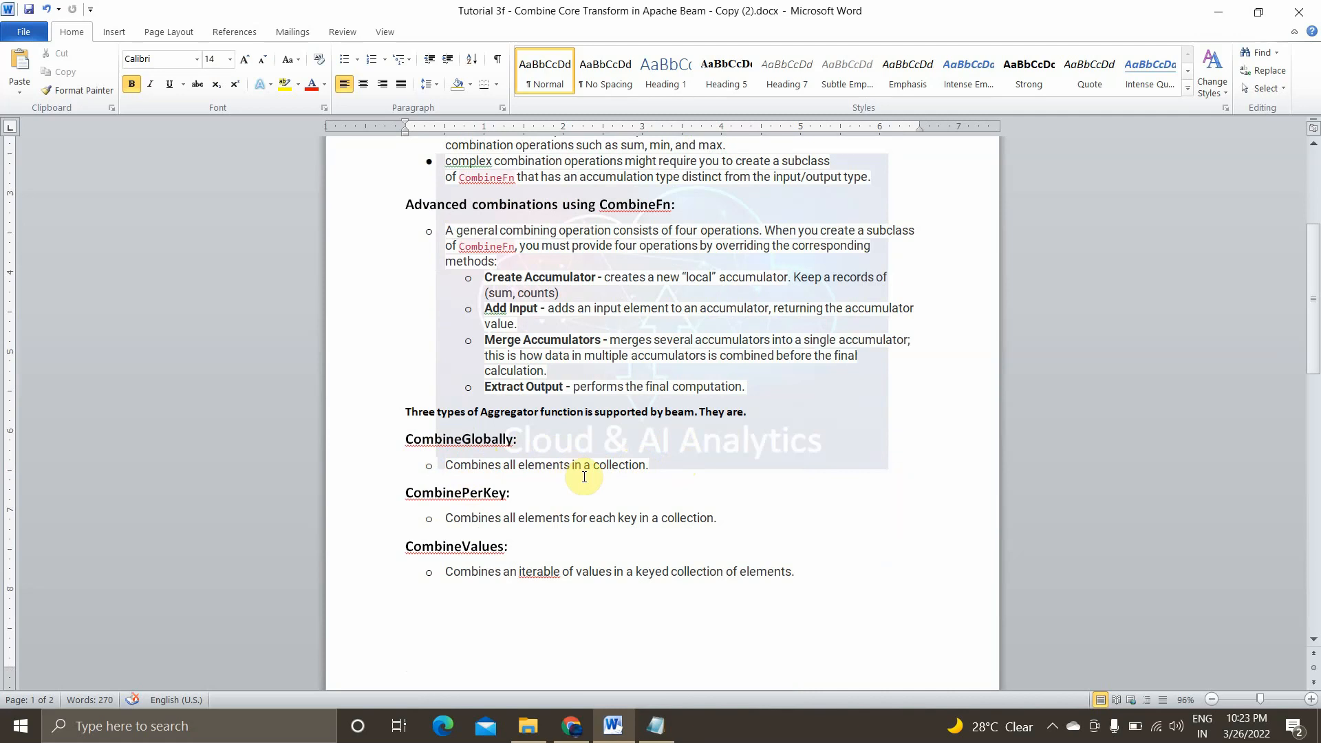
{"action": "mouse_move", "coordinate": [465, 521]}
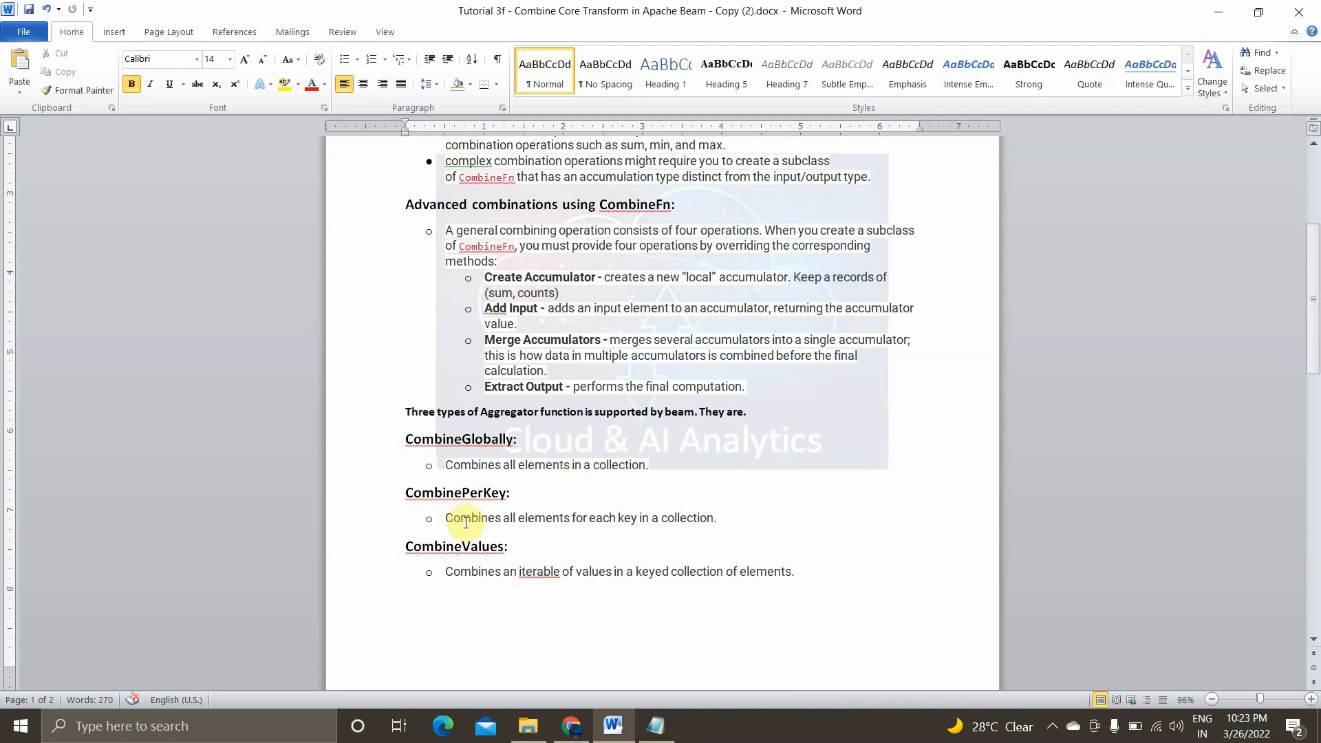
{"action": "mouse_move", "coordinate": [604, 517]}
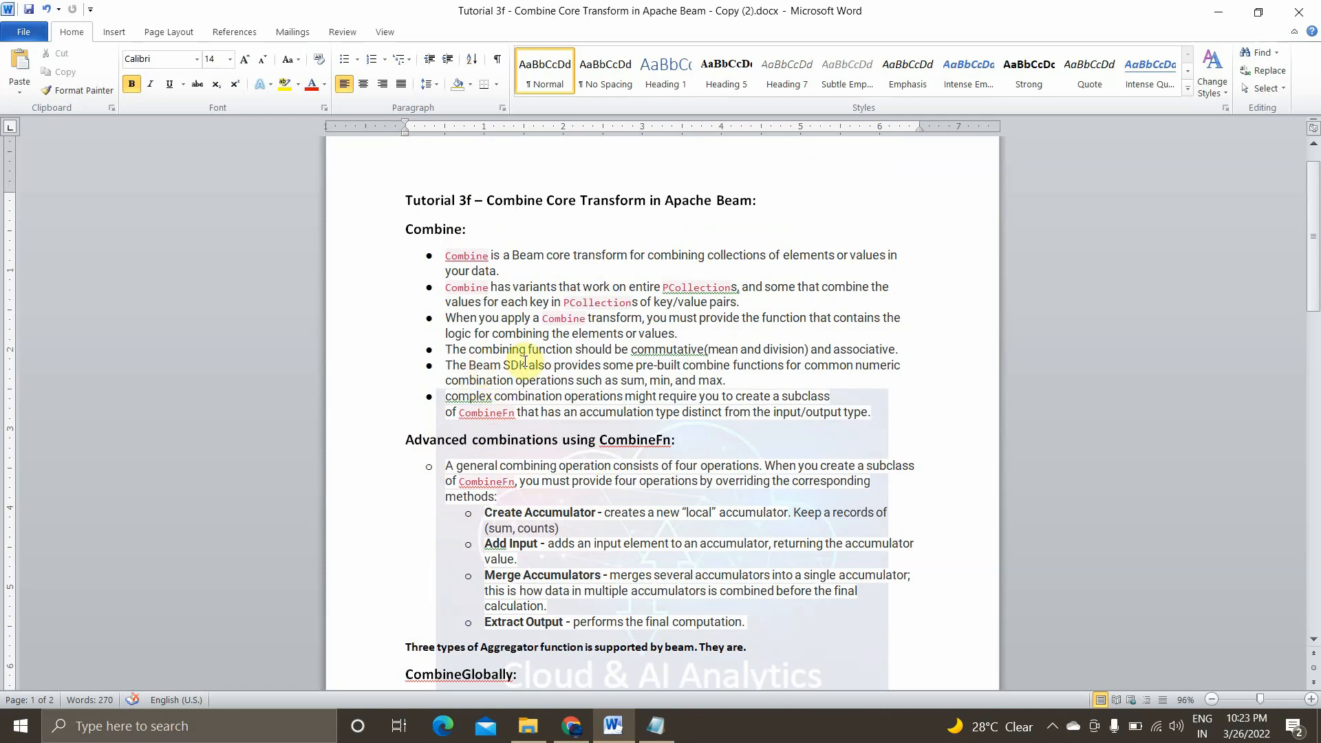
{"action": "mouse_move", "coordinate": [502, 386]}
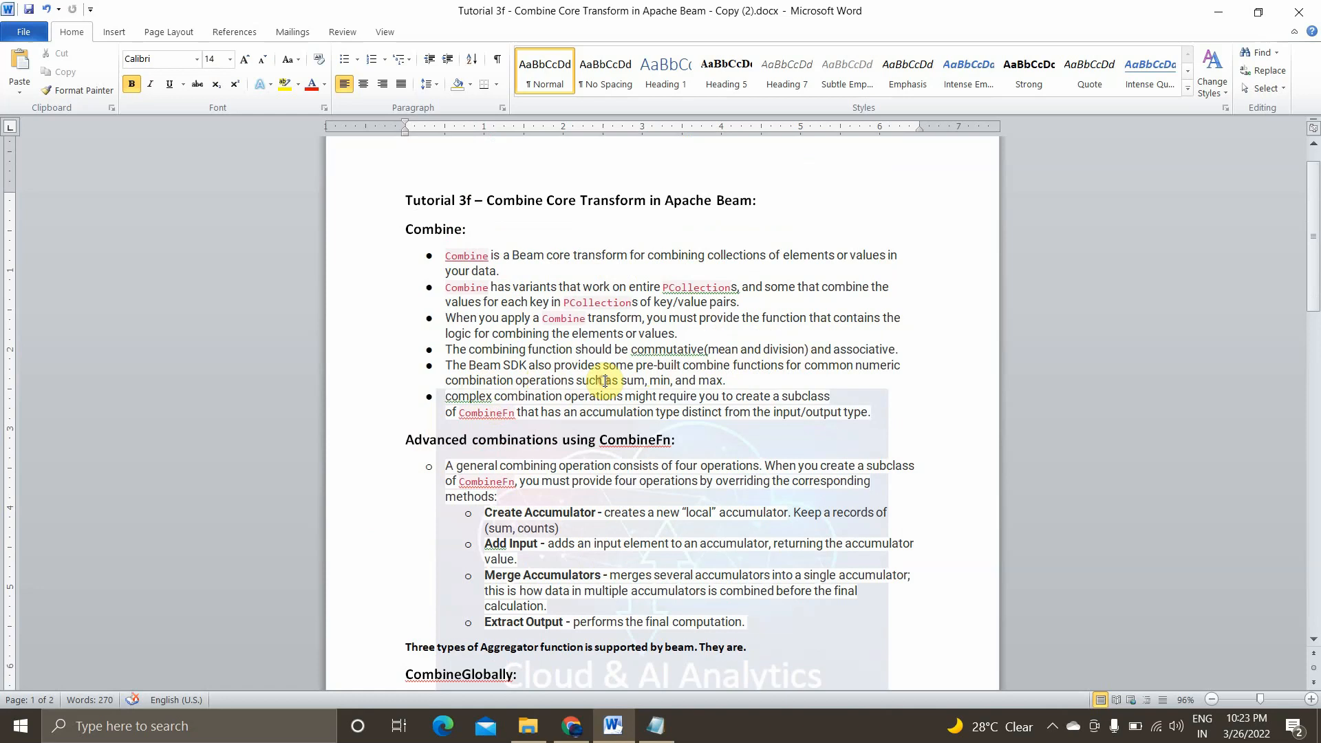
Scroll the Word tutorial down to the page 2 Resources section with Beam documentation links
{"action": "left_click_drag", "start_coordinate": [604, 379], "coordinate": [723, 380]}
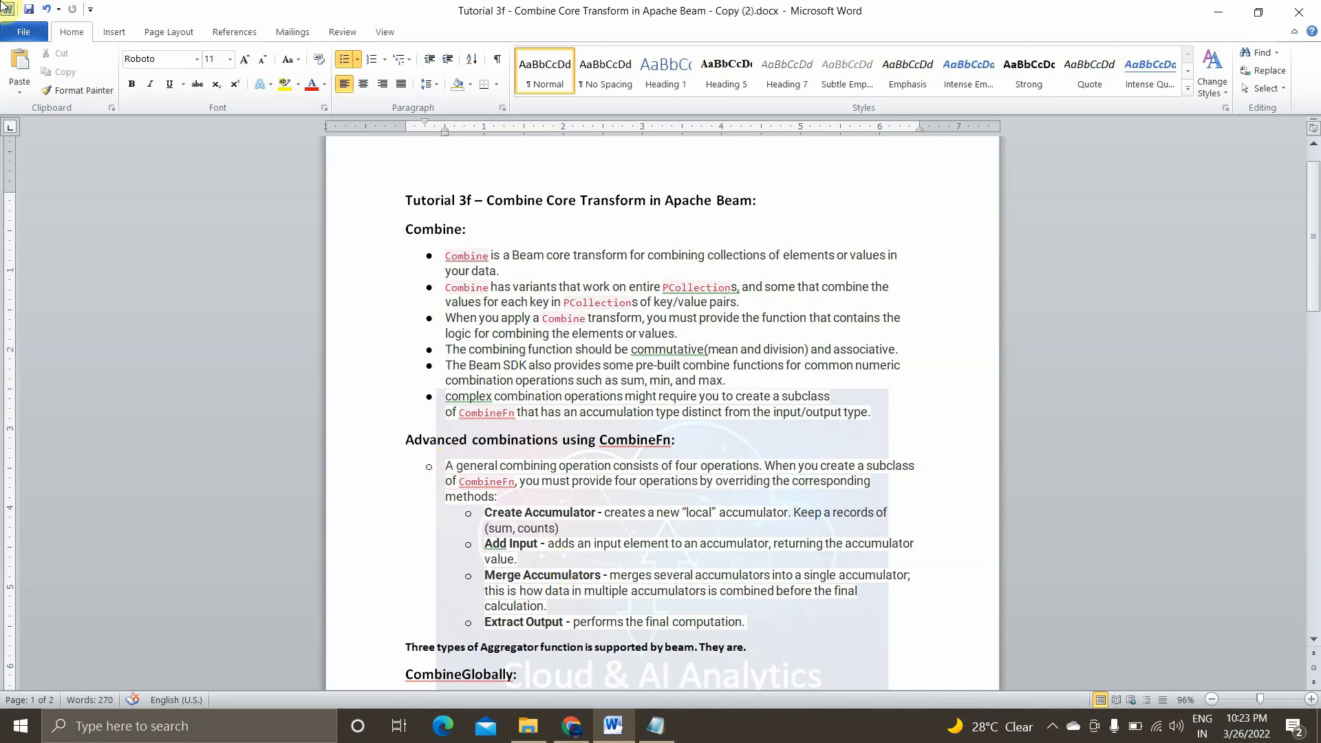
{"action": "mouse_move", "coordinate": [59, 203]}
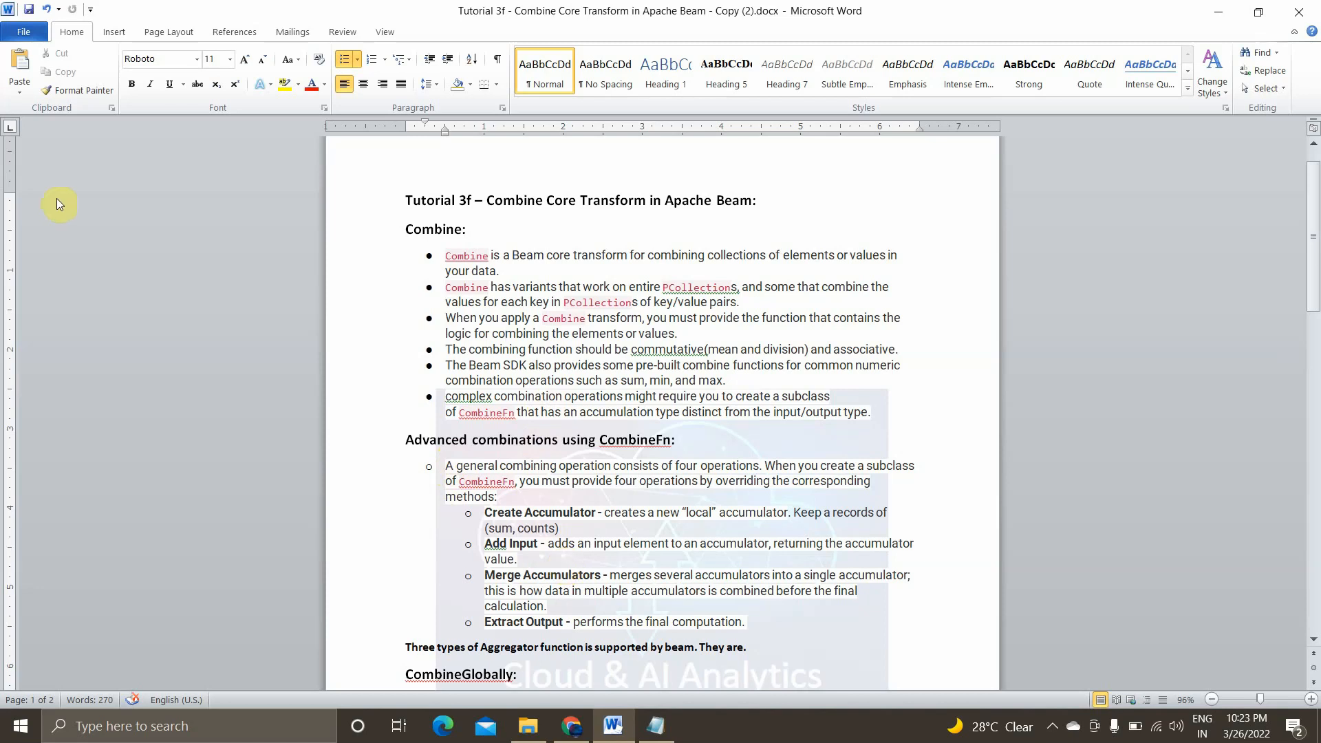
{"action": "scroll", "scroll_direction": "down", "scroll_amount": 3}
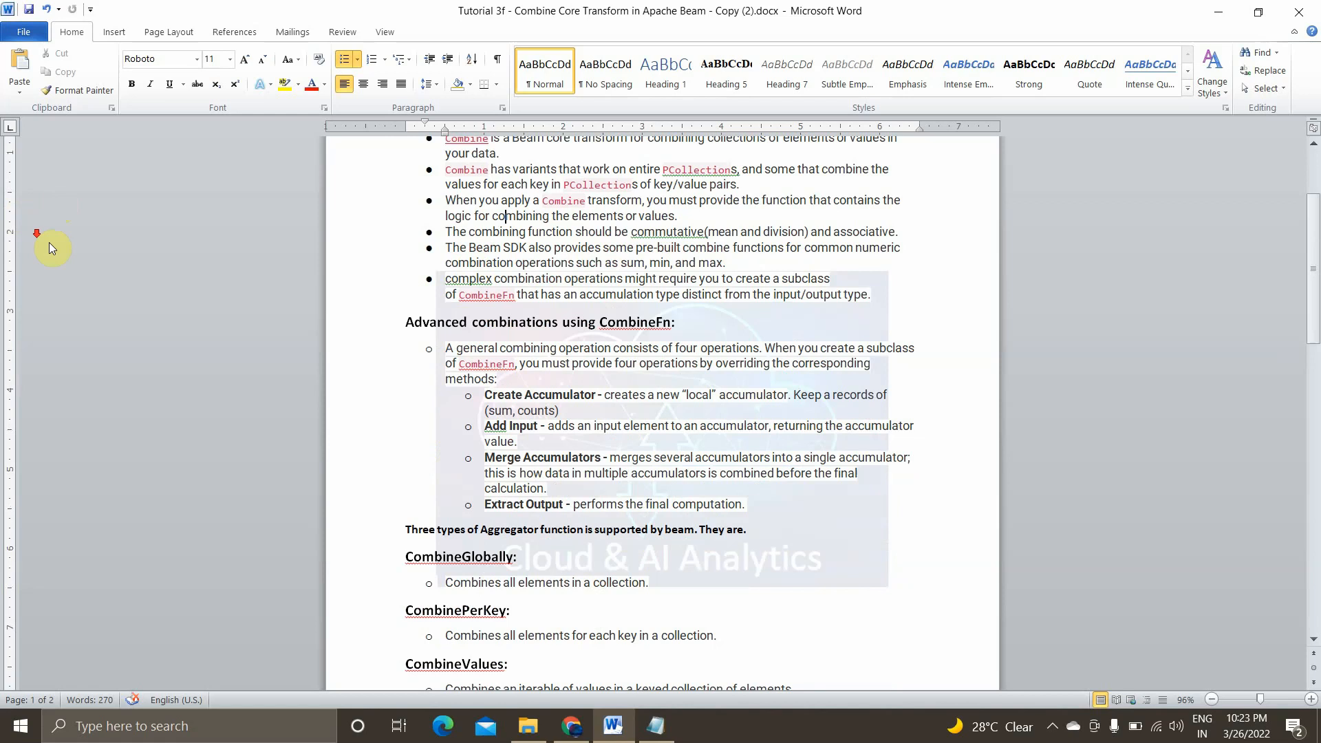
{"action": "scroll", "scroll_direction": "down", "scroll_amount": 3}
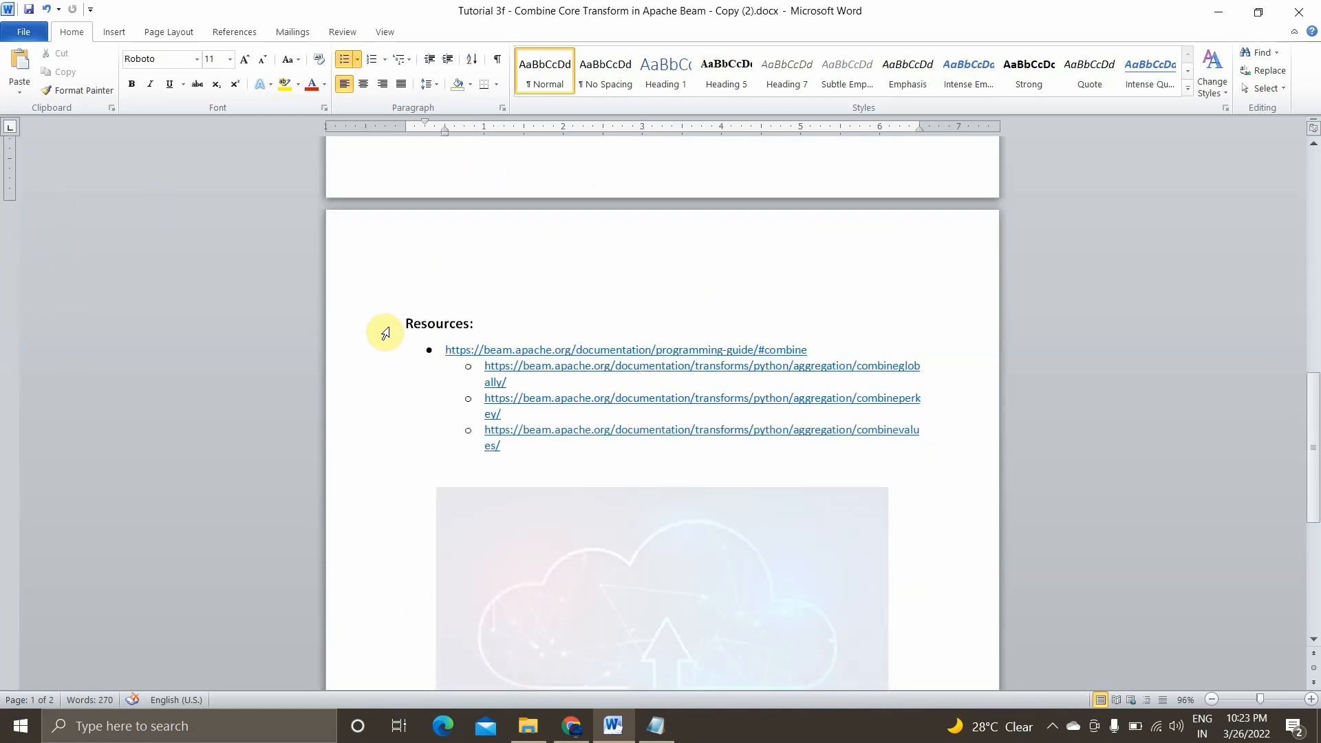
{"action": "mouse_move", "coordinate": [538, 453]}
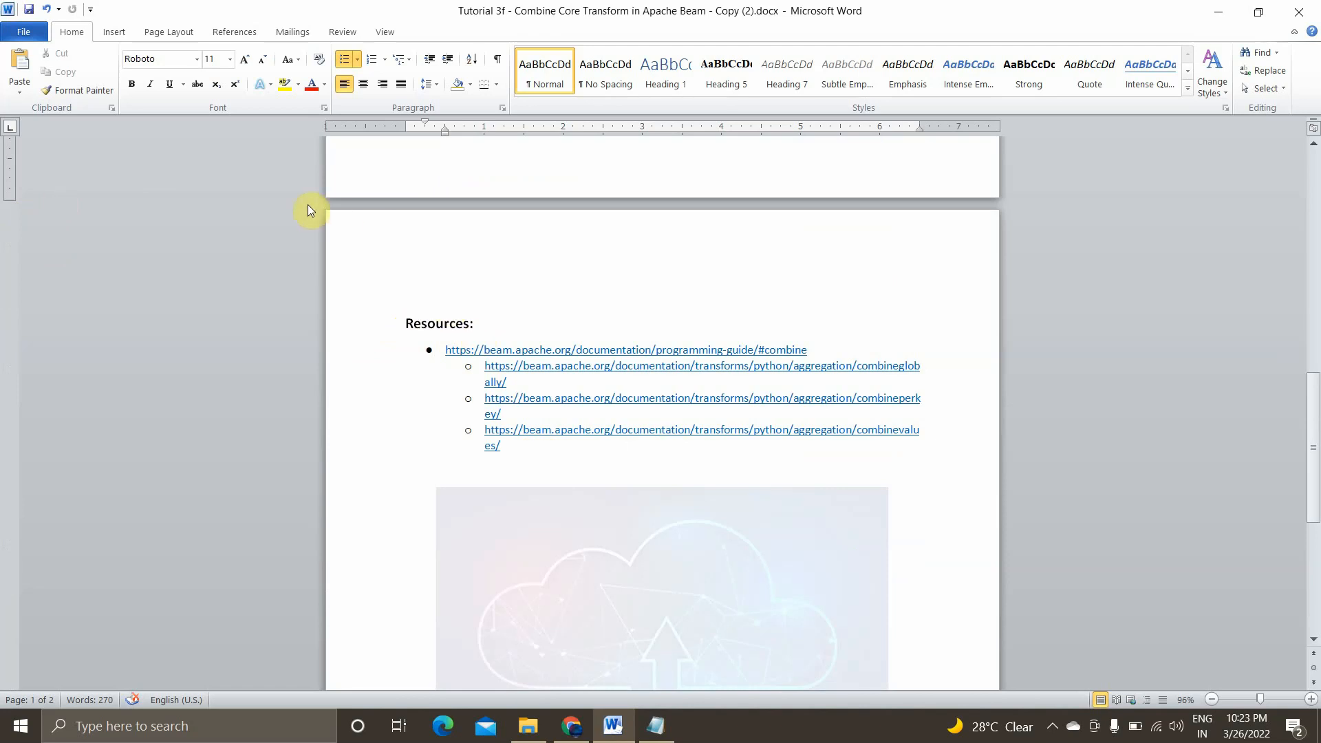
{"action": "mouse_move", "coordinate": [581, 429]}
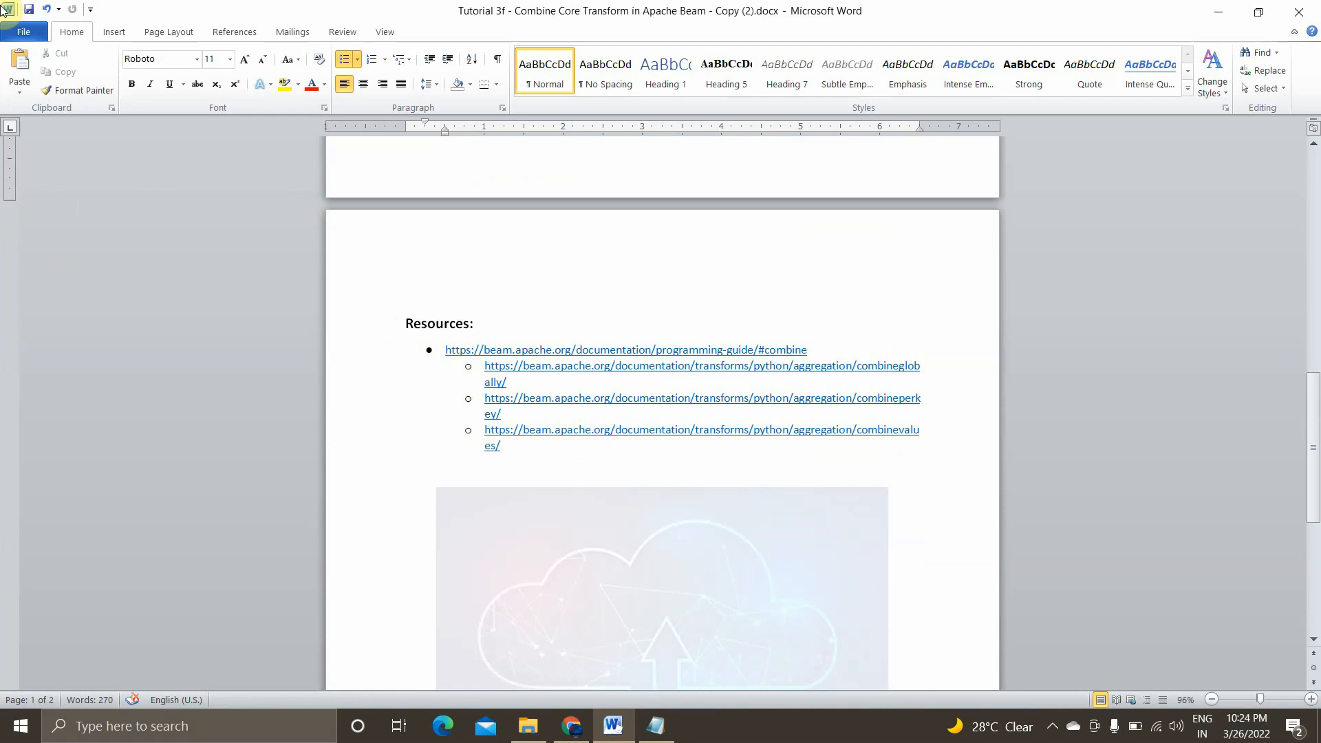
Scroll Colab to the CombineGlobally pipeline and highlight its list of input numbers
{"action": "left_click", "coordinate": [571, 725]}
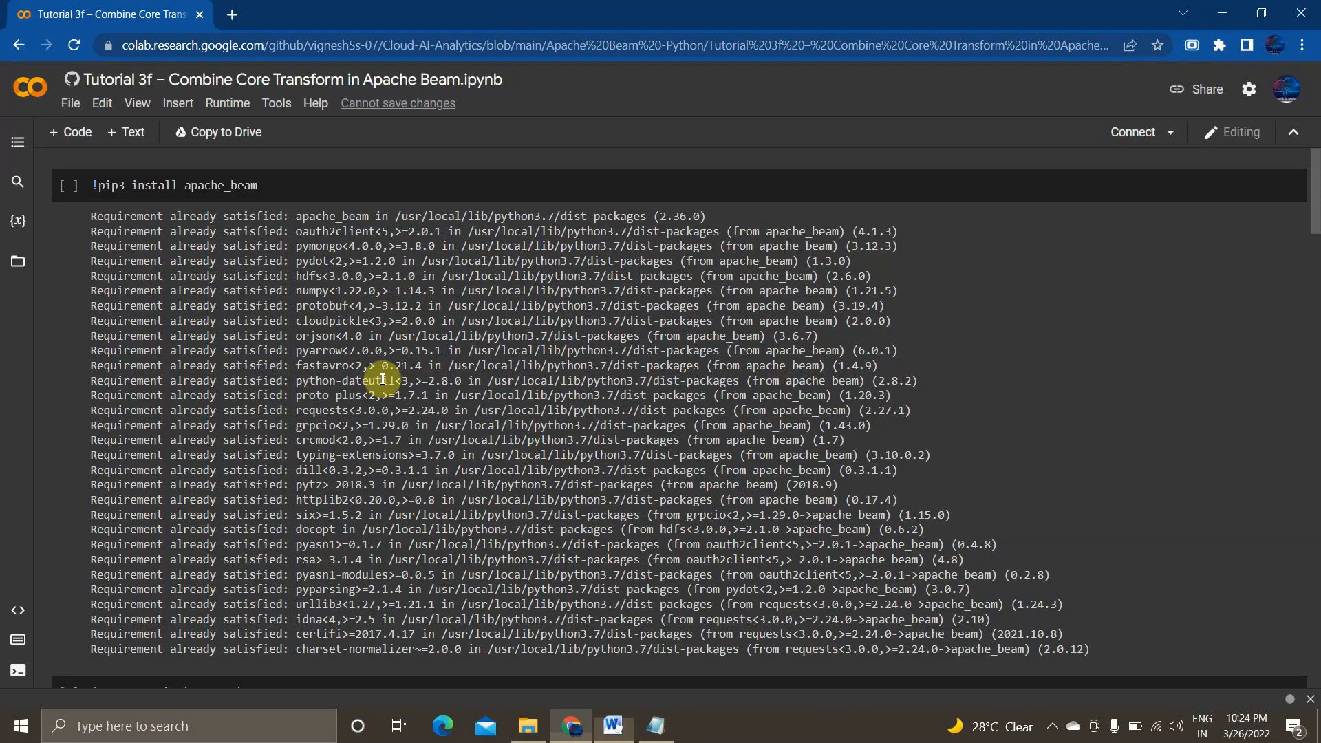
{"action": "mouse_move", "coordinate": [281, 188]}
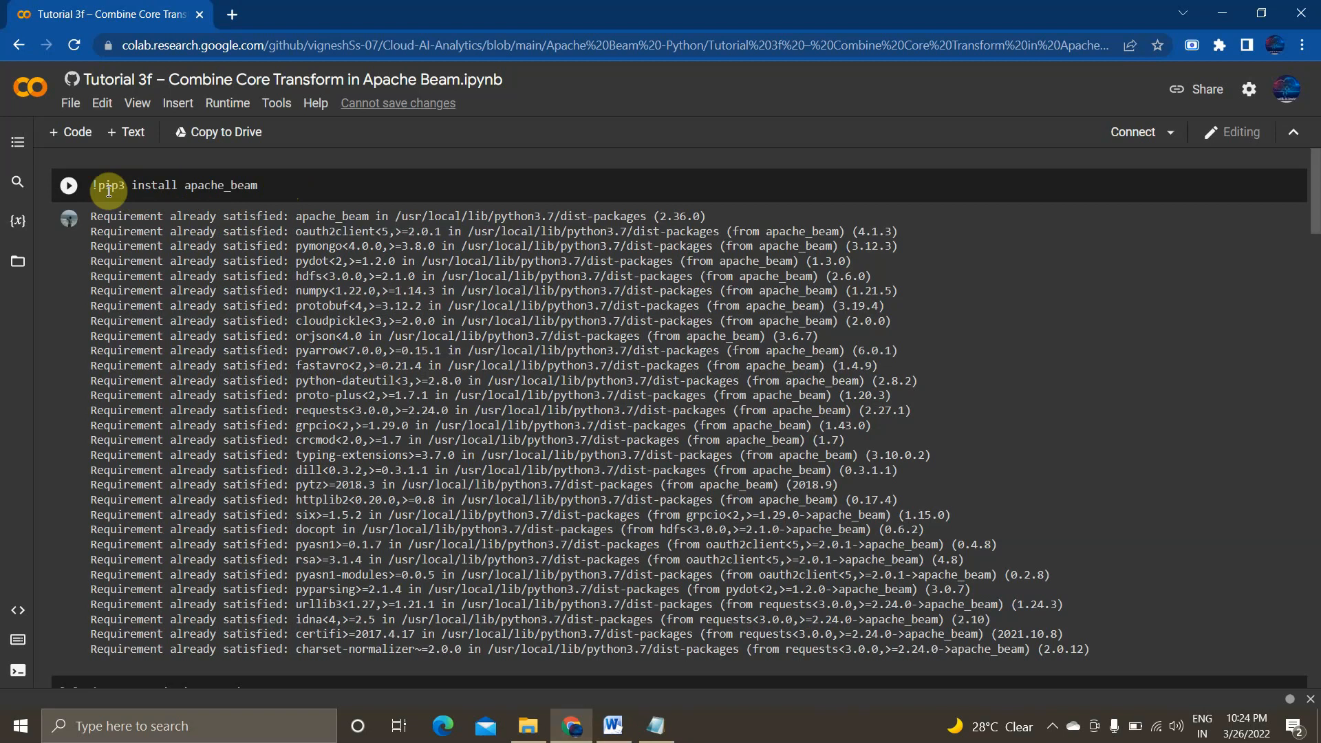
{"action": "scroll", "scroll_direction": "down", "scroll_amount": 3}
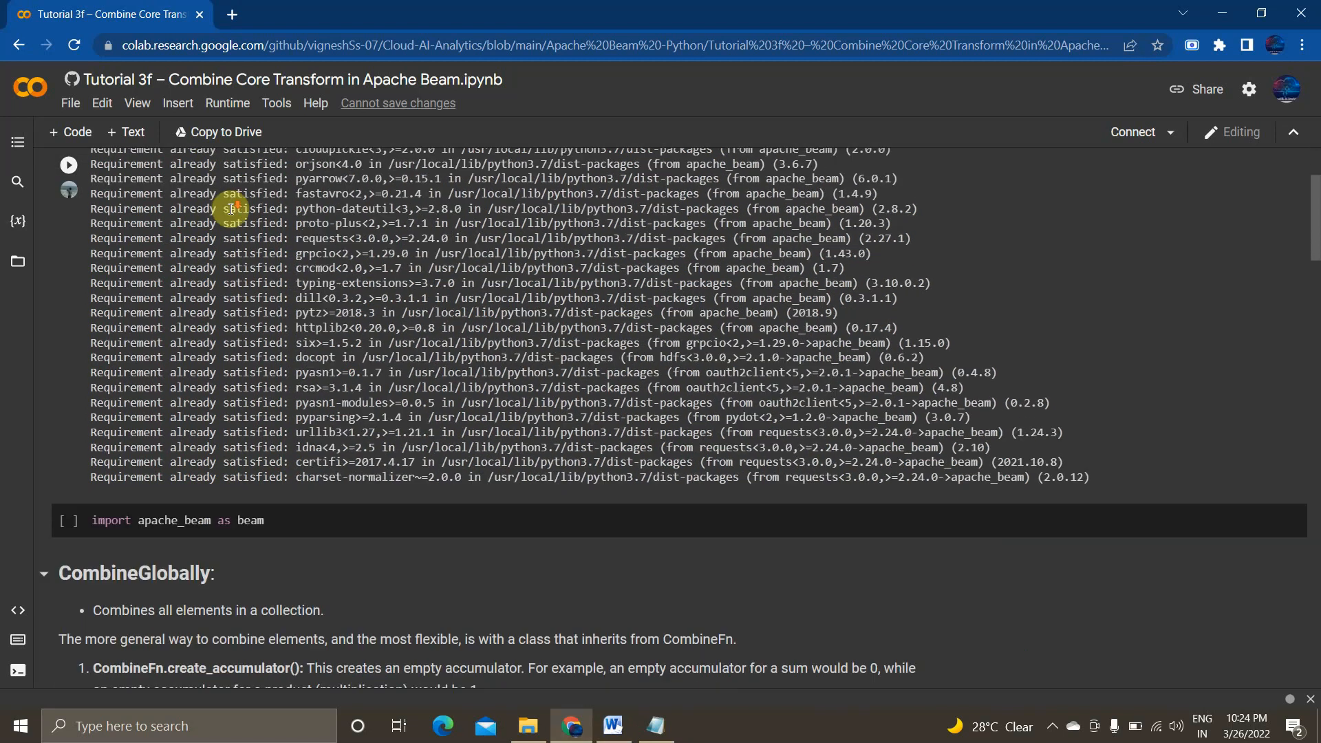
{"action": "scroll", "scroll_direction": "down", "scroll_amount": 3}
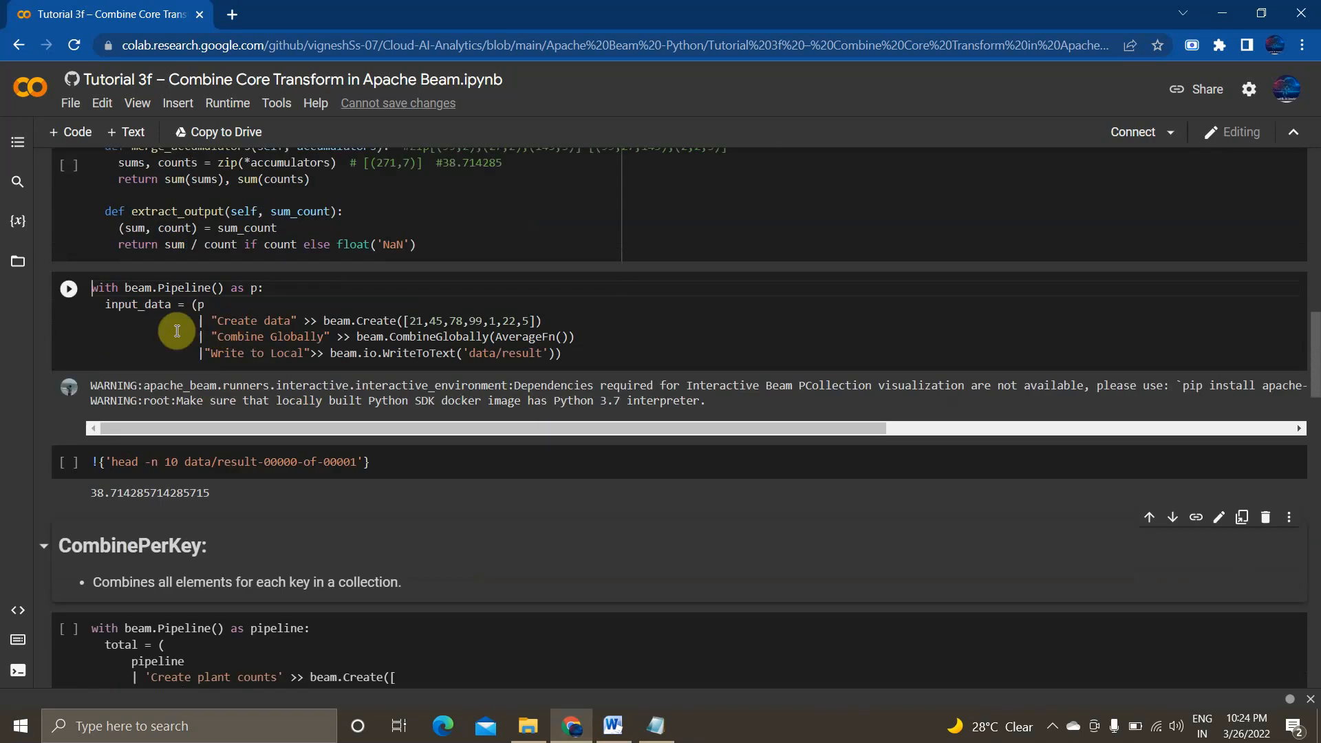
{"action": "mouse_move", "coordinate": [244, 289]}
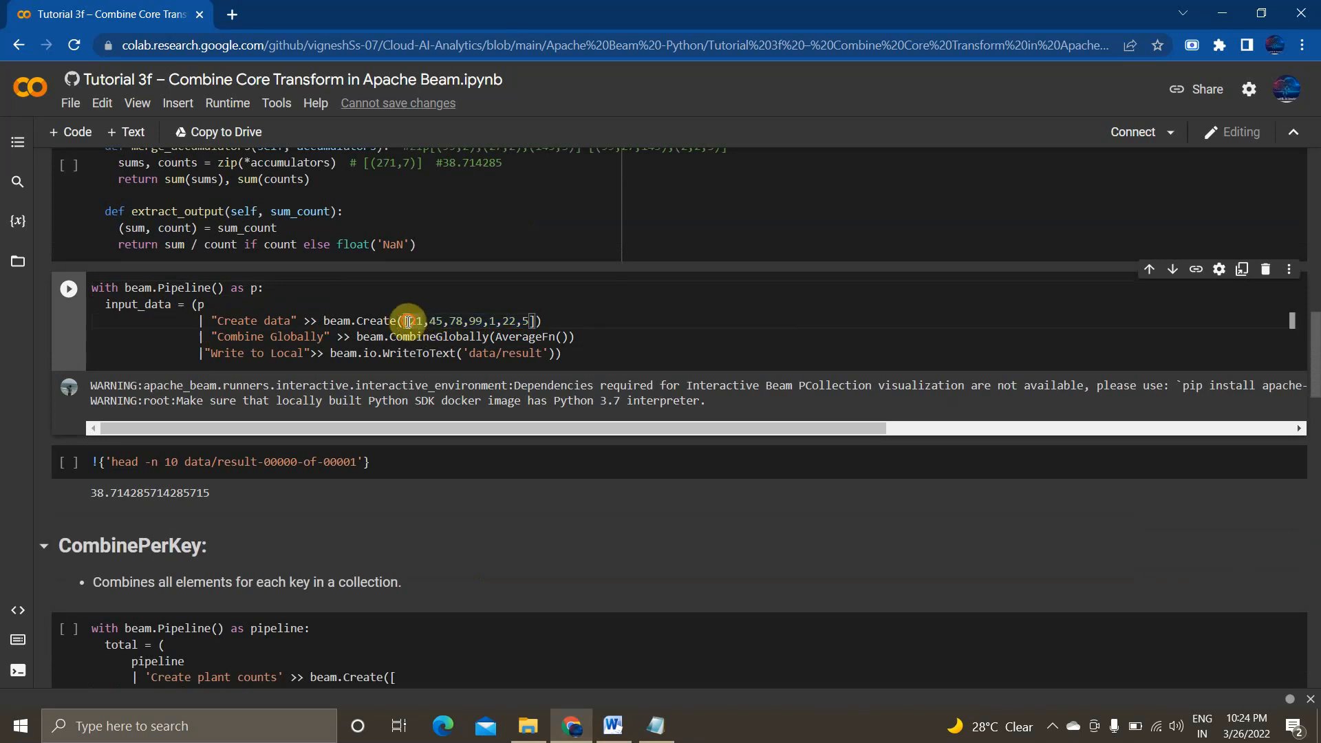
{"action": "left_click_drag", "start_coordinate": [410, 319], "coordinate": [526, 319]}
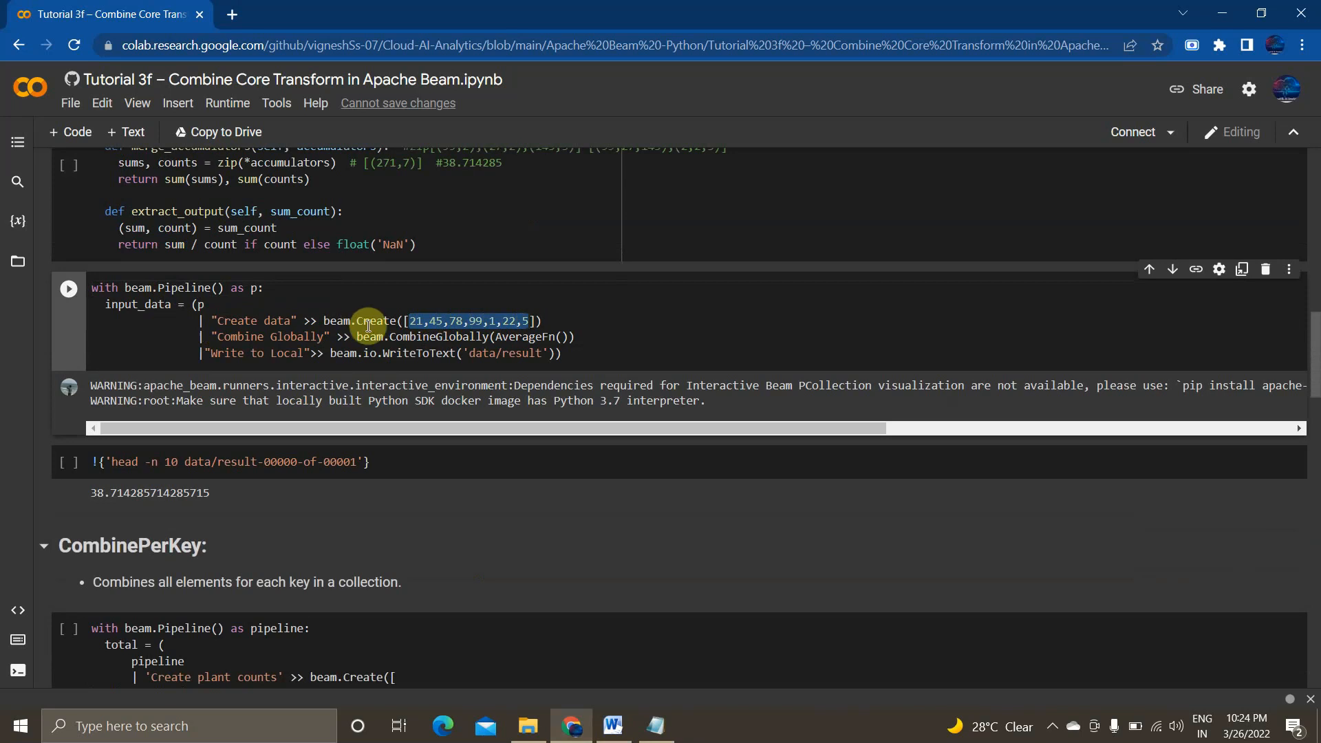
{"action": "mouse_move", "coordinate": [530, 353]}
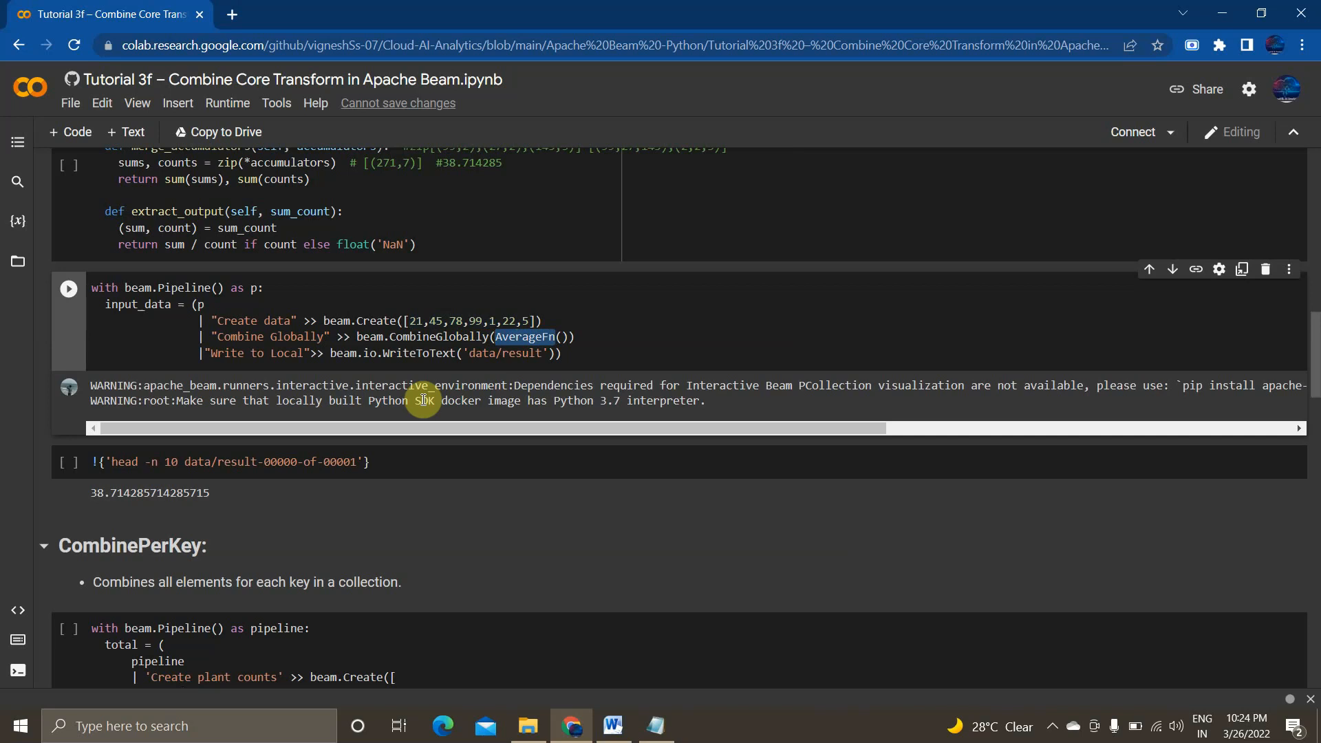
{"action": "scroll", "scroll_direction": "down", "scroll_amount": 3}
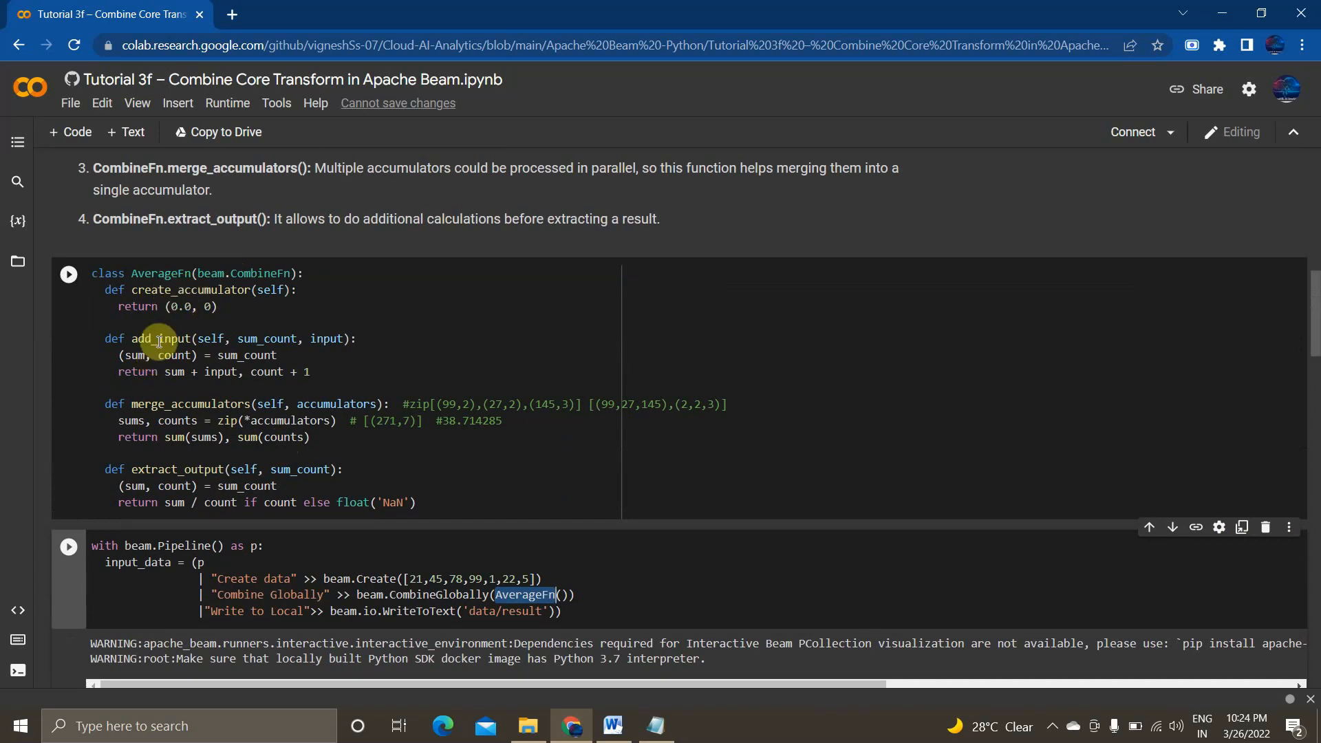
Highlight the merge_accumulators and extract_output method names in the AverageFn class
{"action": "double_click", "coordinate": [190, 404]}
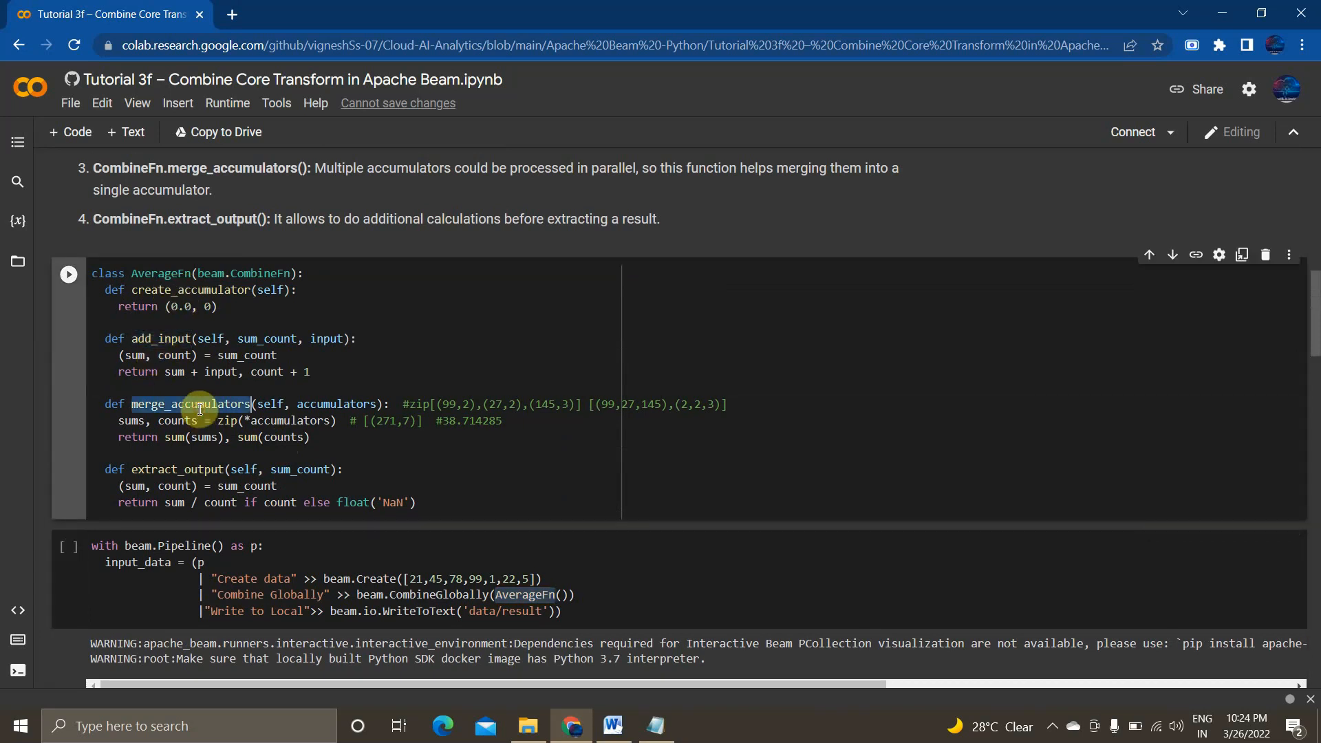
{"action": "double_click", "coordinate": [176, 469]}
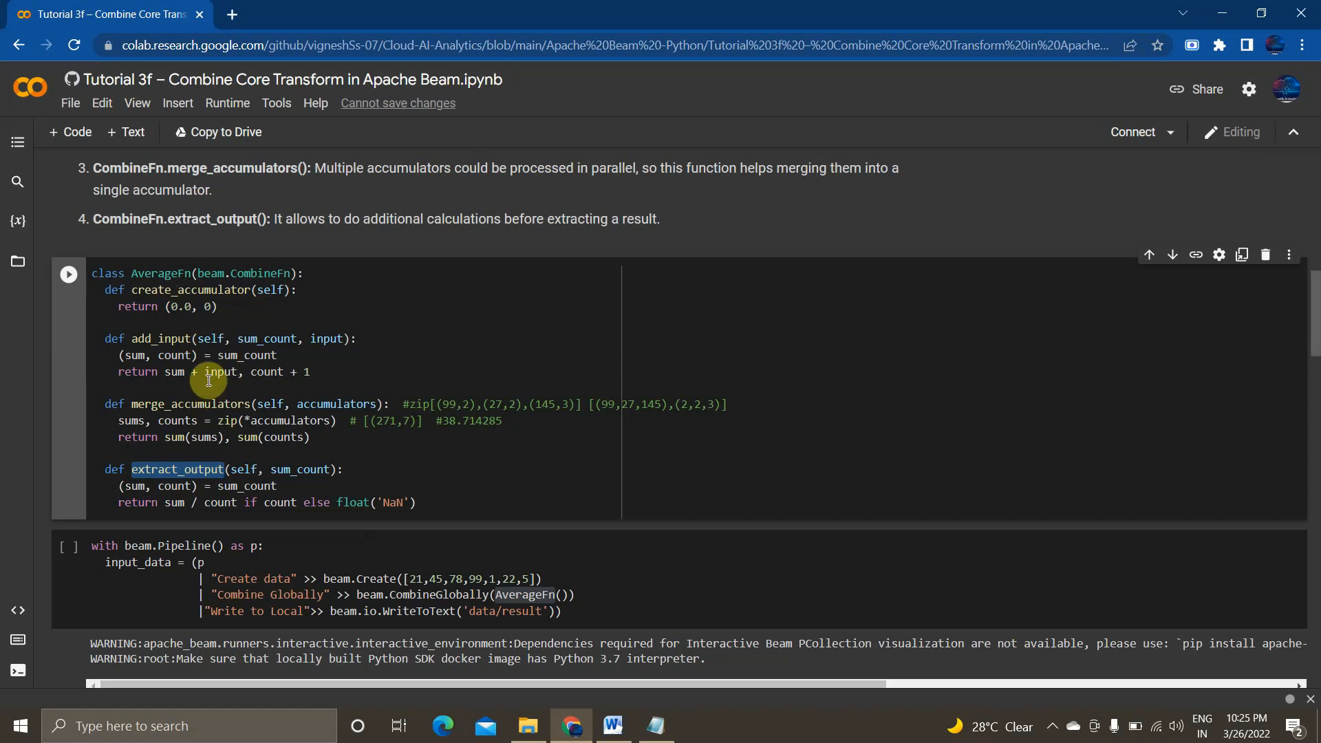
{"action": "mouse_move", "coordinate": [468, 437]}
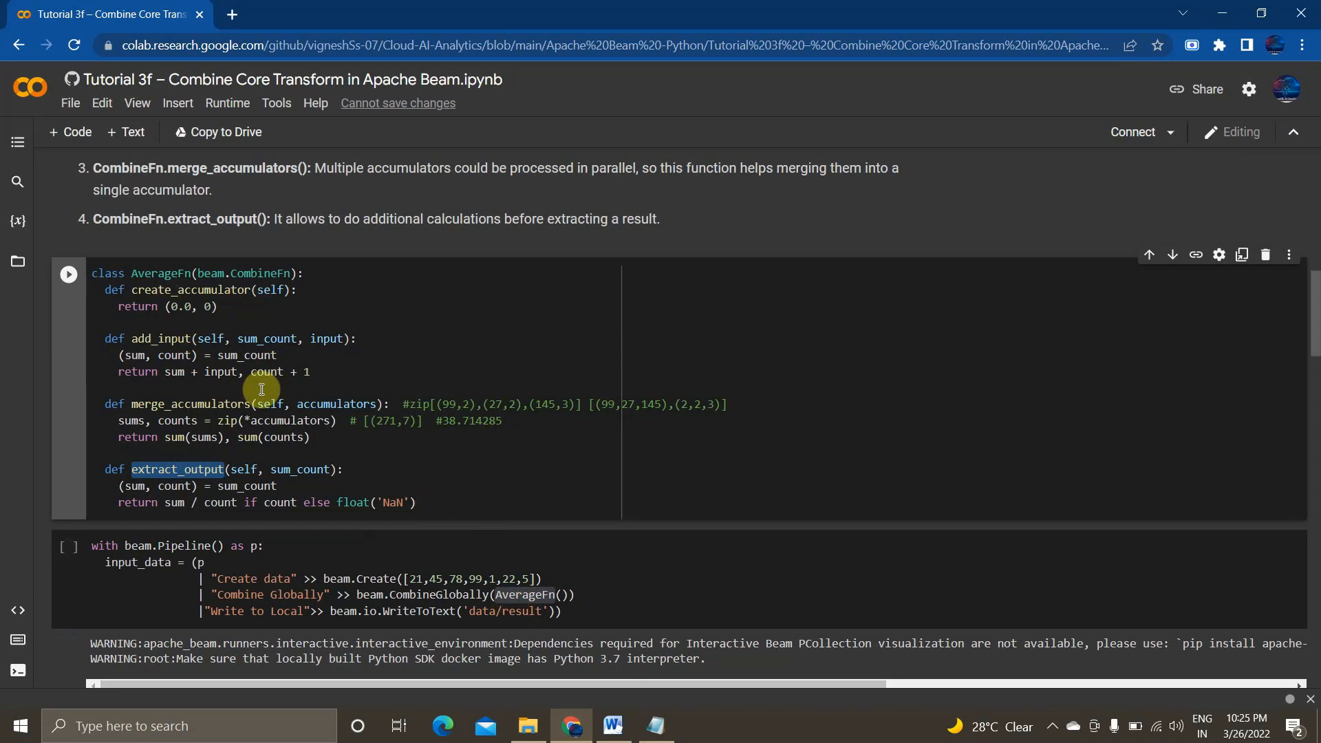
{"action": "mouse_move", "coordinate": [237, 379]}
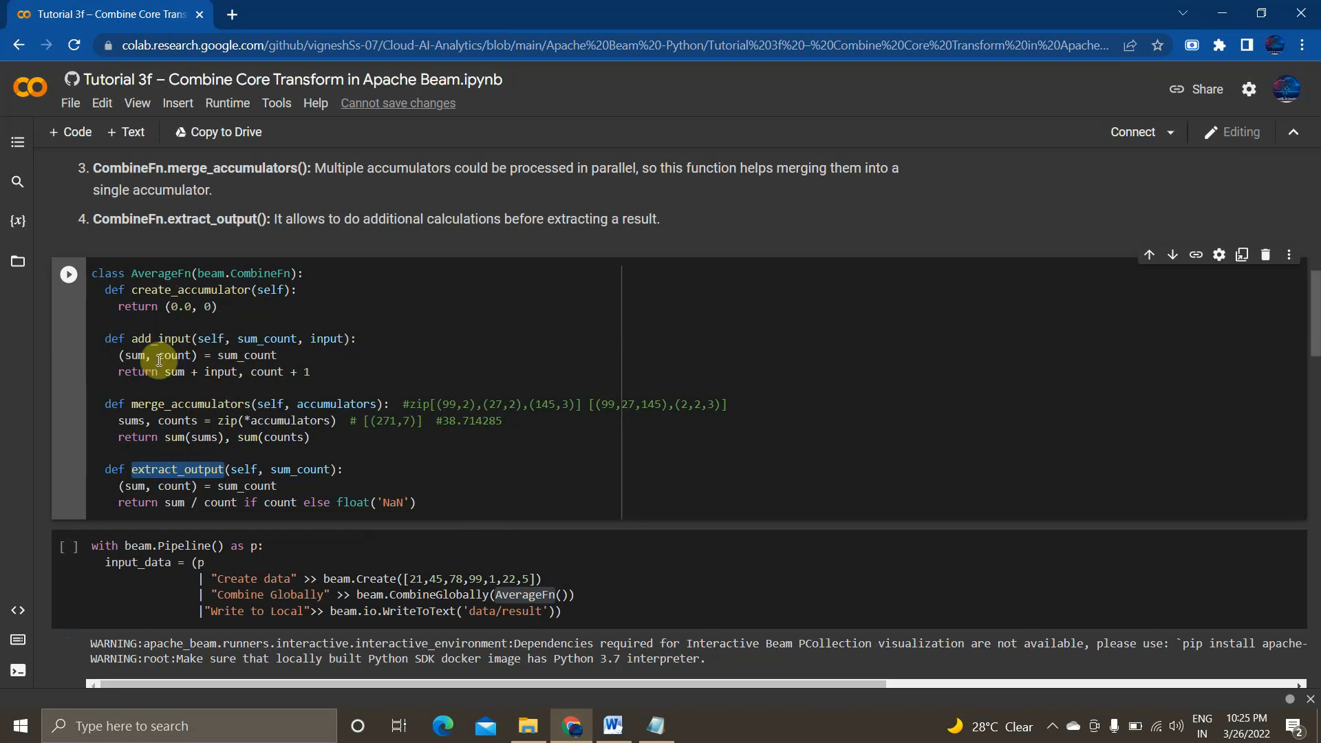
{"action": "mouse_move", "coordinate": [165, 388]}
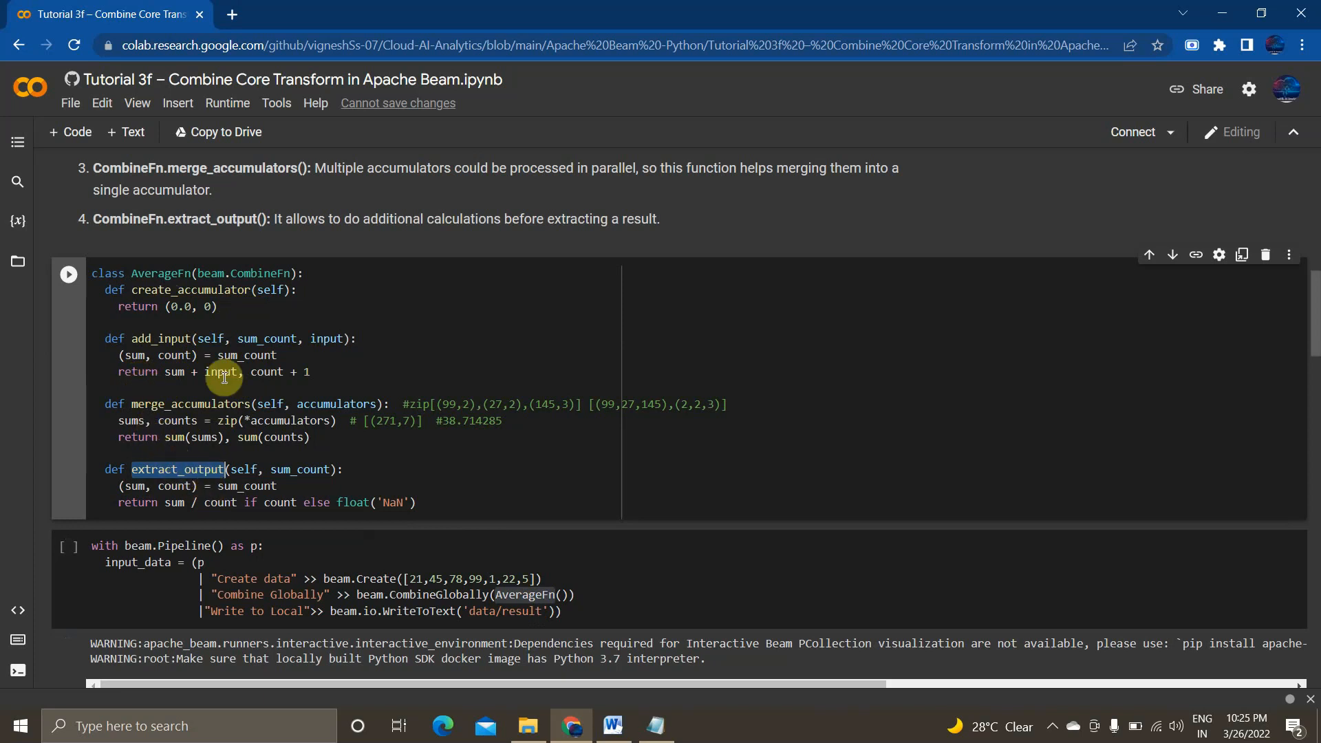
{"action": "mouse_move", "coordinate": [286, 394]}
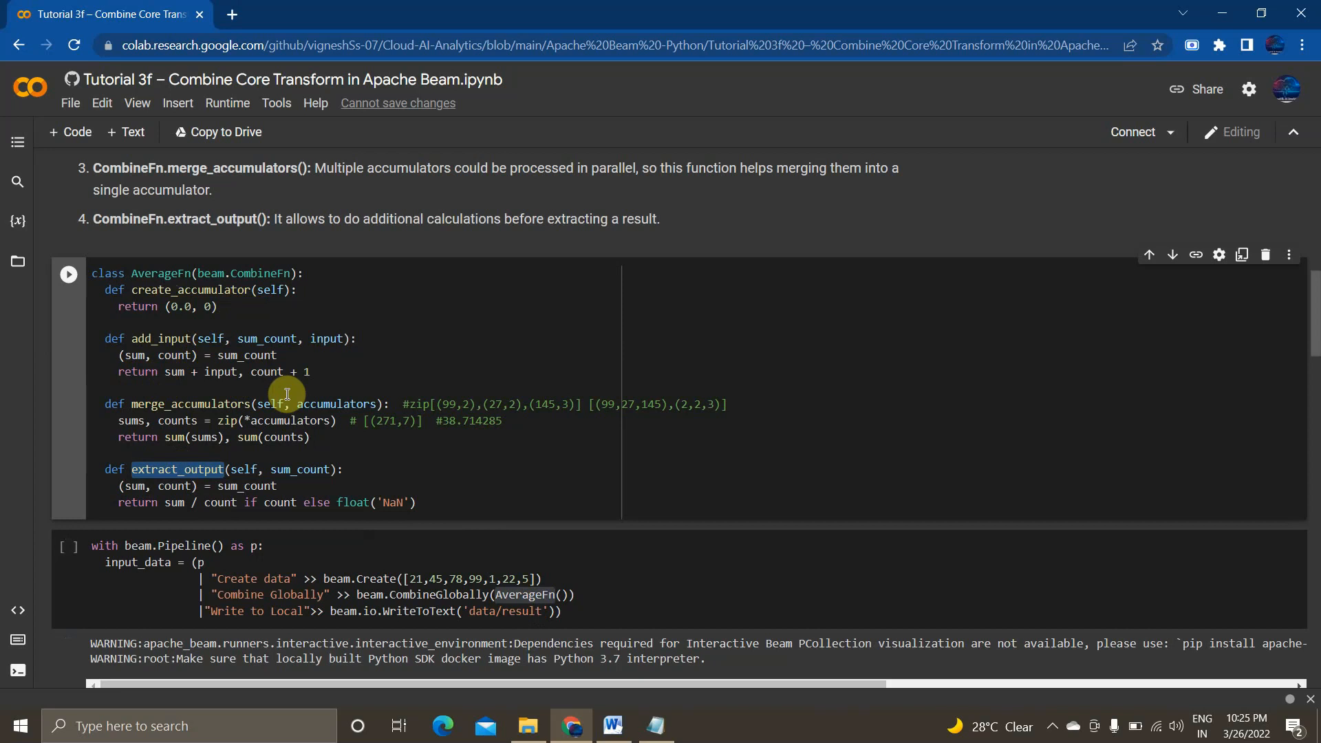
{"action": "mouse_move", "coordinate": [234, 397]}
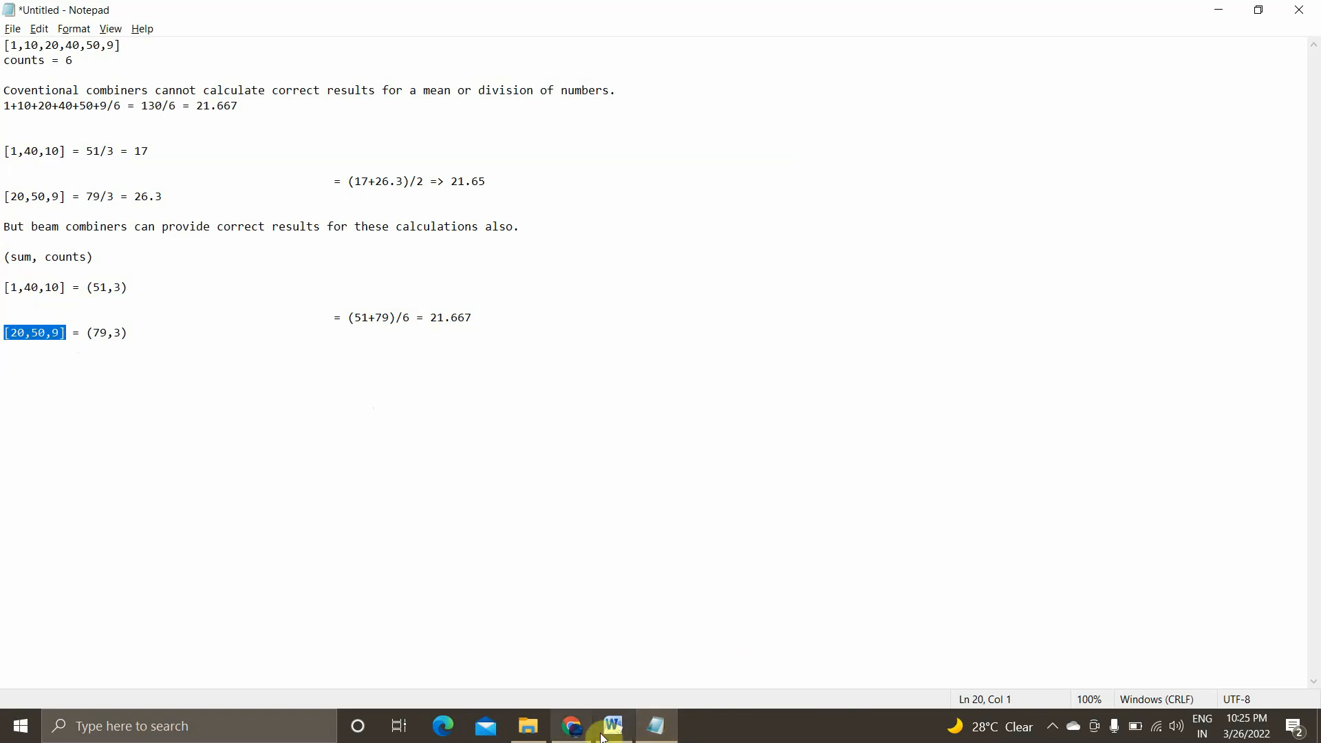
Compare Notepad's (51,3) and (79,3) pairs with the Colab AverageFn add_input cell
{"action": "left_click", "coordinate": [571, 725]}
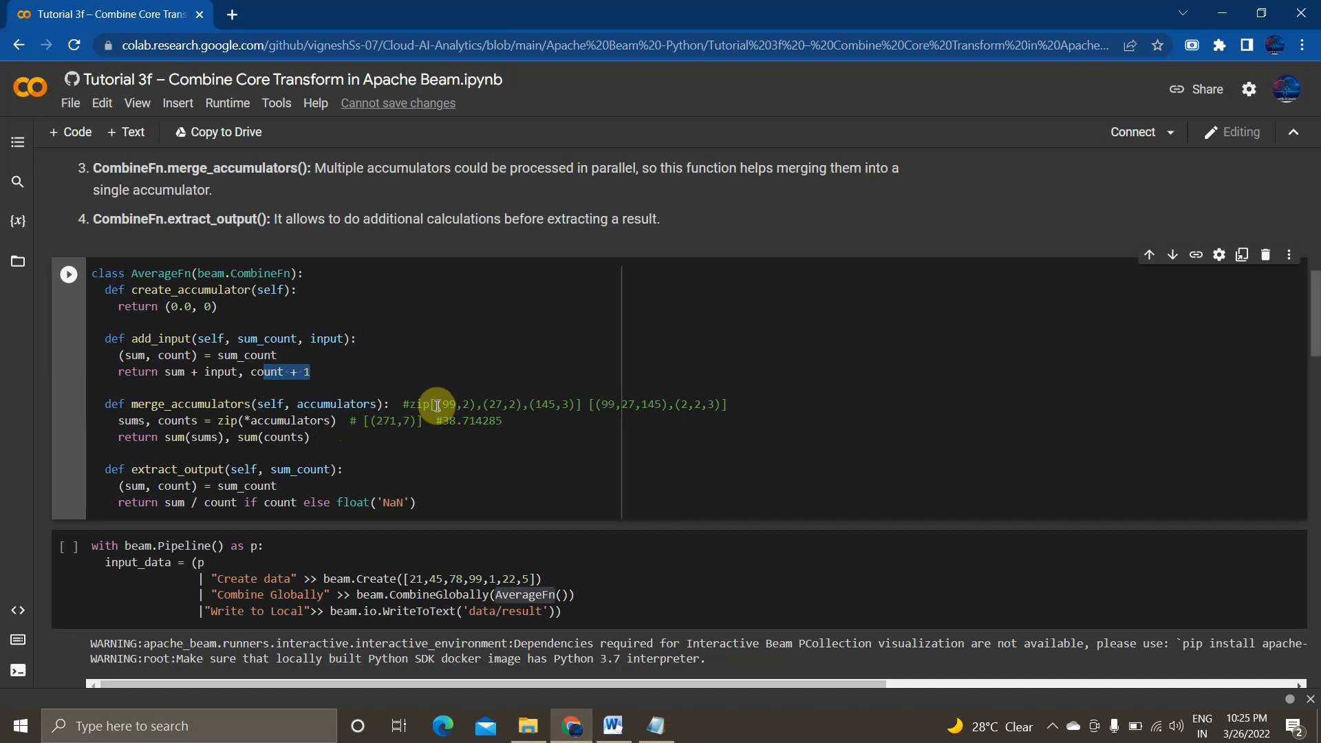
{"action": "left_click", "coordinate": [657, 725]}
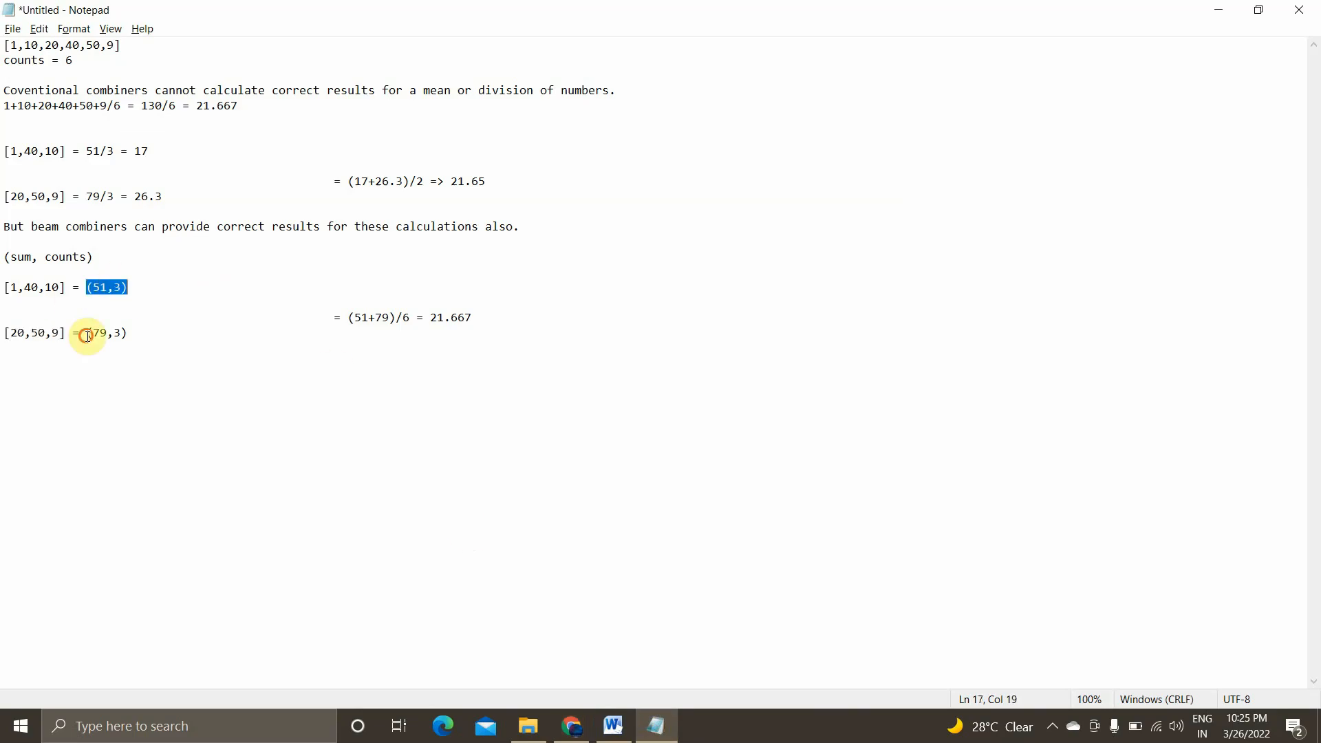
{"action": "left_click", "coordinate": [571, 725]}
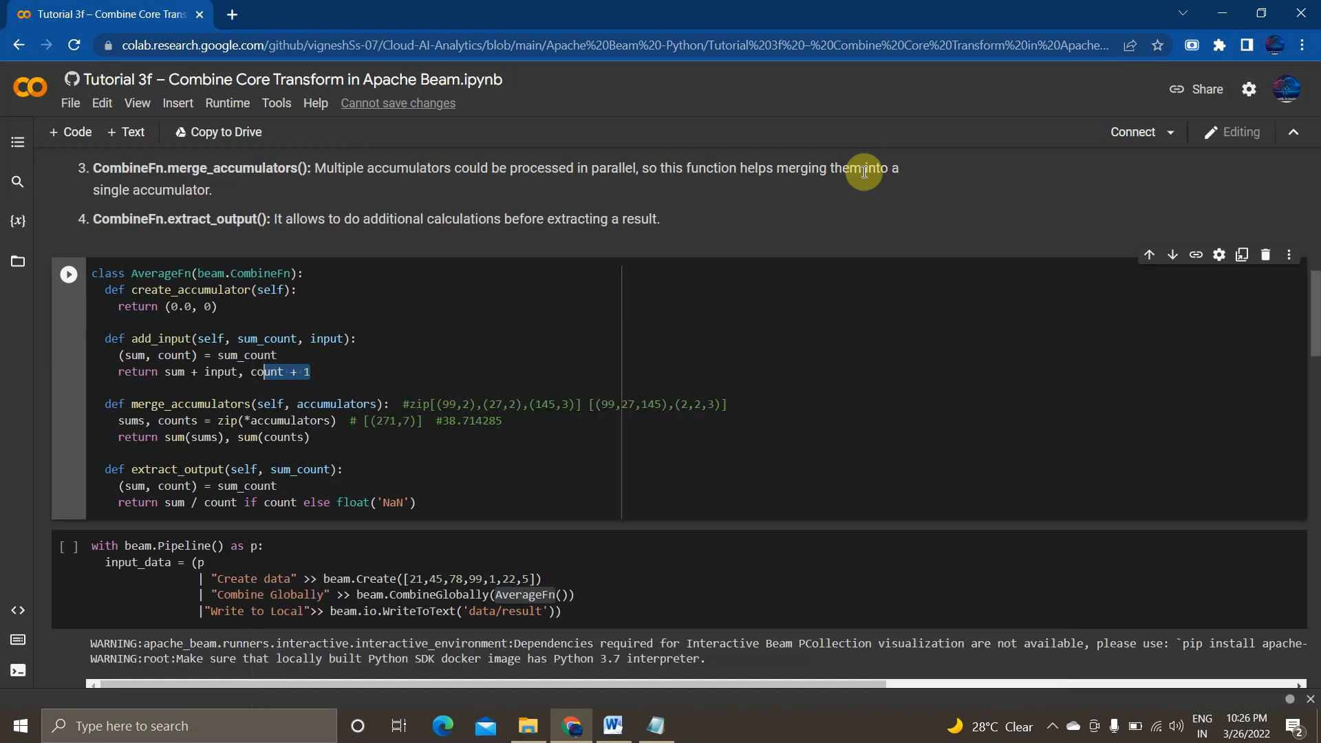
{"action": "mouse_move", "coordinate": [393, 410]}
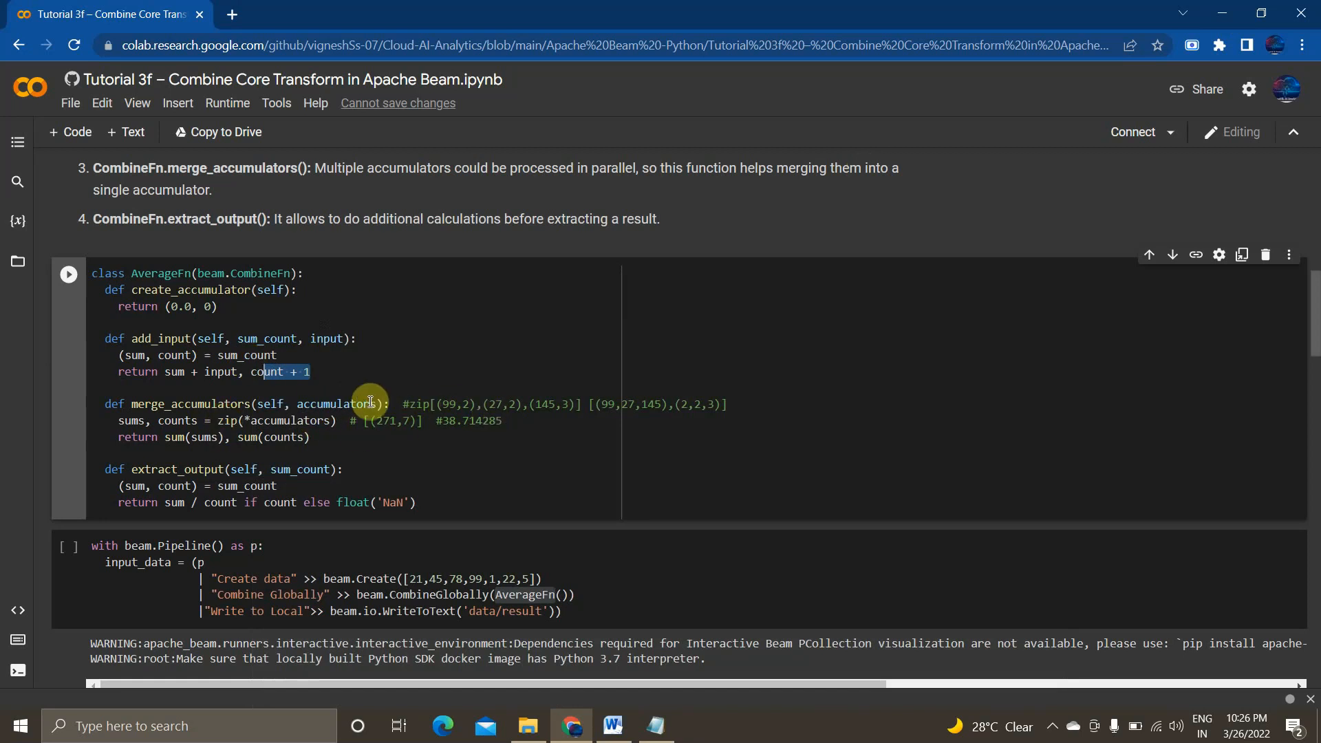
{"action": "mouse_move", "coordinate": [462, 429]}
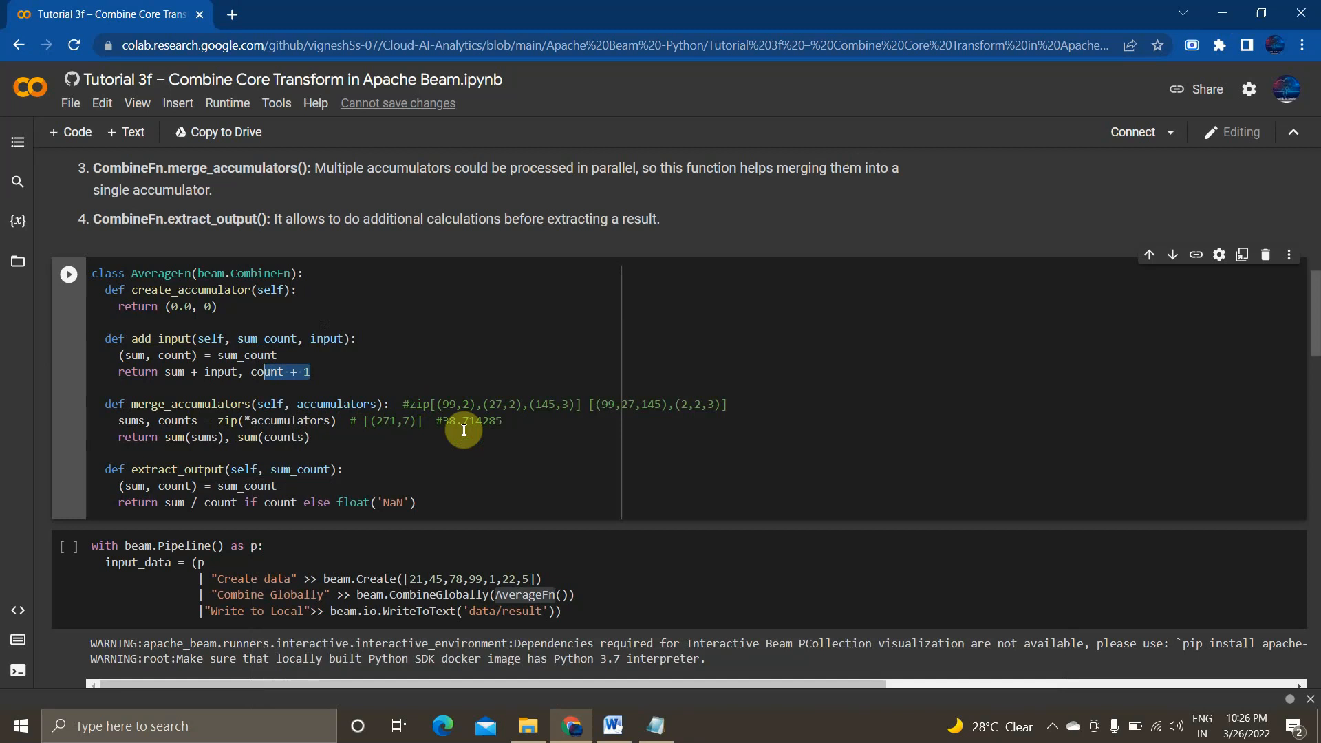
{"action": "mouse_move", "coordinate": [429, 402]}
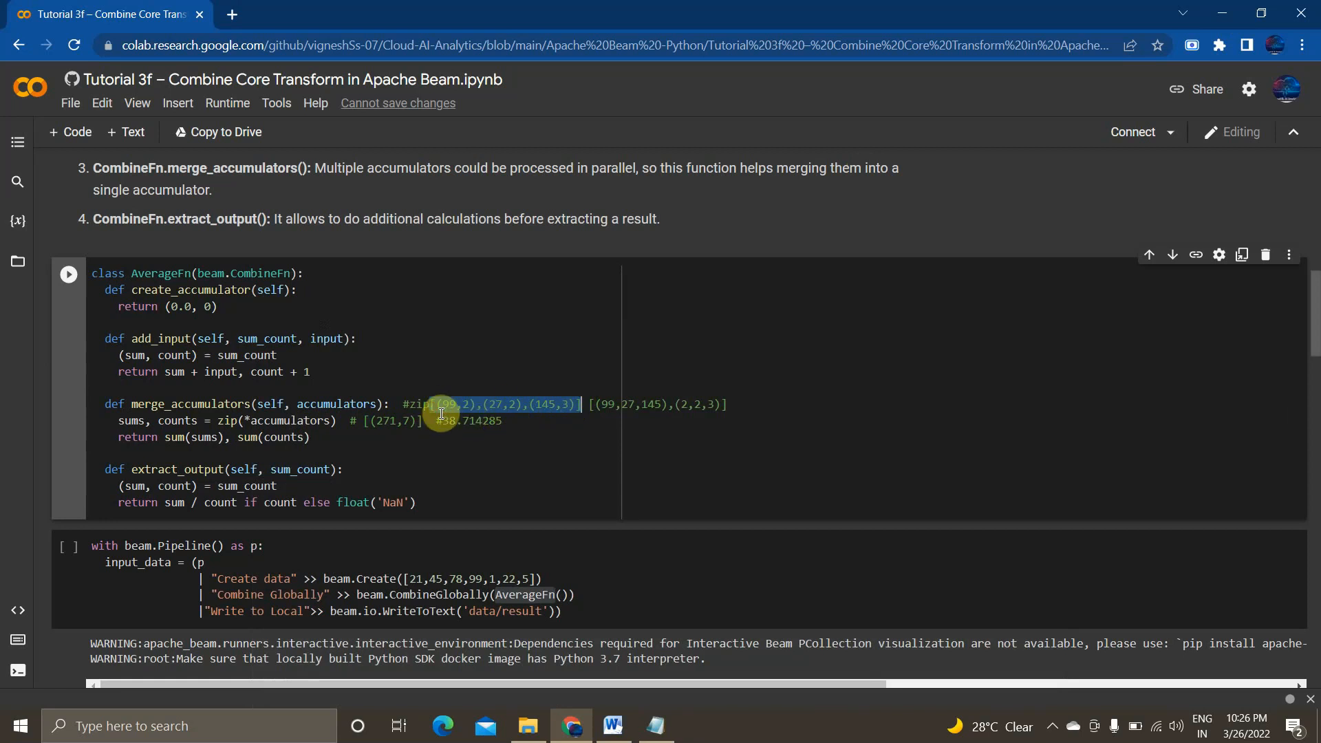
{"action": "left_click", "coordinate": [439, 405]}
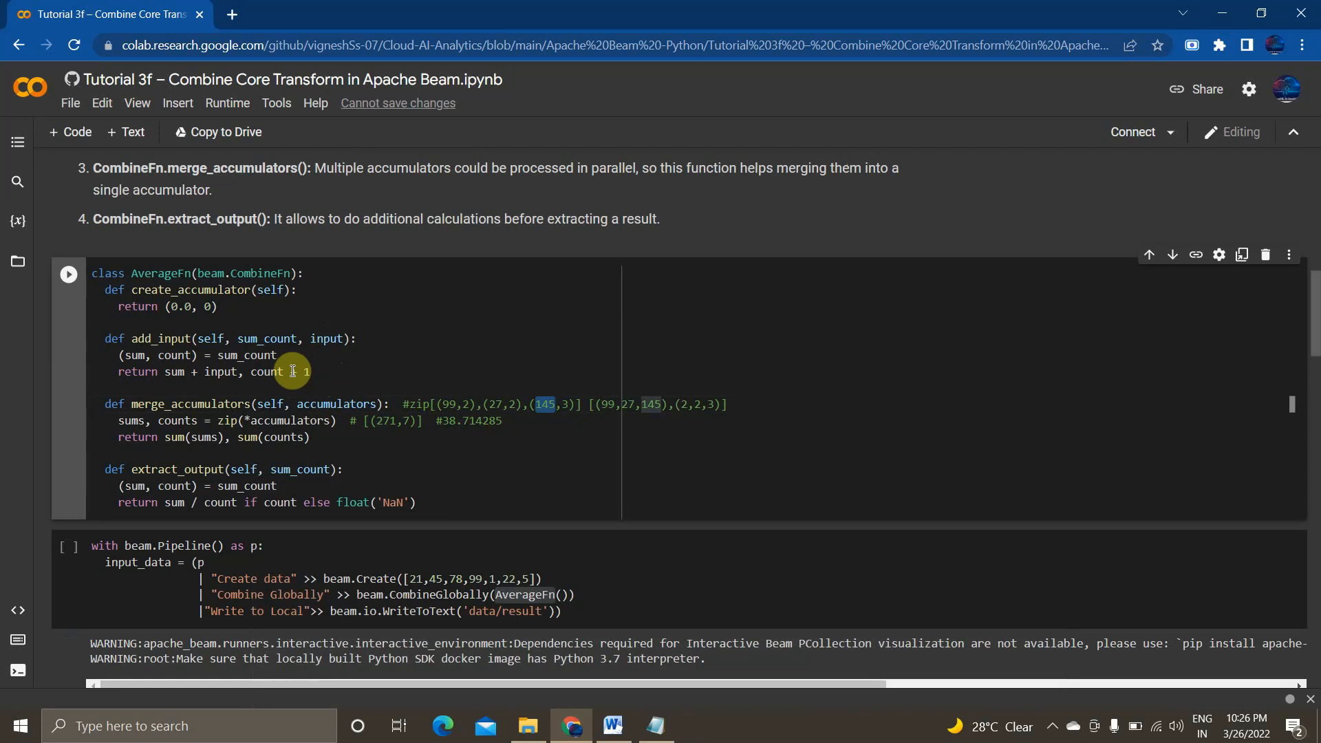
{"action": "mouse_move", "coordinate": [451, 417]}
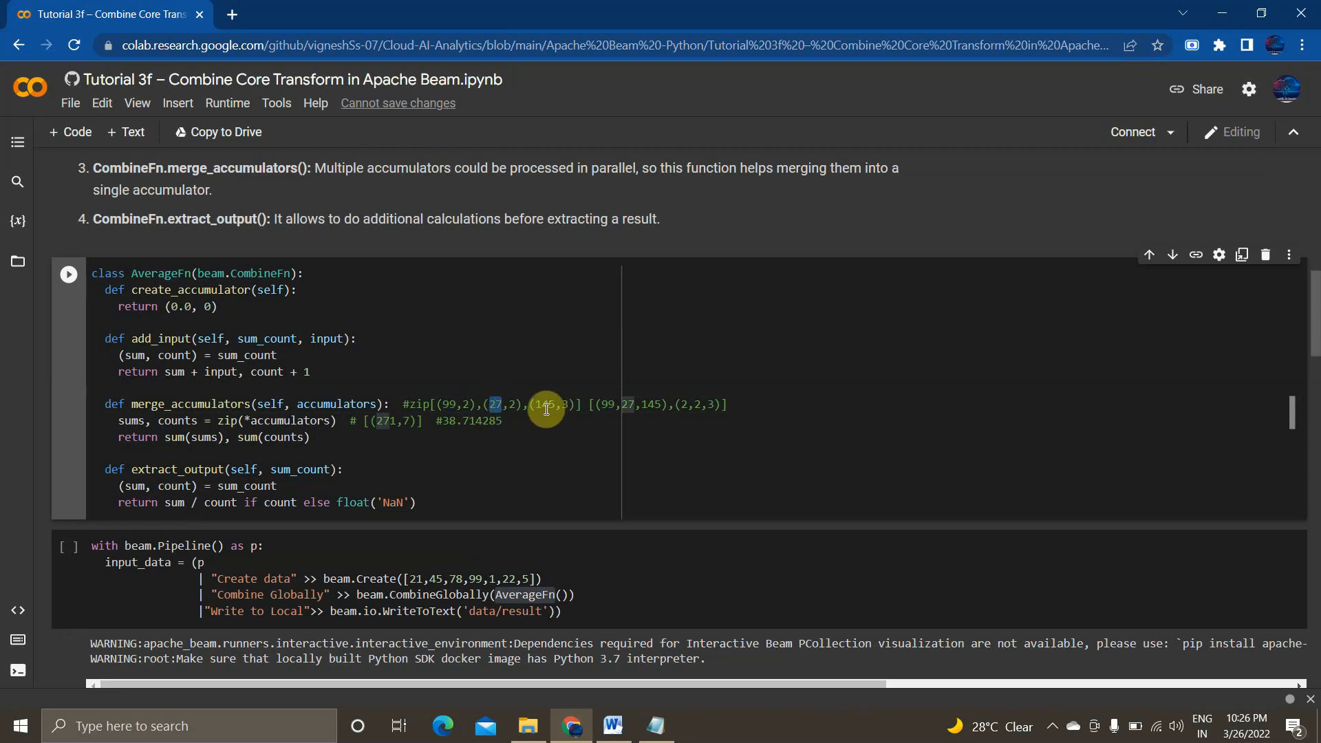
{"action": "mouse_move", "coordinate": [578, 402]}
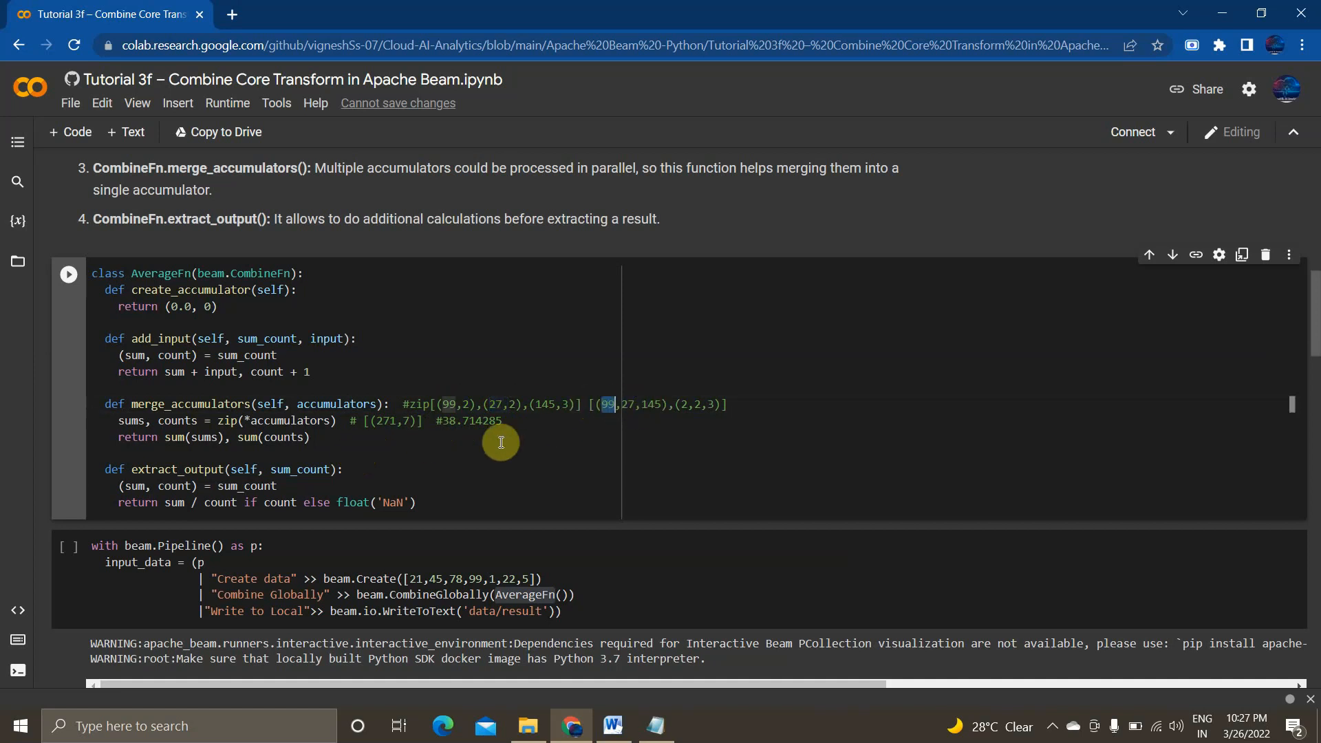
{"action": "mouse_move", "coordinate": [420, 422]}
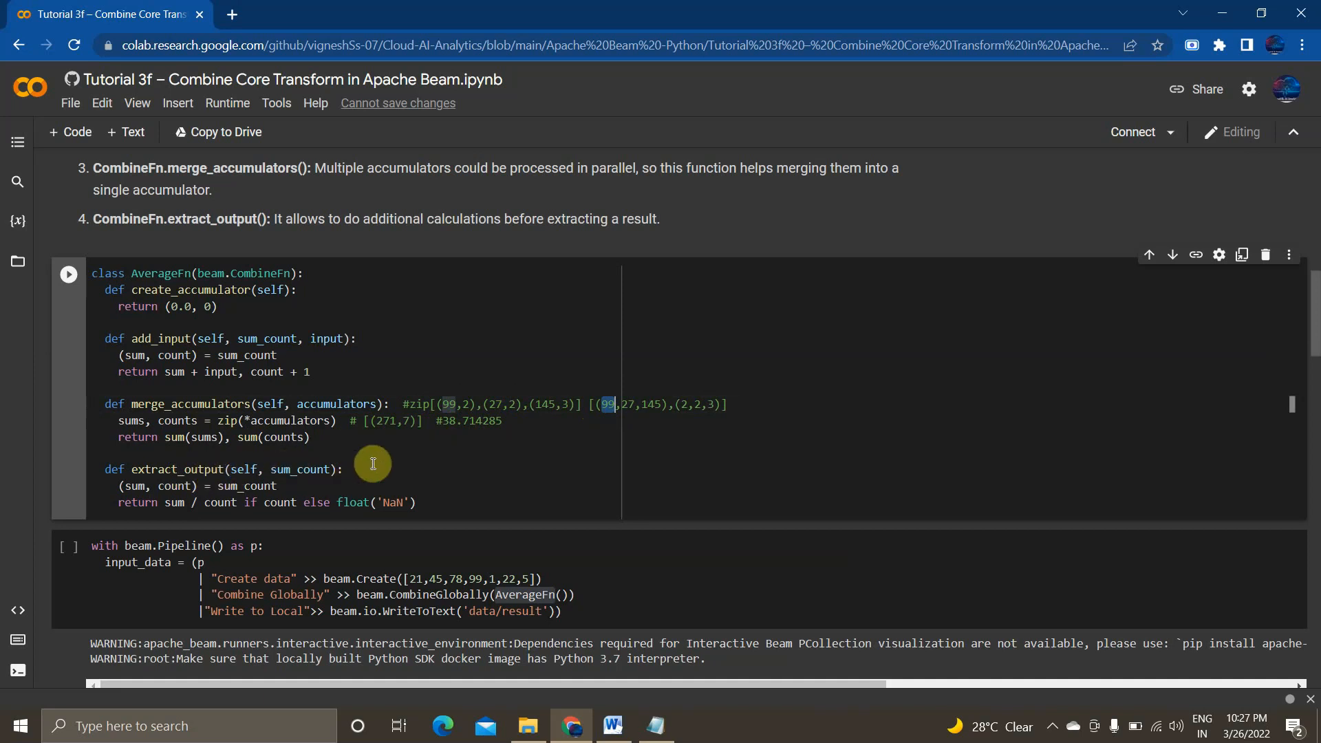
{"action": "mouse_move", "coordinate": [379, 425]}
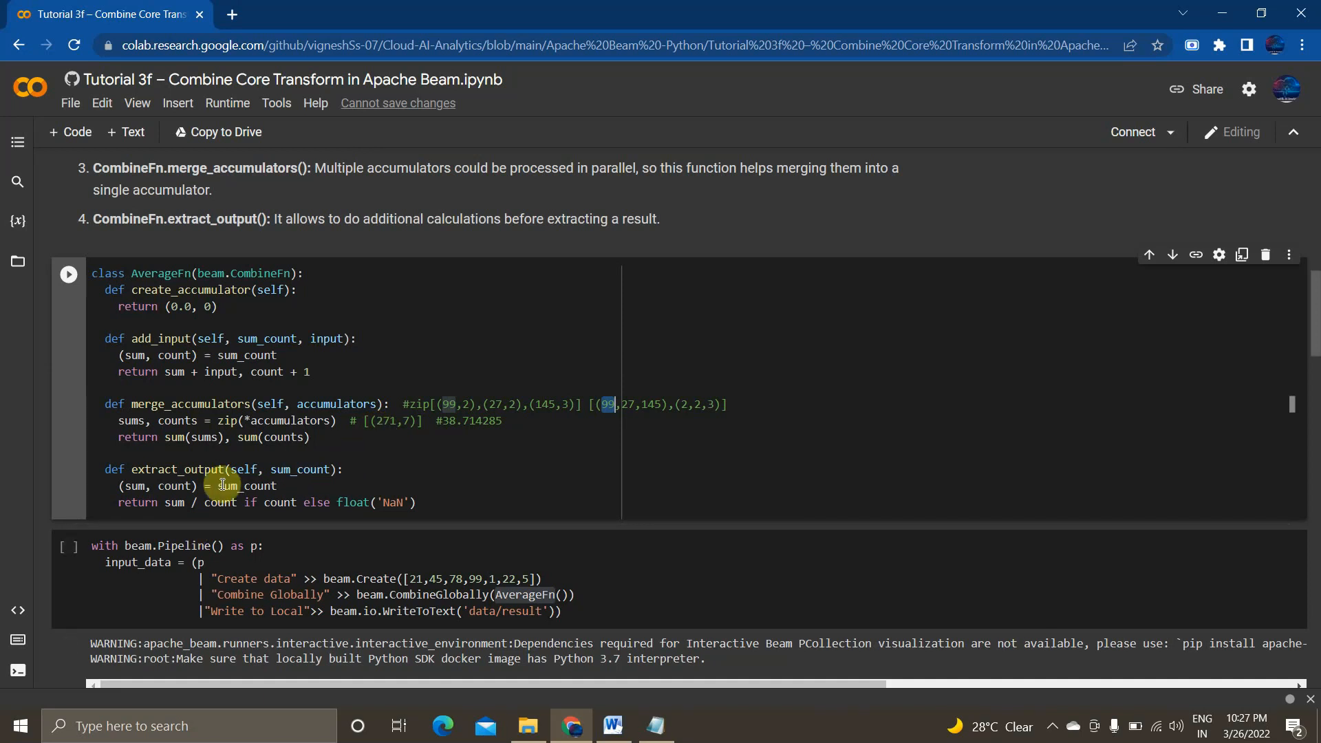
{"action": "mouse_move", "coordinate": [308, 464]}
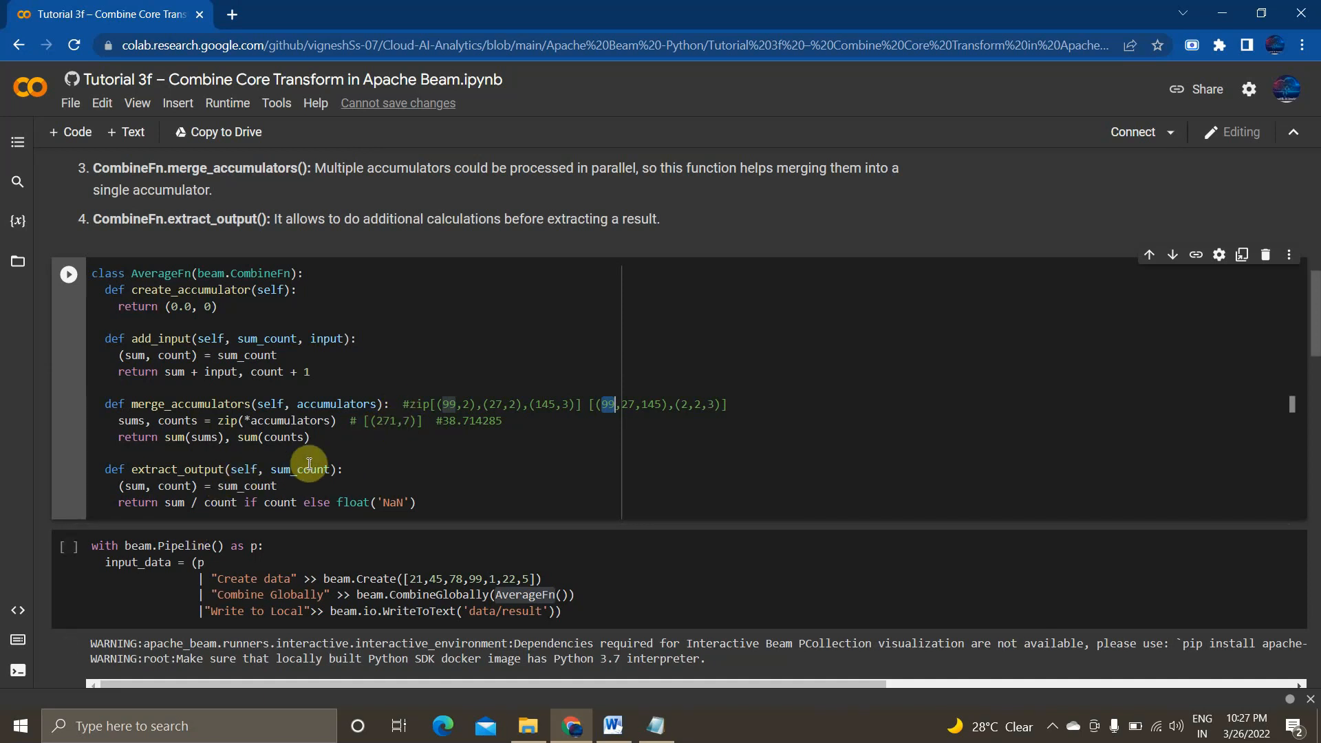
{"action": "mouse_move", "coordinate": [208, 495]}
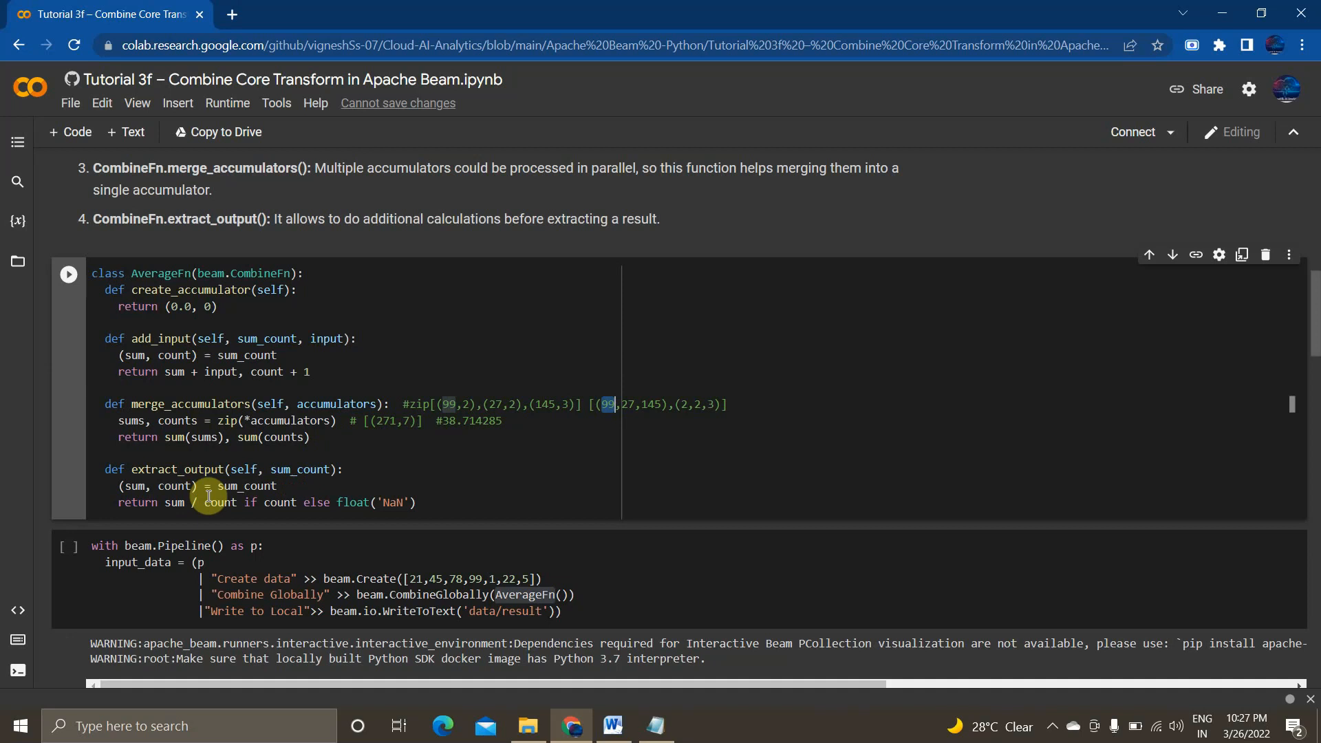
{"action": "mouse_move", "coordinate": [212, 514]}
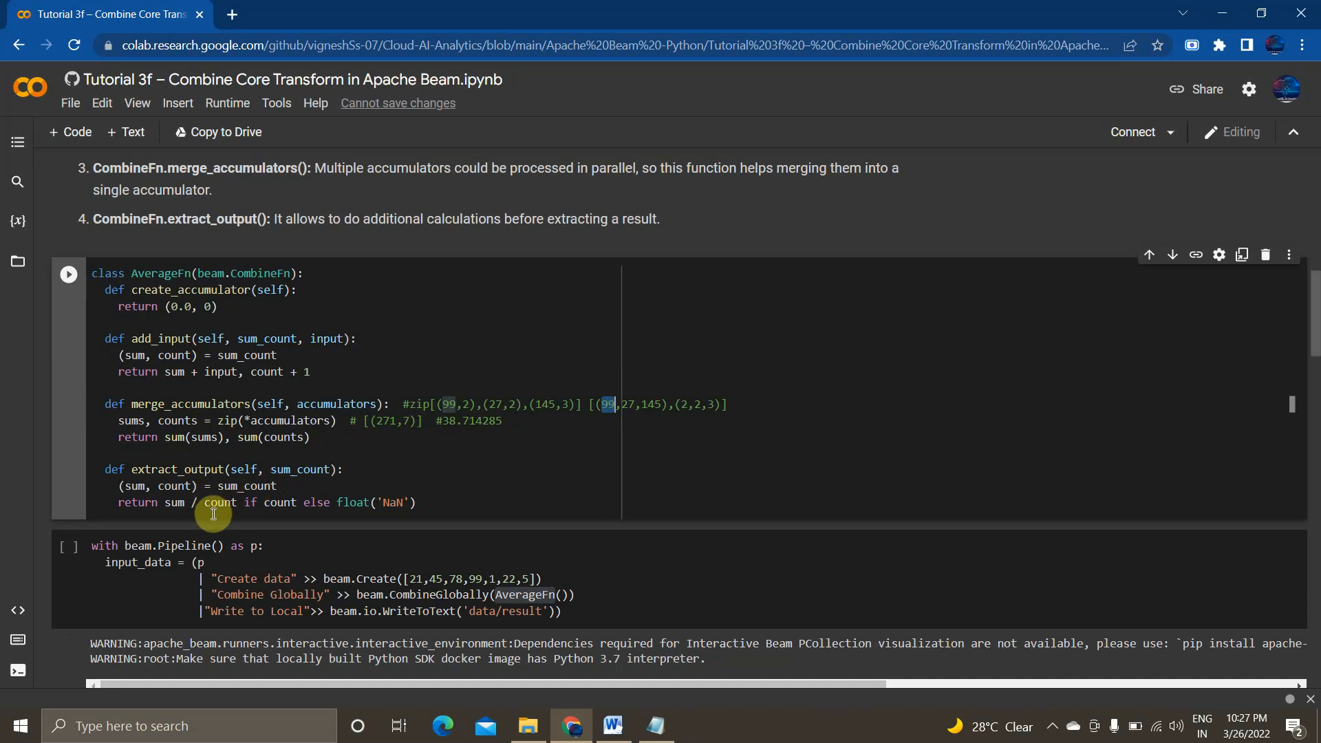
{"action": "mouse_move", "coordinate": [279, 514]}
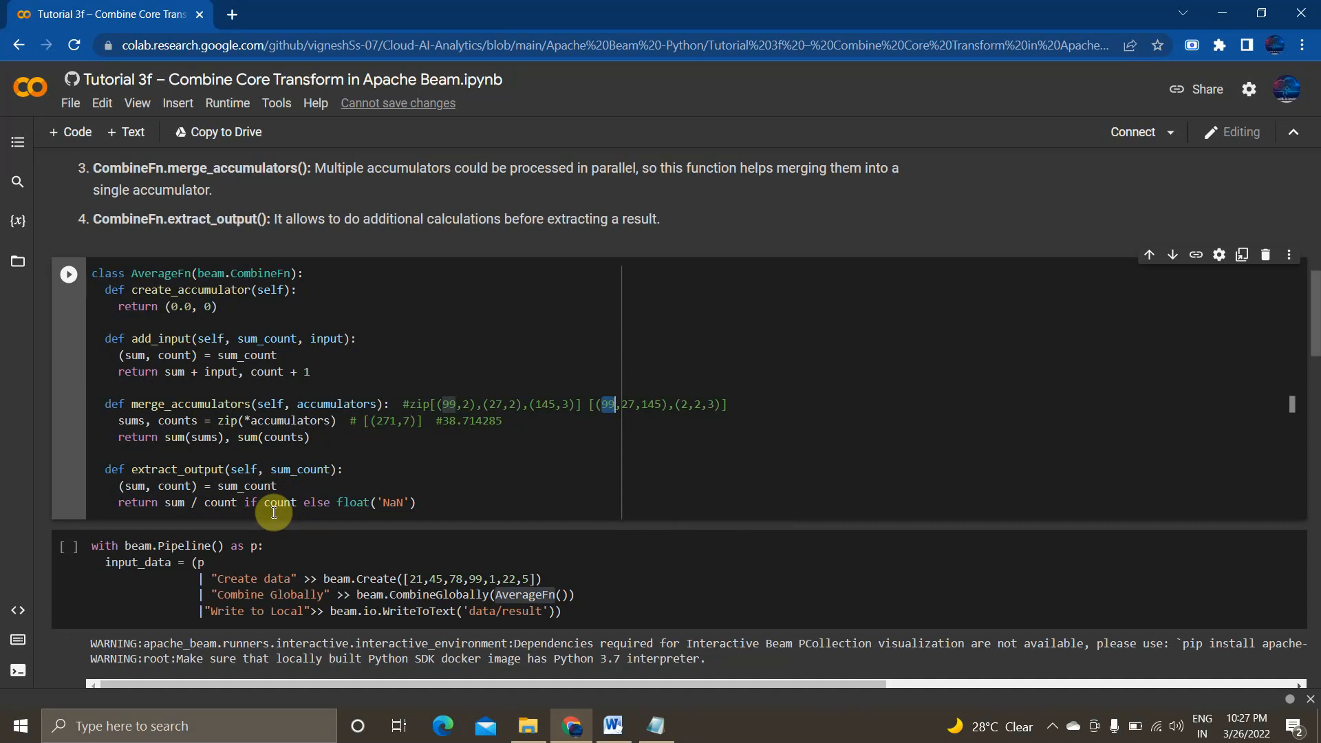
{"action": "mouse_move", "coordinate": [352, 462]}
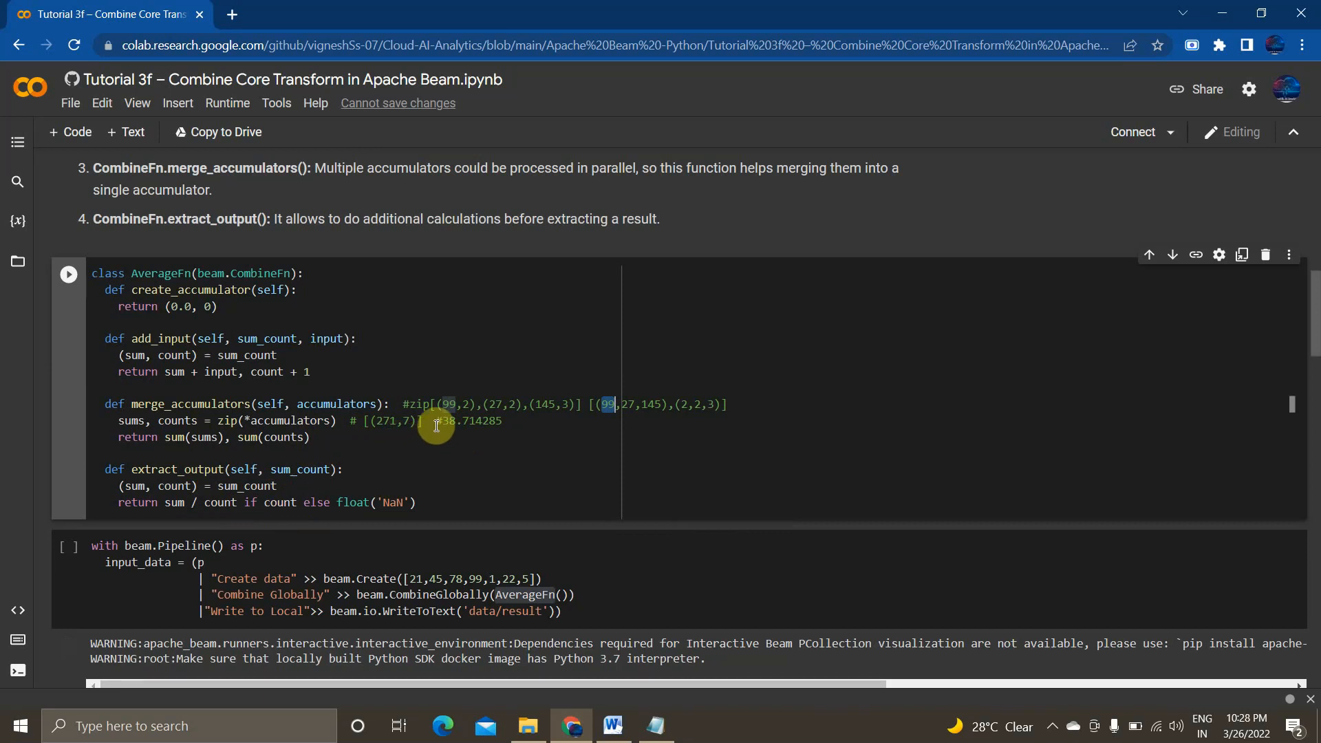
{"action": "mouse_move", "coordinate": [486, 425]}
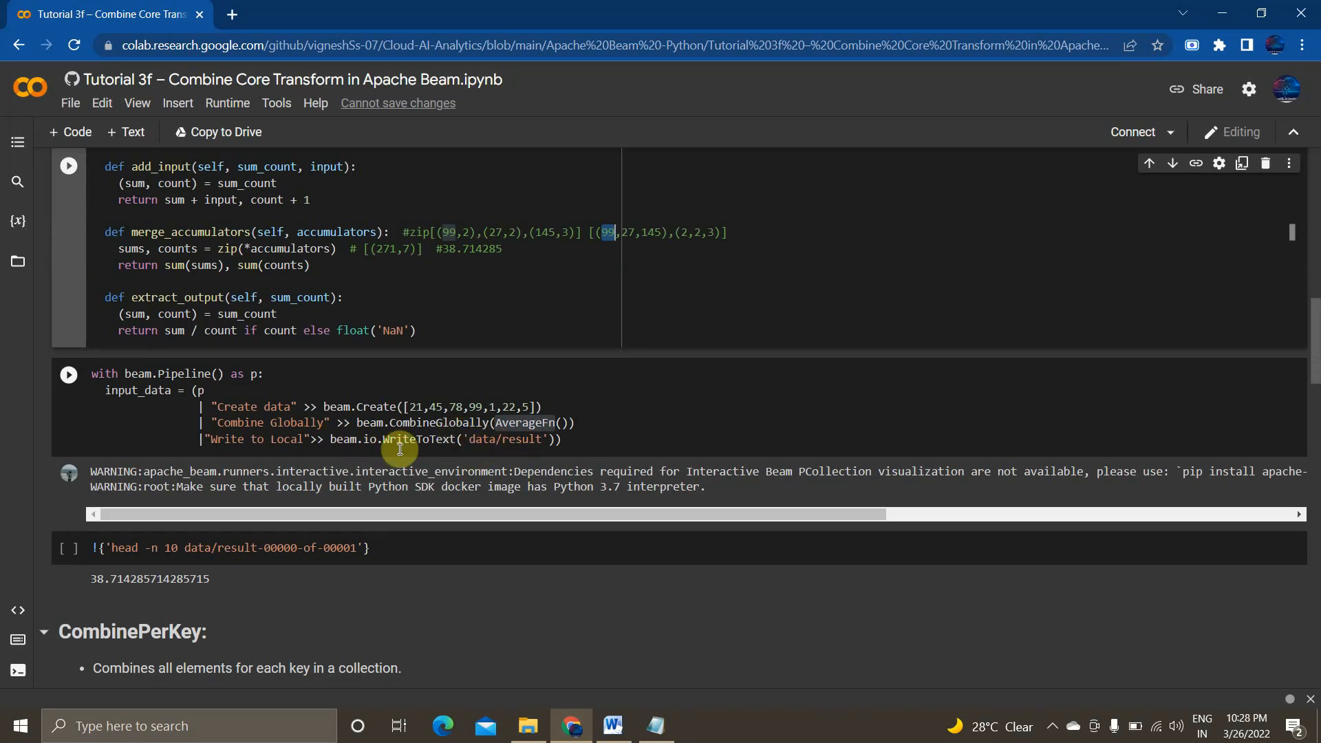
Scroll past the 38.714 average to the CombinePerKey plant-count sums 5, 1 and 12
{"action": "scroll", "scroll_direction": "down", "scroll_amount": 3}
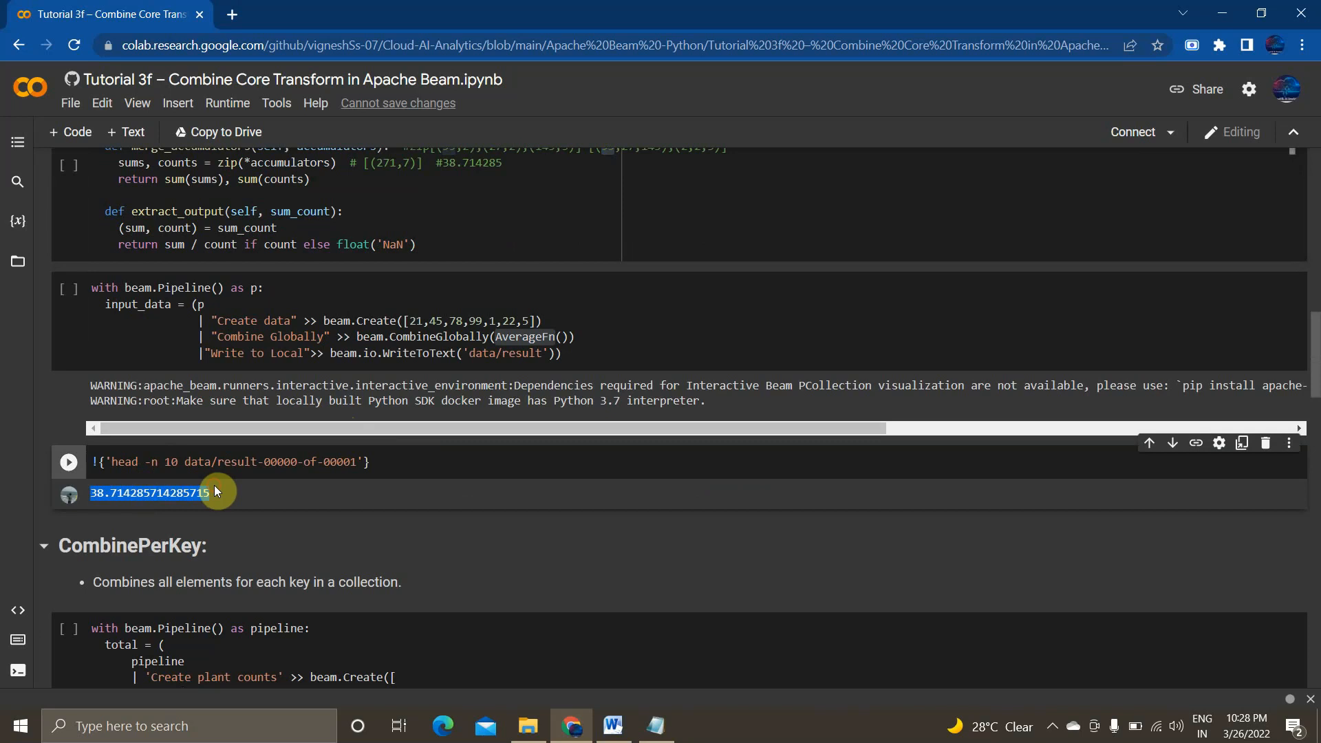
{"action": "mouse_move", "coordinate": [234, 472]}
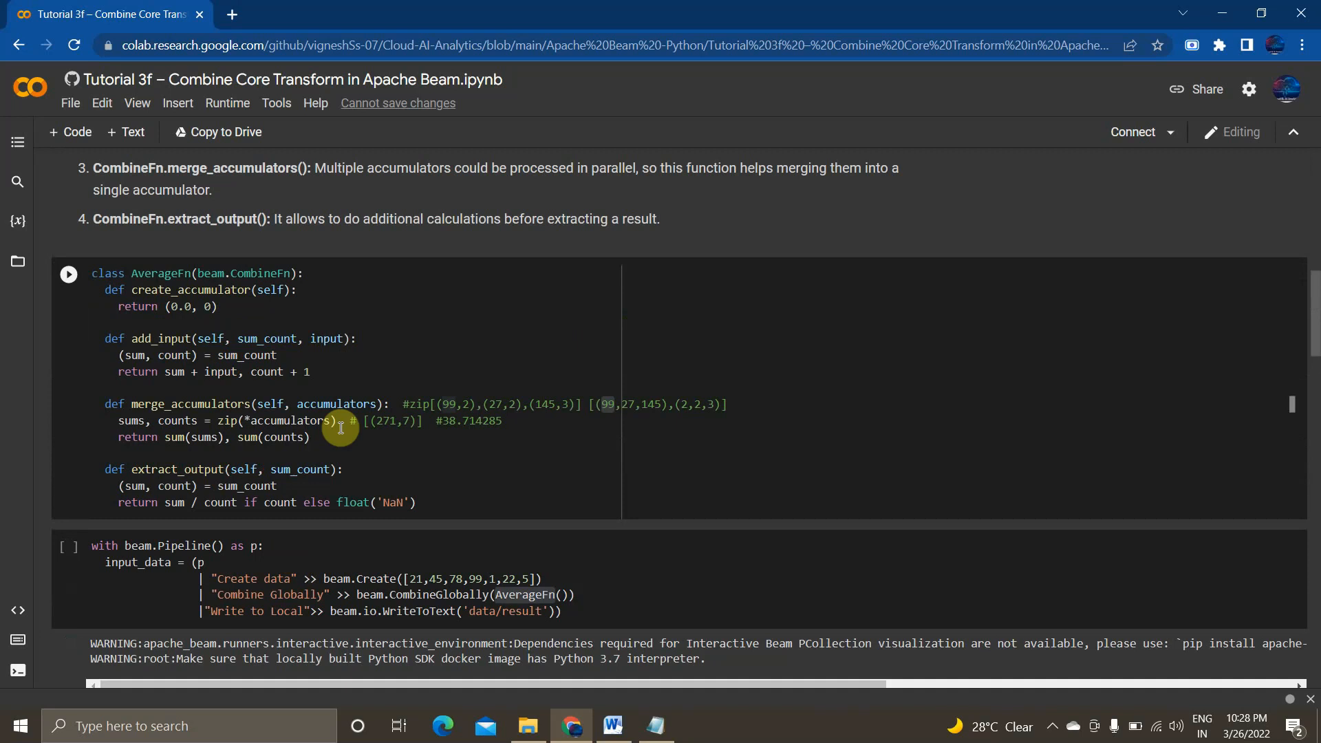
{"action": "mouse_move", "coordinate": [642, 372]}
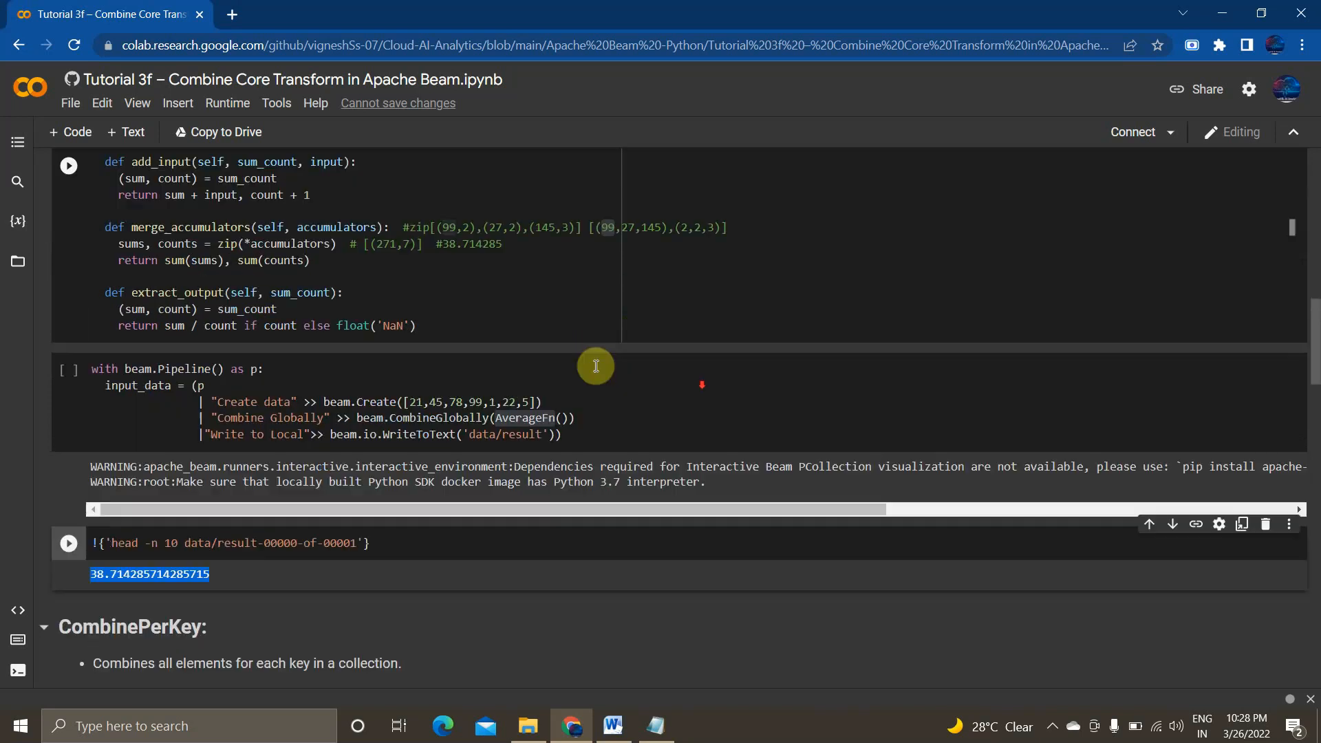
{"action": "scroll", "scroll_direction": "down", "scroll_amount": 3}
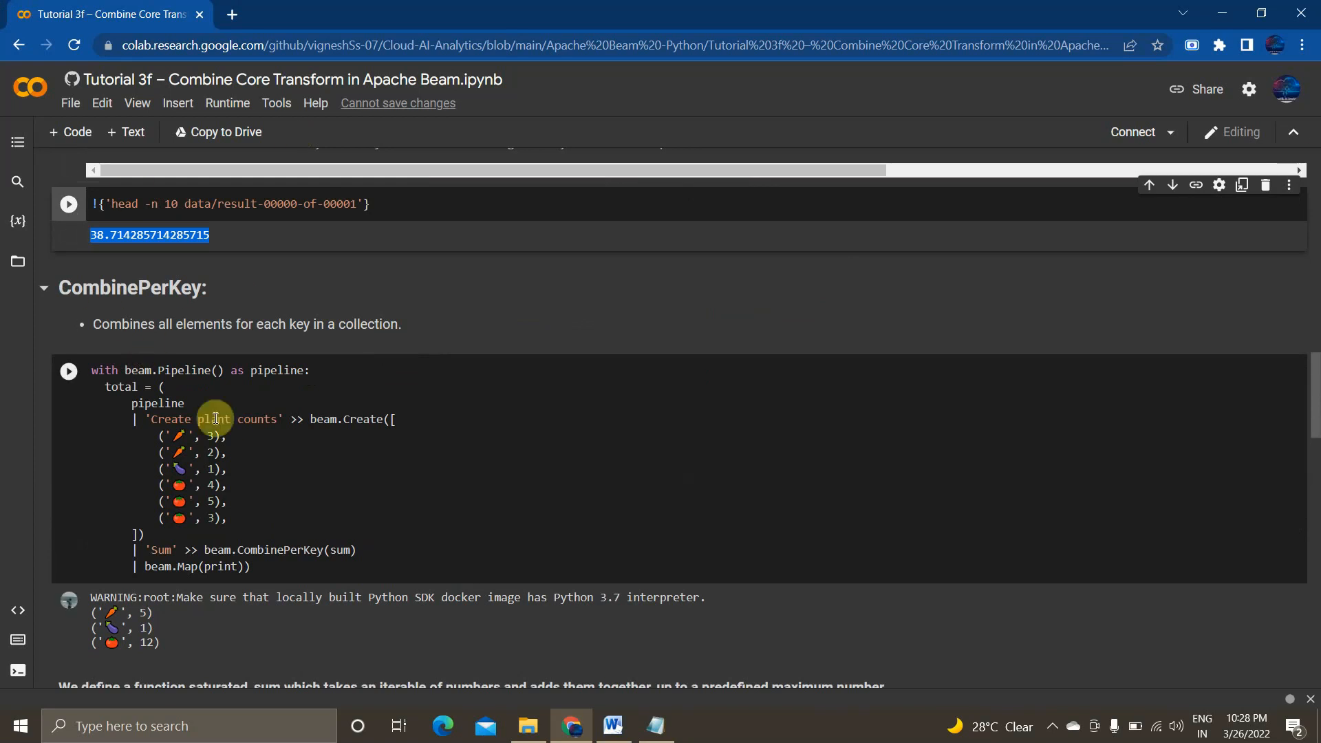
{"action": "mouse_move", "coordinate": [179, 454]}
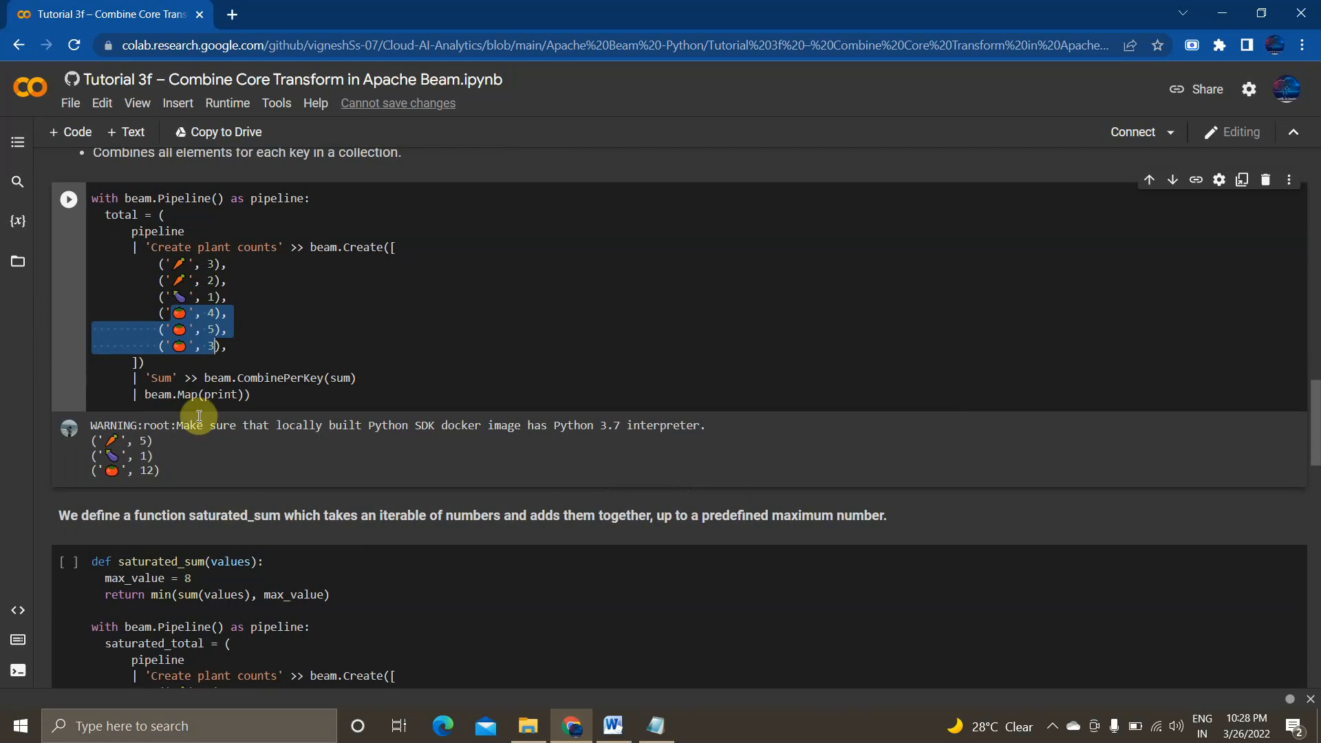
Scroll to the saturated_sum cell whose output caps the third key at 8
{"action": "scroll", "scroll_direction": "down", "scroll_amount": 3}
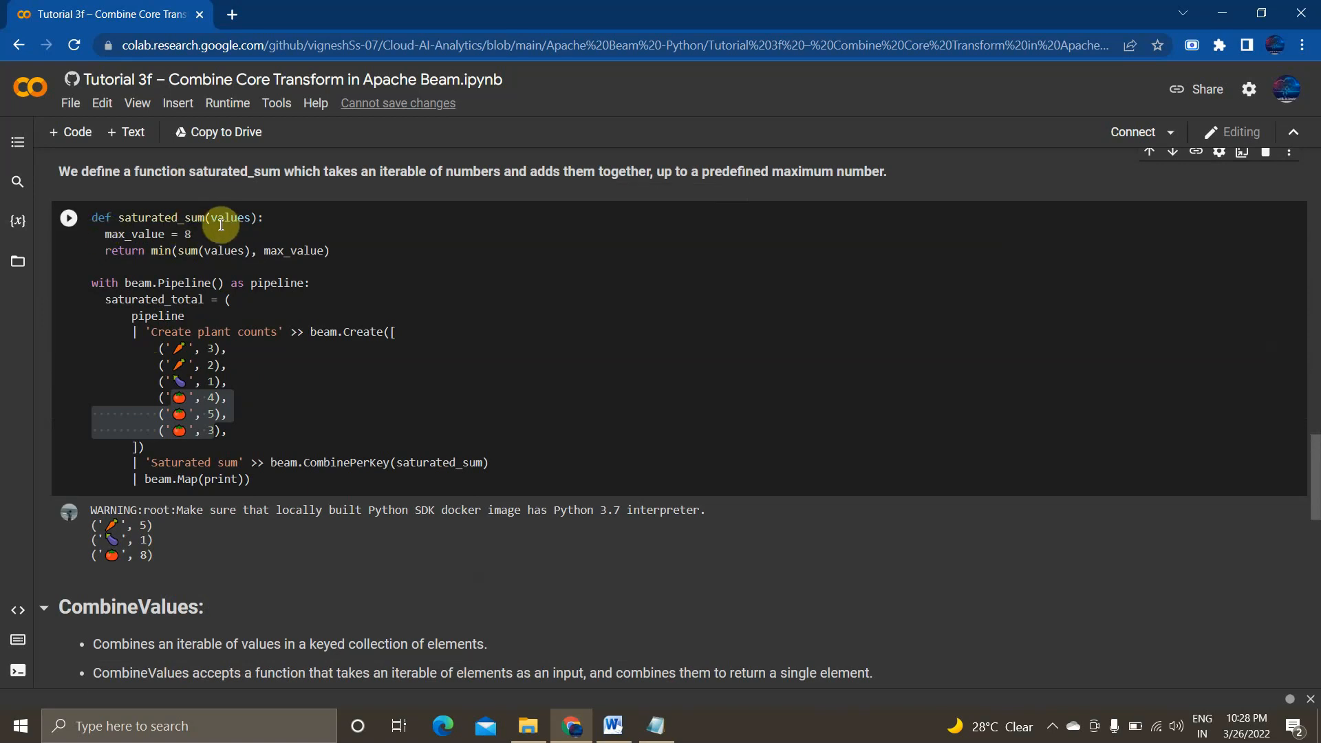
{"action": "mouse_move", "coordinate": [141, 257]}
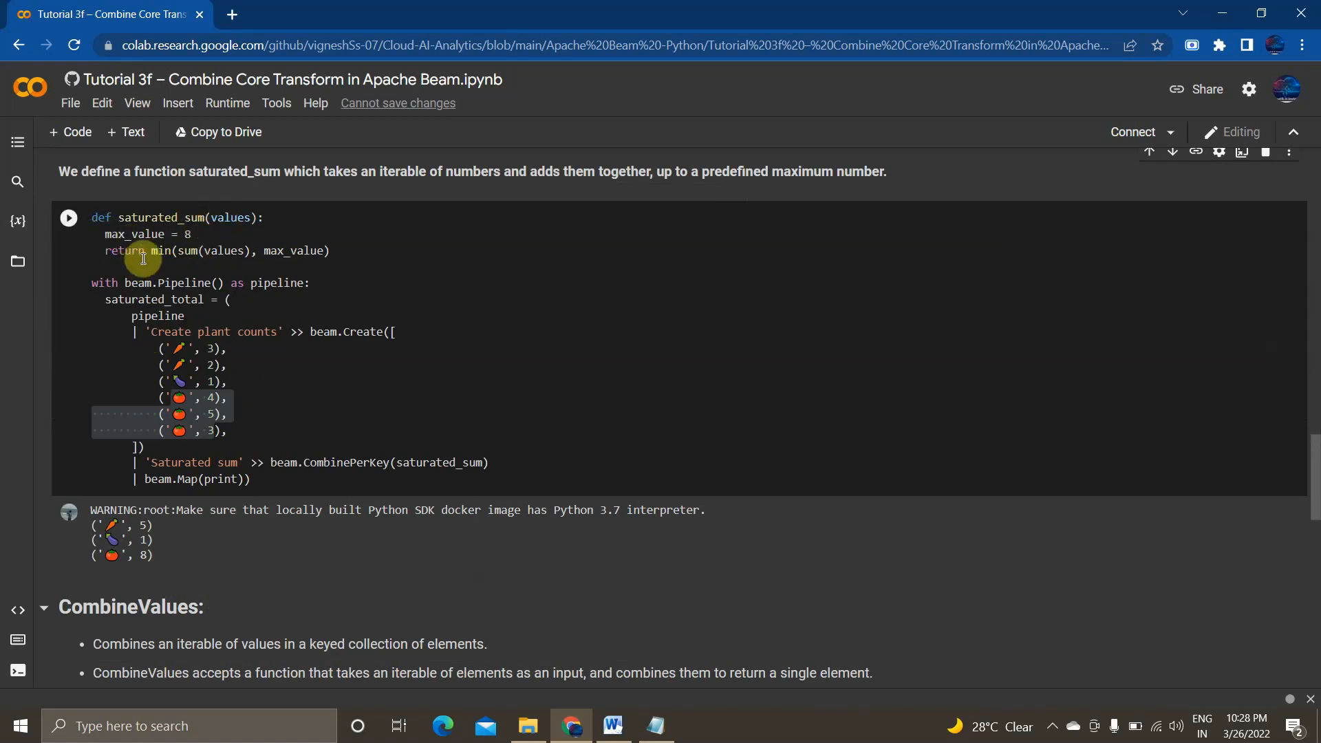
{"action": "mouse_move", "coordinate": [97, 310]}
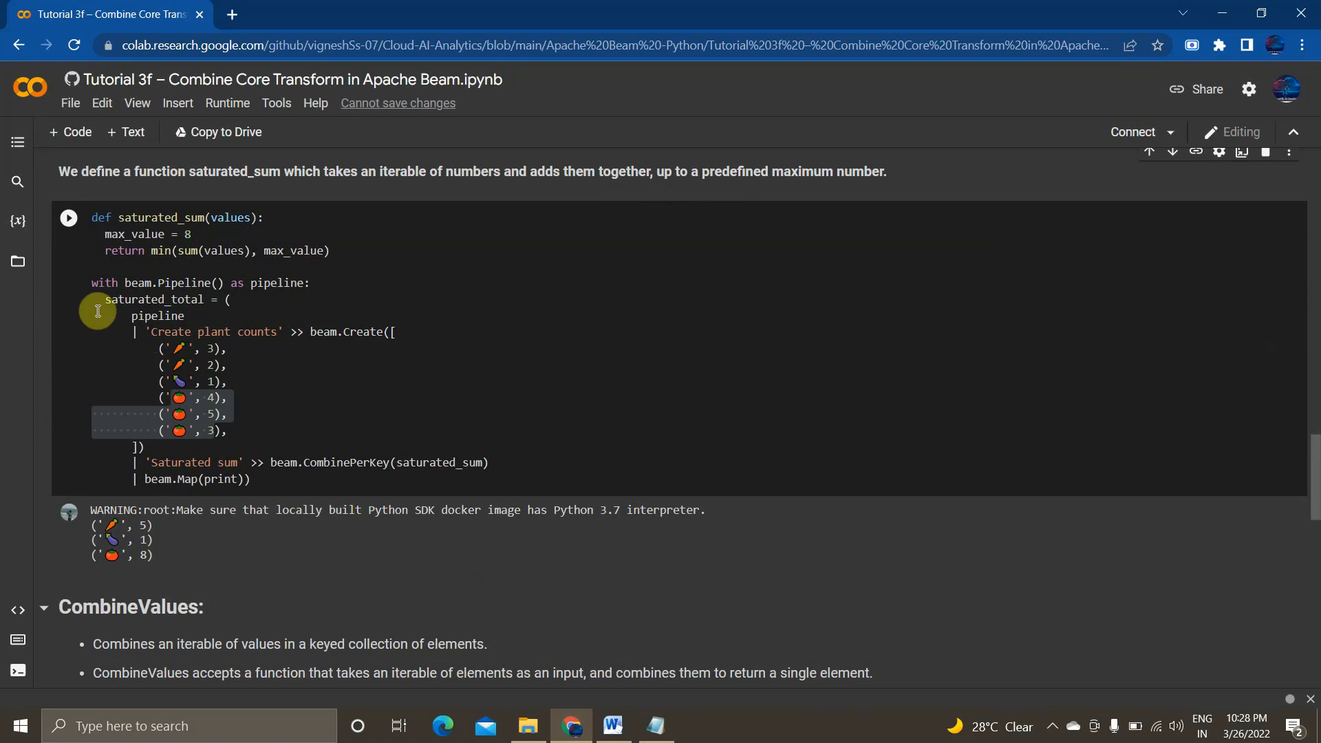
{"action": "mouse_move", "coordinate": [344, 337]}
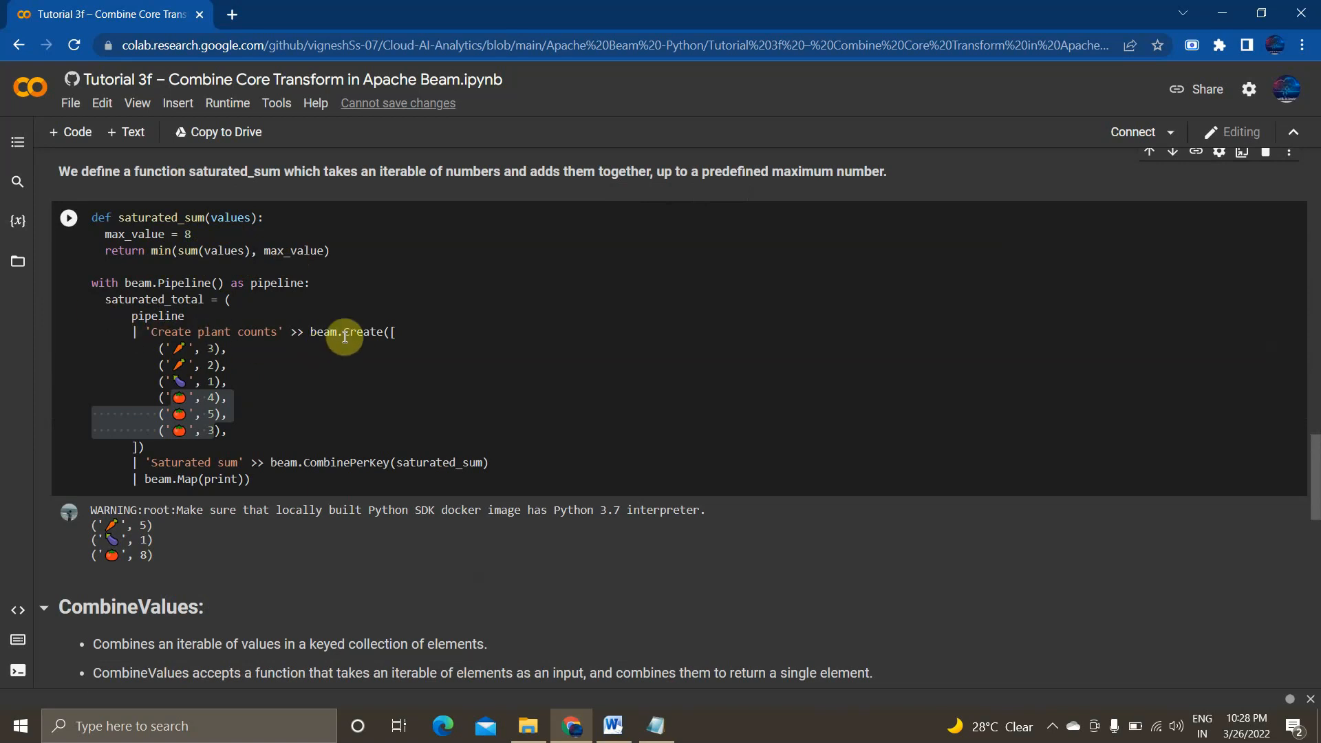
{"action": "mouse_move", "coordinate": [305, 336]}
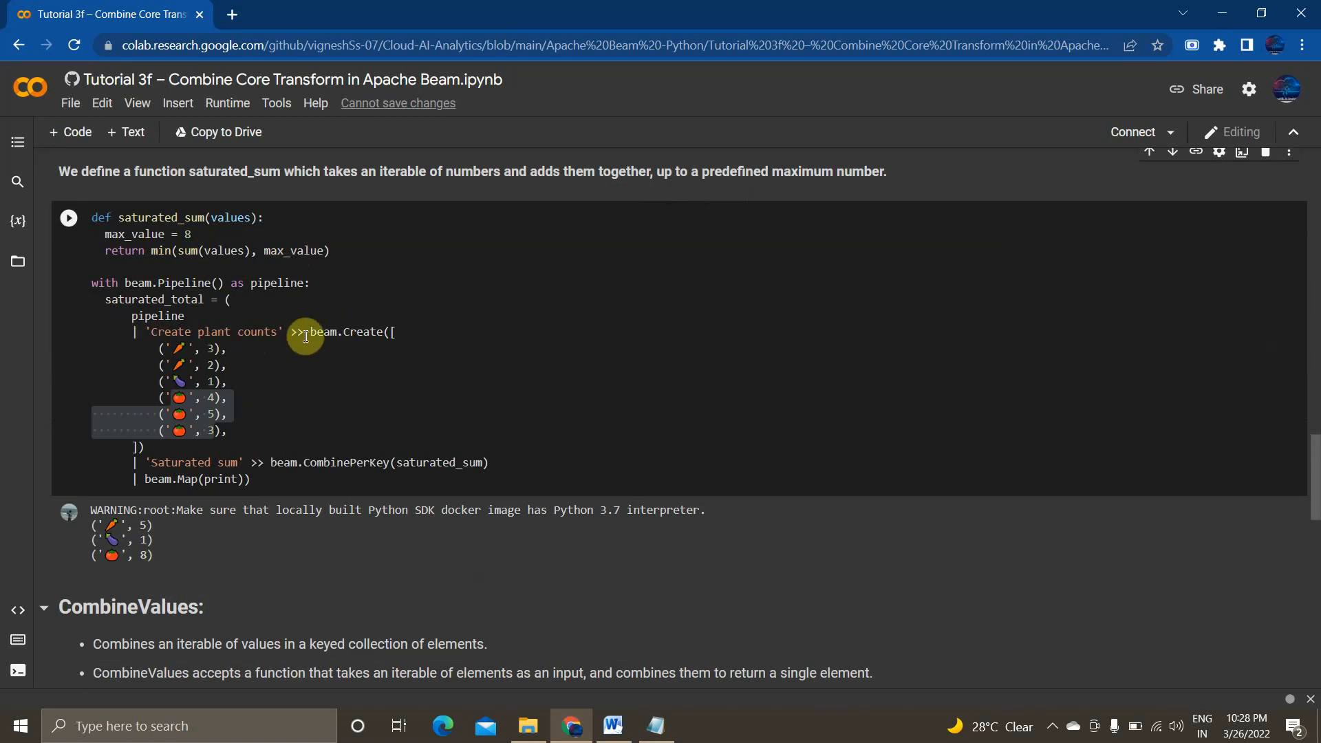
{"action": "mouse_move", "coordinate": [208, 373]}
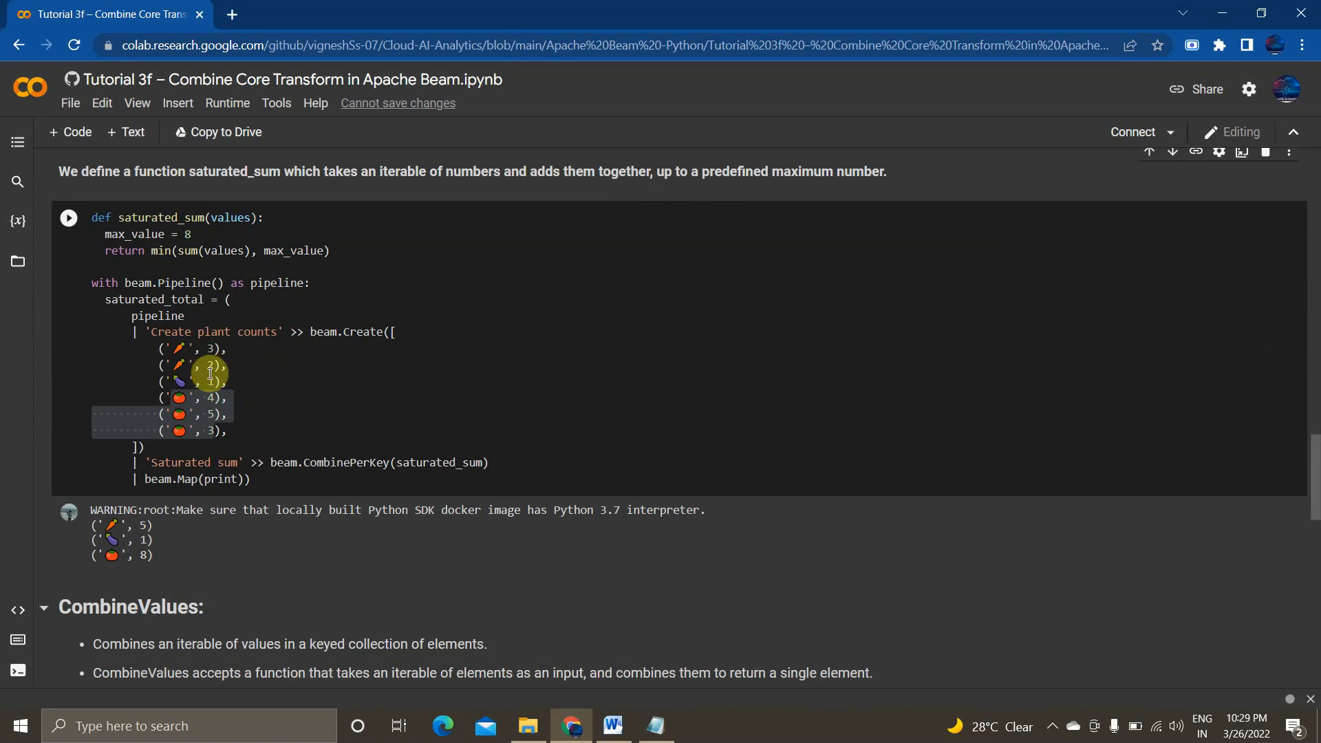
{"action": "mouse_move", "coordinate": [192, 293]}
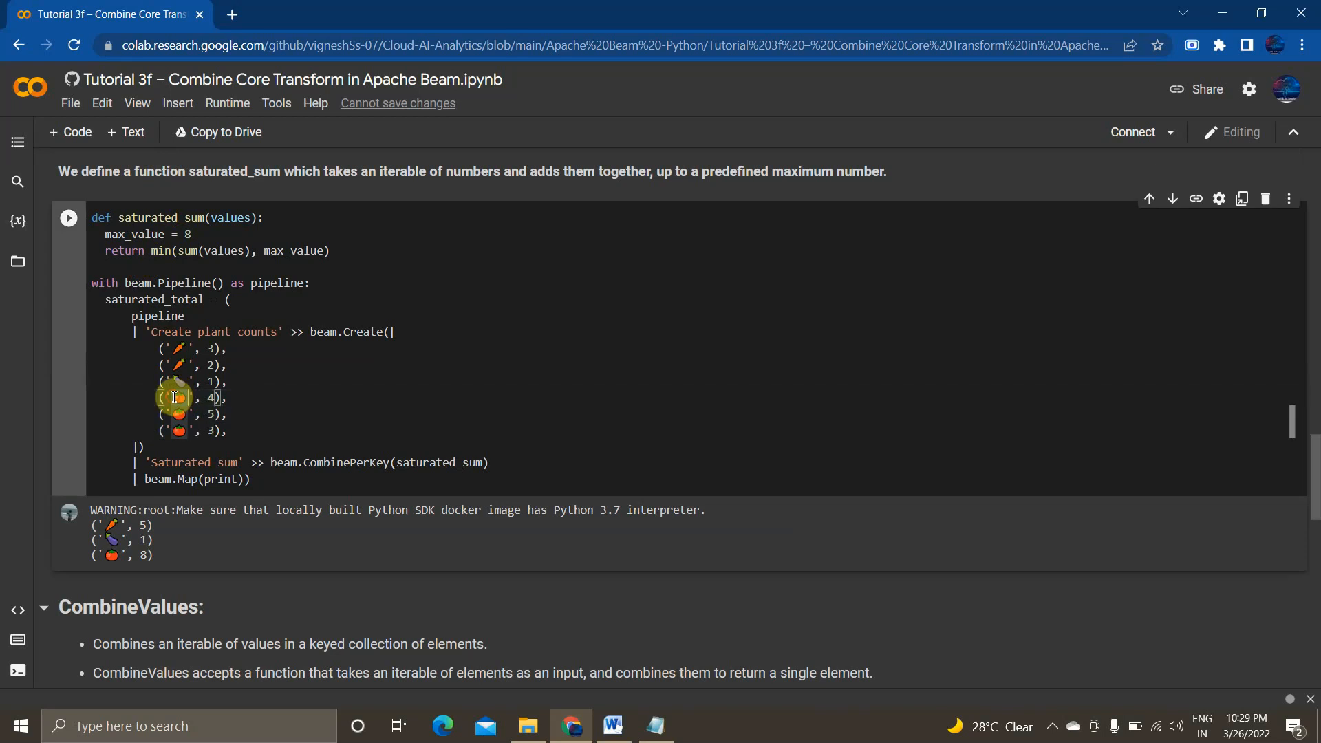
{"action": "left_click_drag", "start_coordinate": [168, 397], "coordinate": [210, 429]}
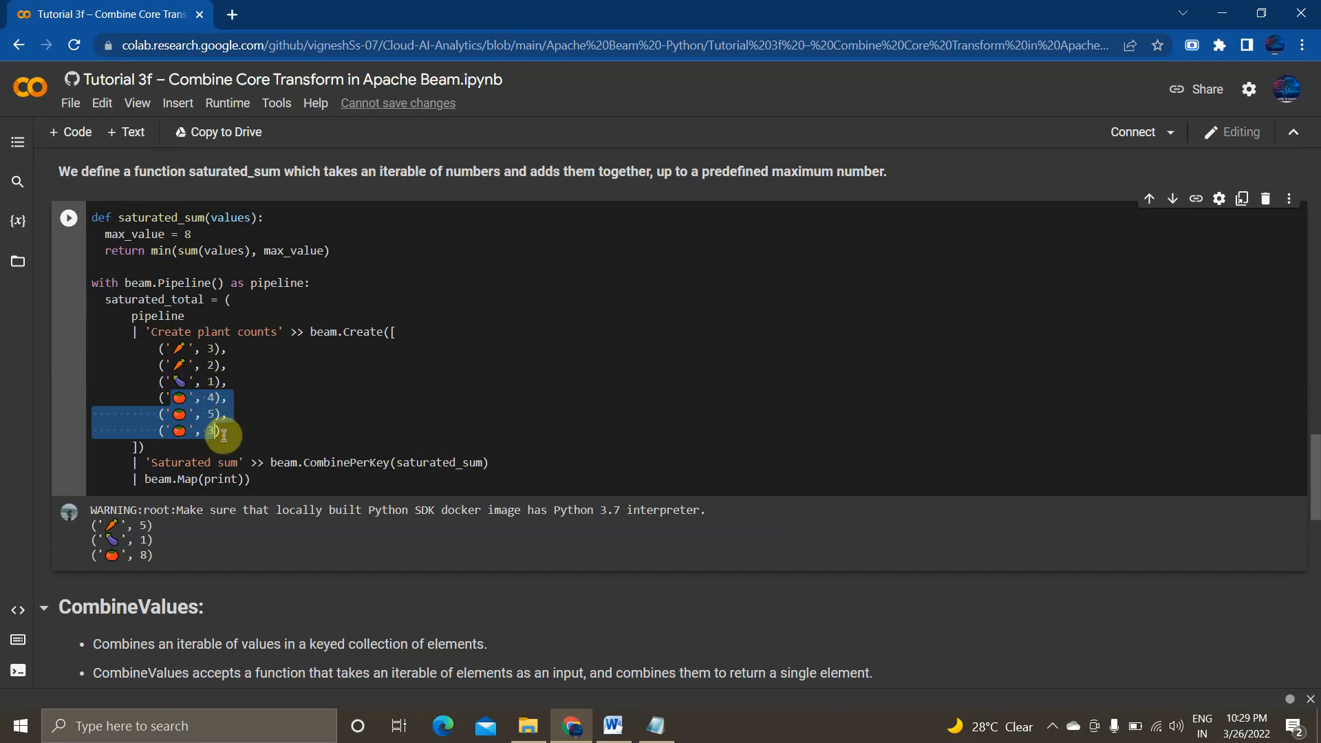
{"action": "scroll", "scroll_direction": "down", "scroll_amount": 3}
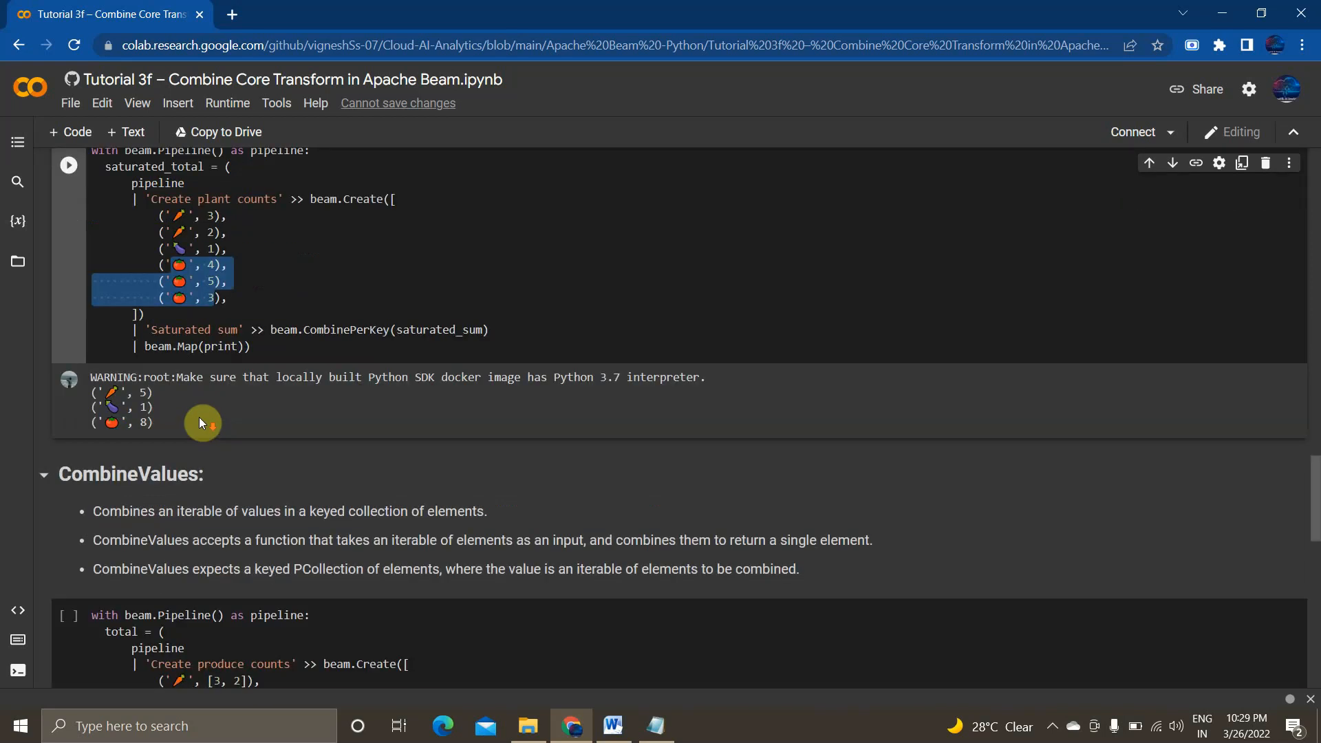
Highlight the CombineValues produce lists, then scroll Word's Resources page to the cover image
{"action": "scroll", "scroll_direction": "down", "scroll_amount": 3}
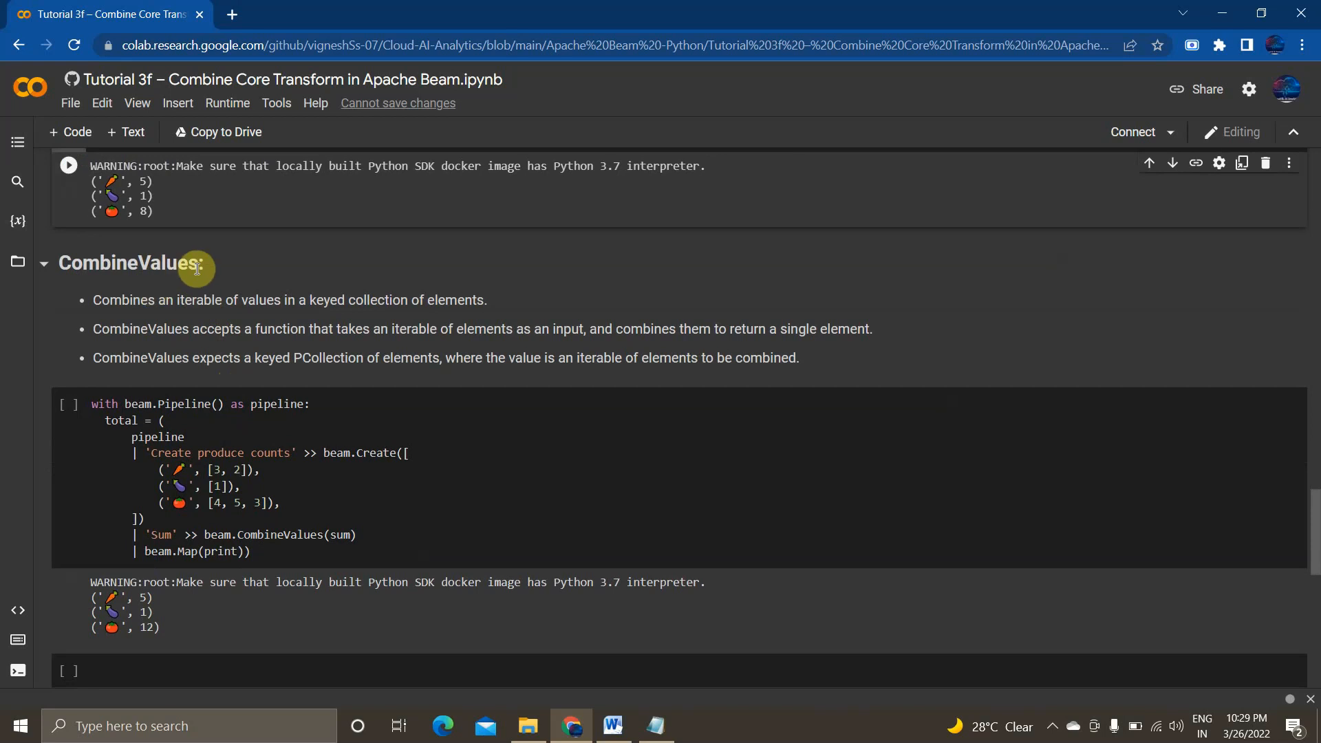
{"action": "left_click_drag", "start_coordinate": [152, 469], "coordinate": [278, 506]}
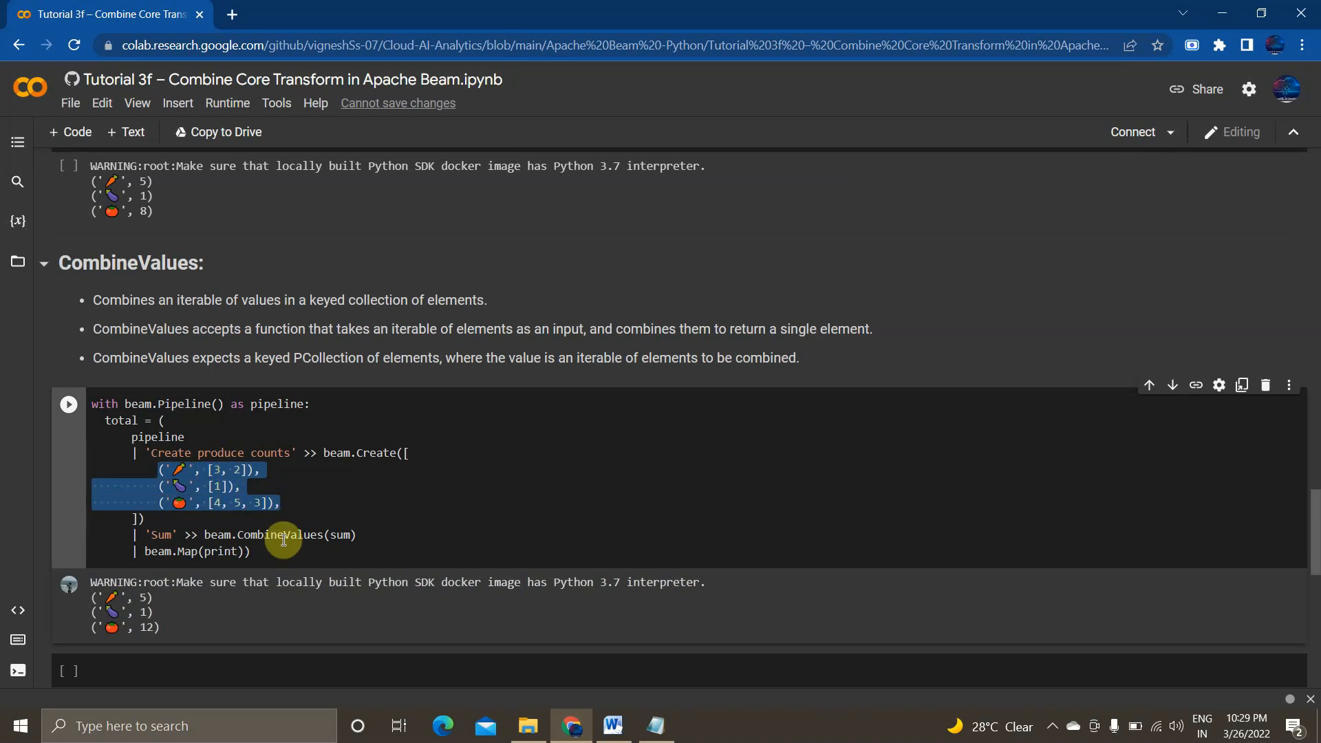
{"action": "mouse_move", "coordinate": [186, 479]}
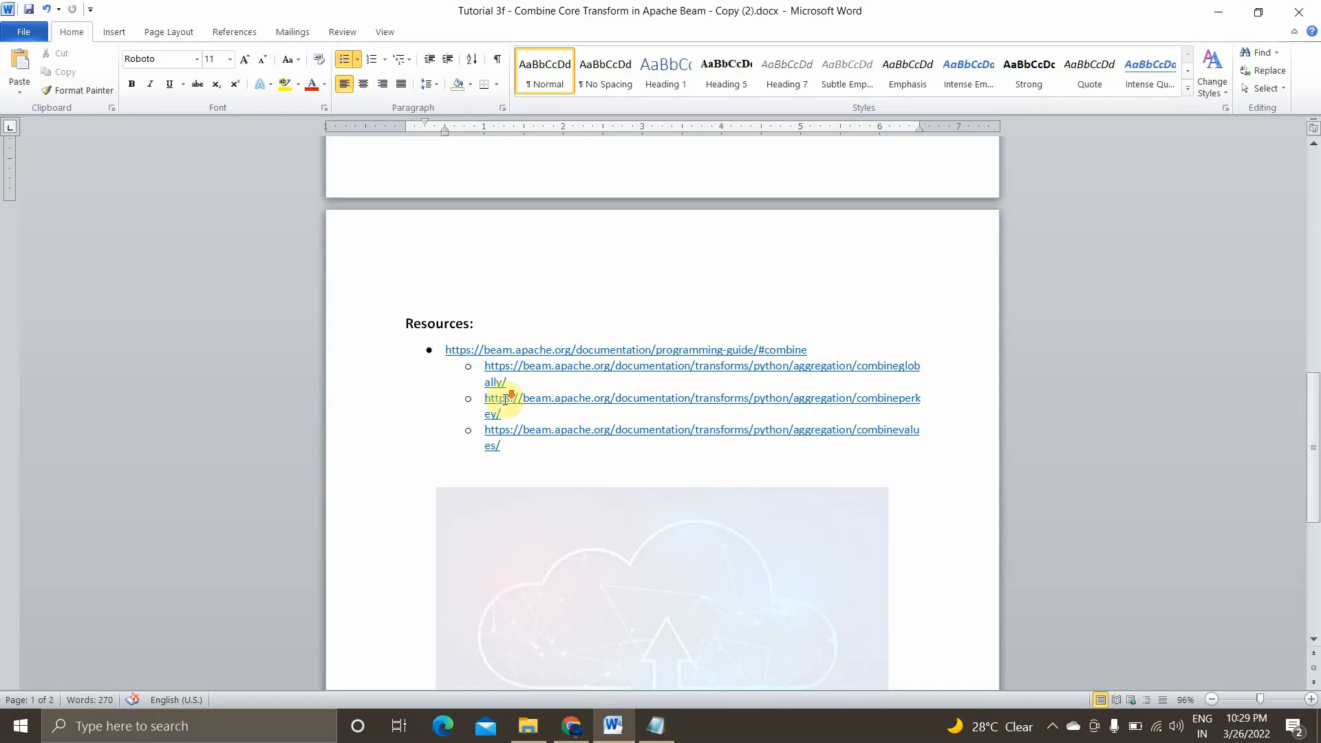
{"action": "scroll", "scroll_direction": "down", "scroll_amount": 3}
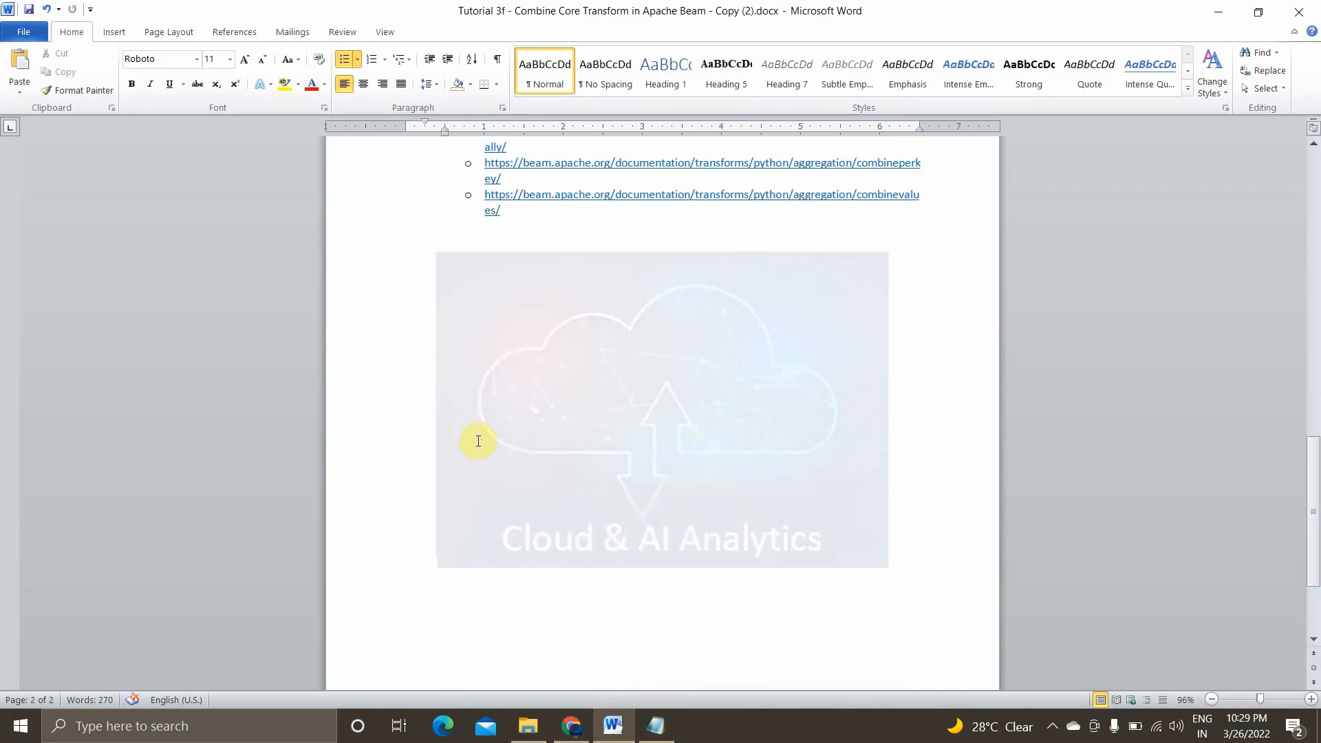